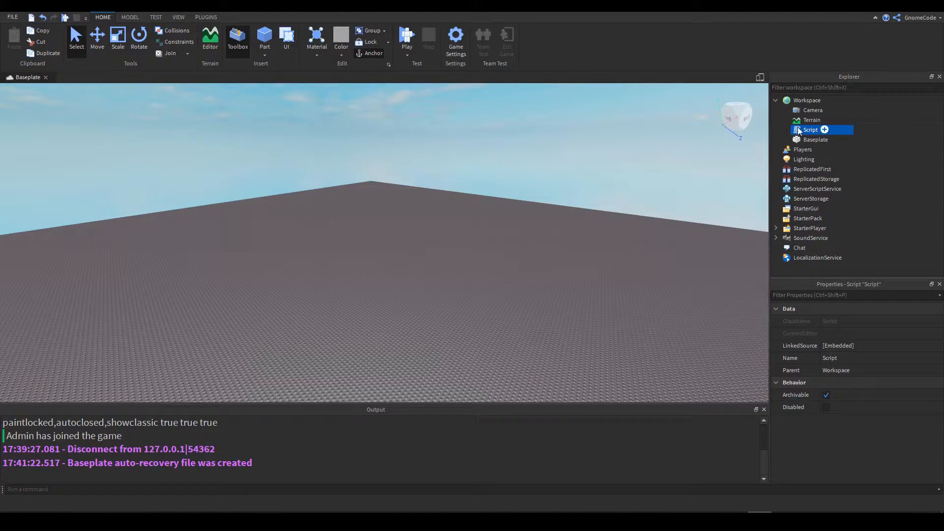
# - Open the Workspace Script containing the GnomeCode checkAdmin function in the editor
pyautogui.doubleClick(810, 130)
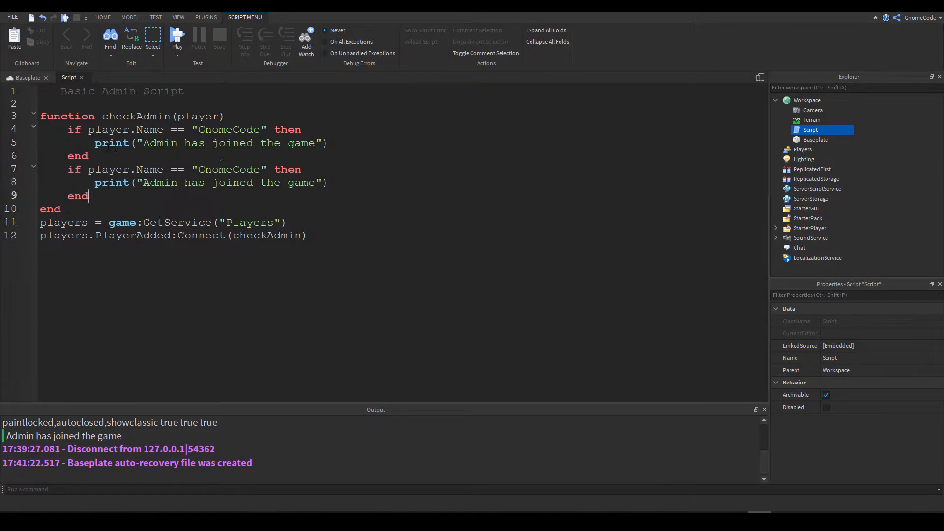
# - Experiment with Builderman and 'or' name checks, ending with one GnomeCode check
pyautogui.doubleClick(228, 169)
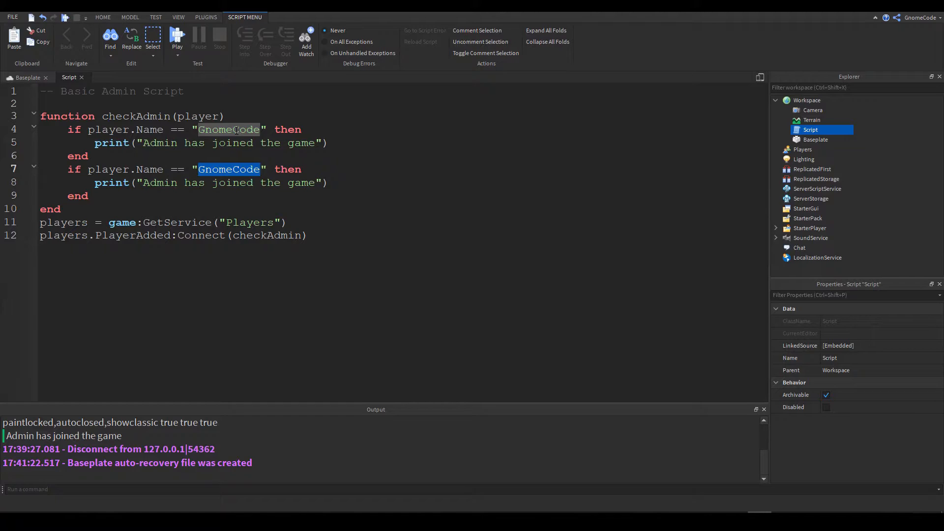
pyautogui.write('Builderman')
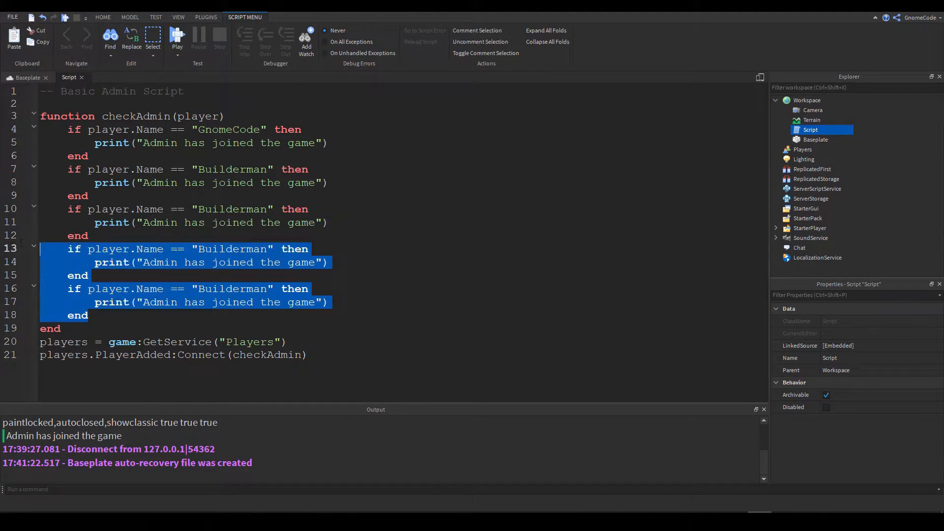
pyautogui.press('Delete')
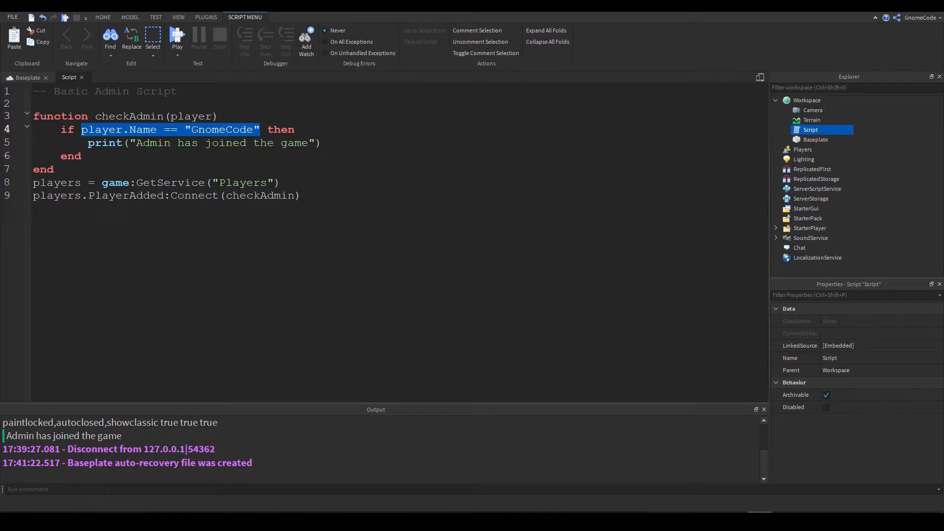
pyautogui.write('or')
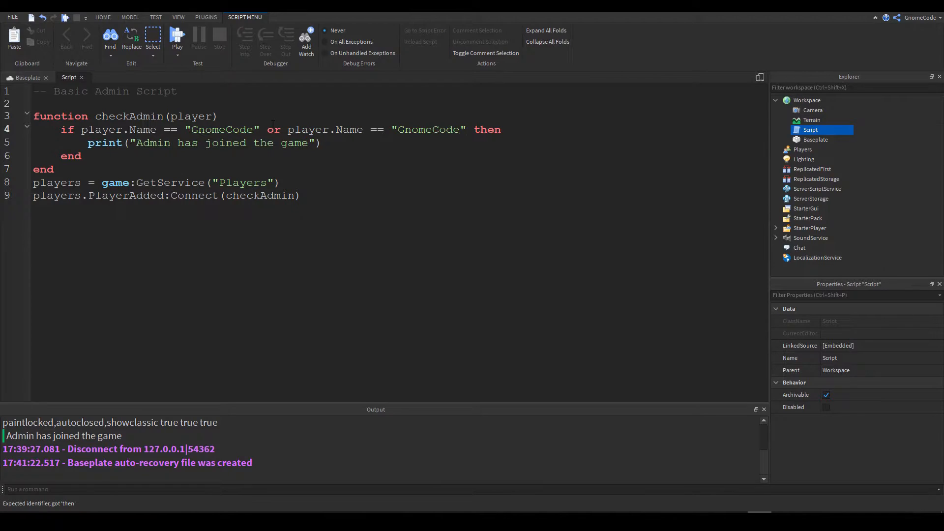
pyautogui.write('or player.Name == "GnomeCode"')
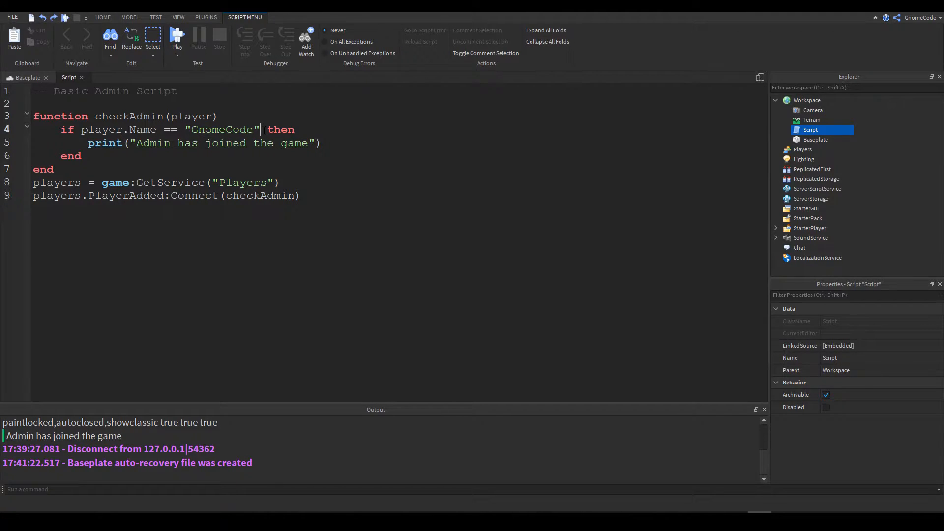
# - Replace the "GnomeCode" string in the condition with an admin variable holding "GnomeCode"
pyautogui.doubleClick(222, 129)
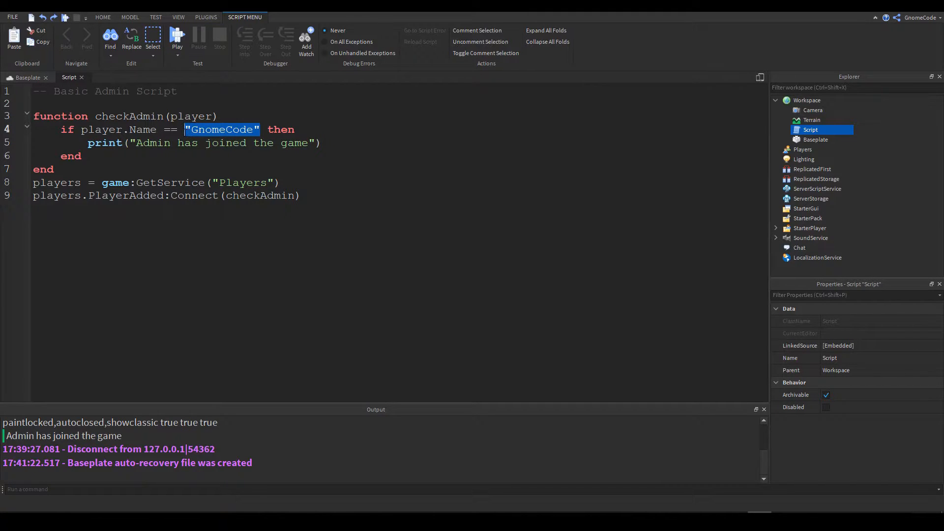
pyautogui.write('admin')
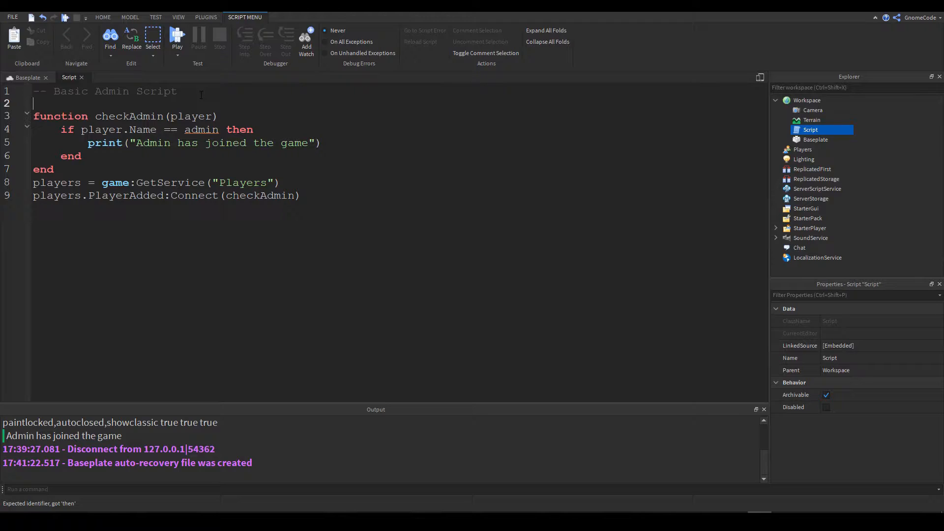
pyautogui.write('admk')
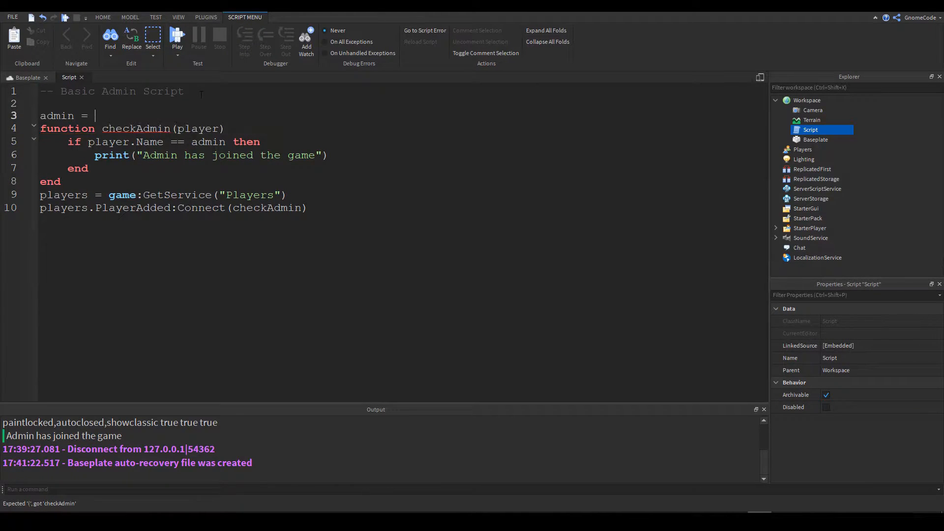
pyautogui.write('"GnomeCode"')
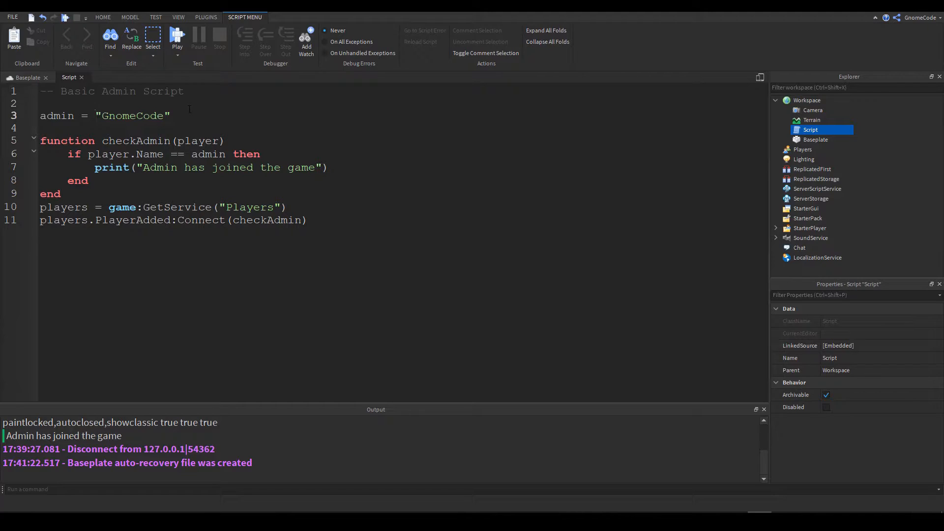
# - Make admin a table containing "GnomeCode" and "Builderman"
pyautogui.write('{')
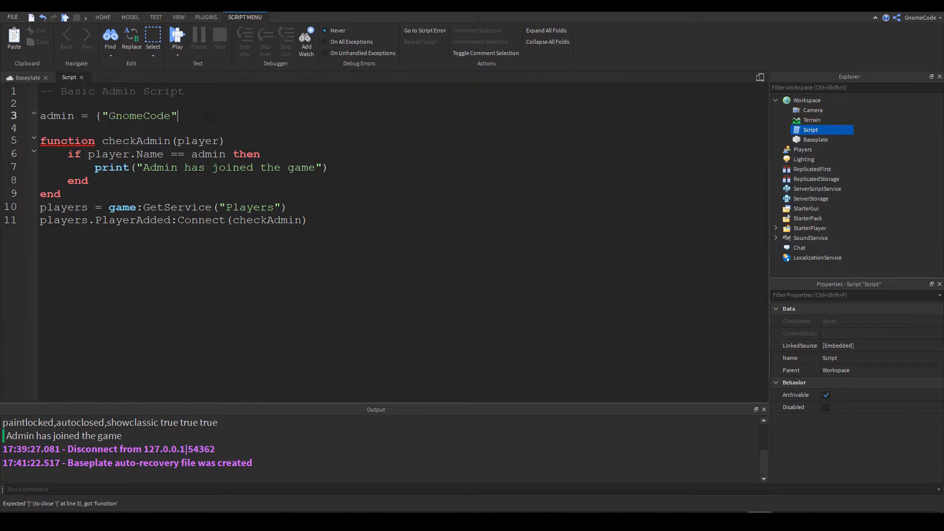
pyautogui.write('}')
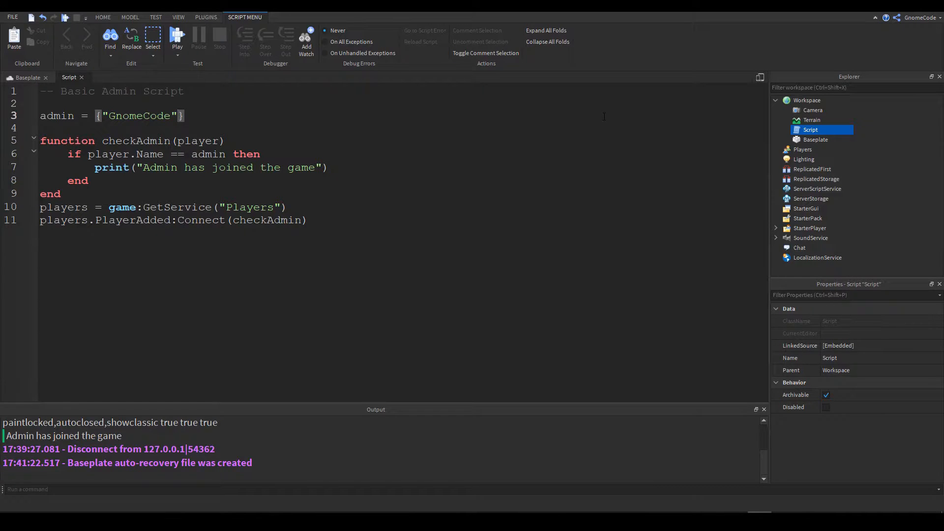
pyautogui.write('",')
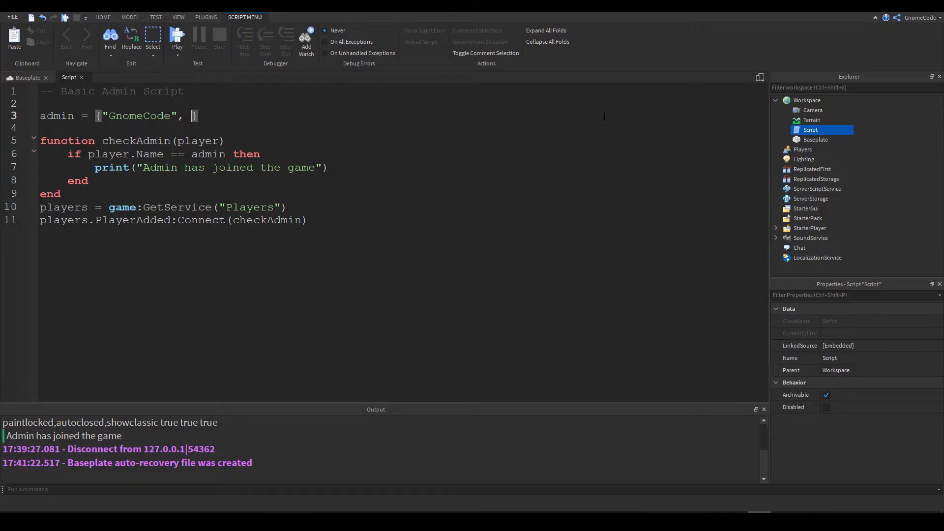
pyautogui.write('"')
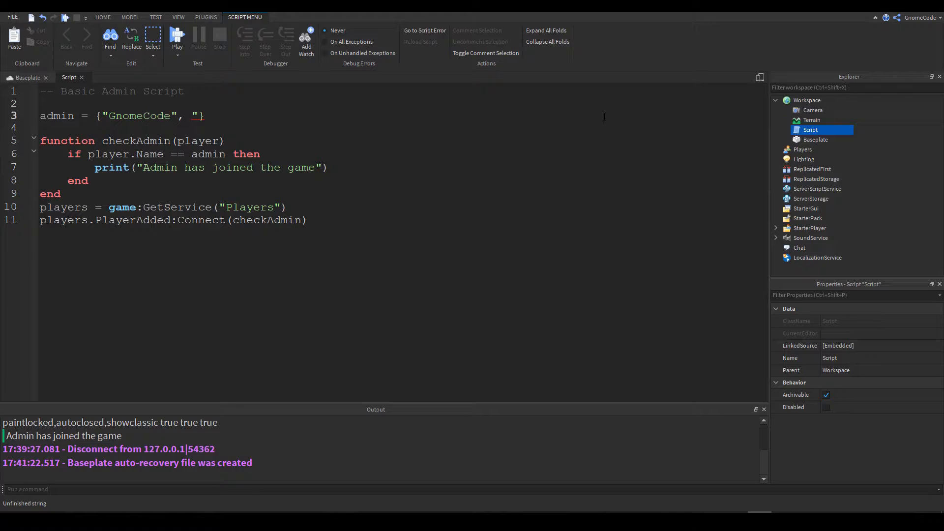
pyautogui.write('Bu')
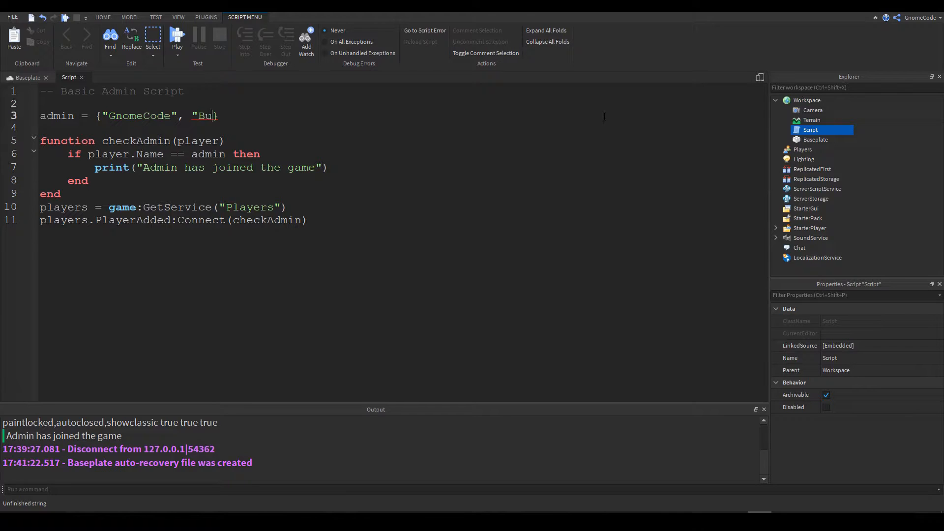
pyautogui.write('ilderman"')
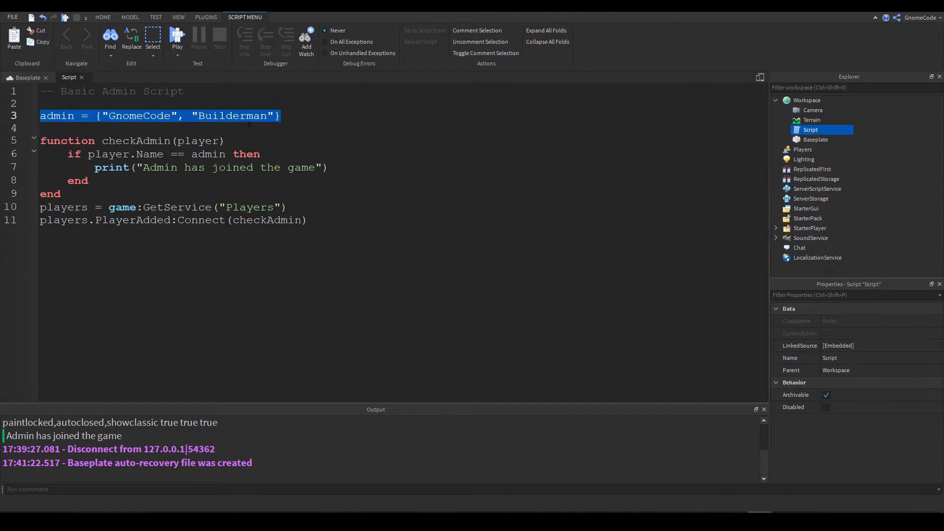
# - Type temporary admin1 and admin2 example lines, then delete them
pyautogui.click(297, 119)
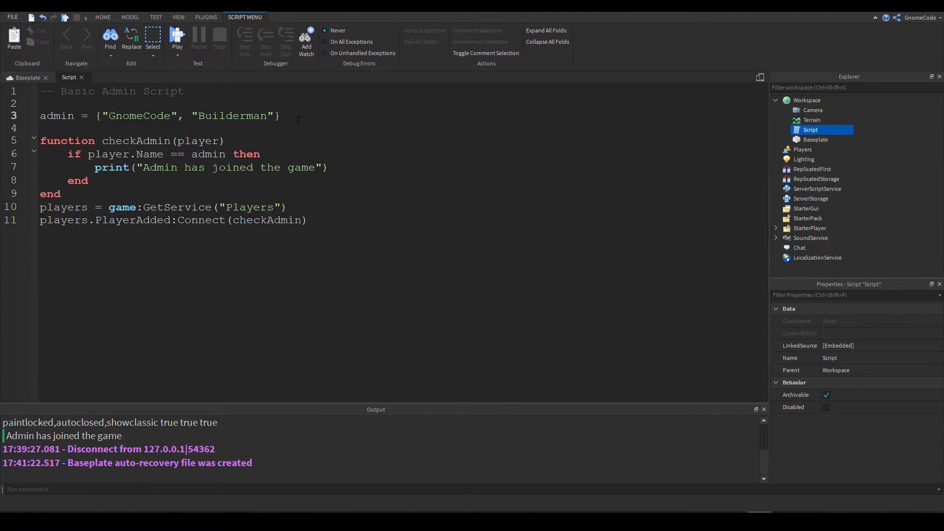
pyautogui.write('amin')
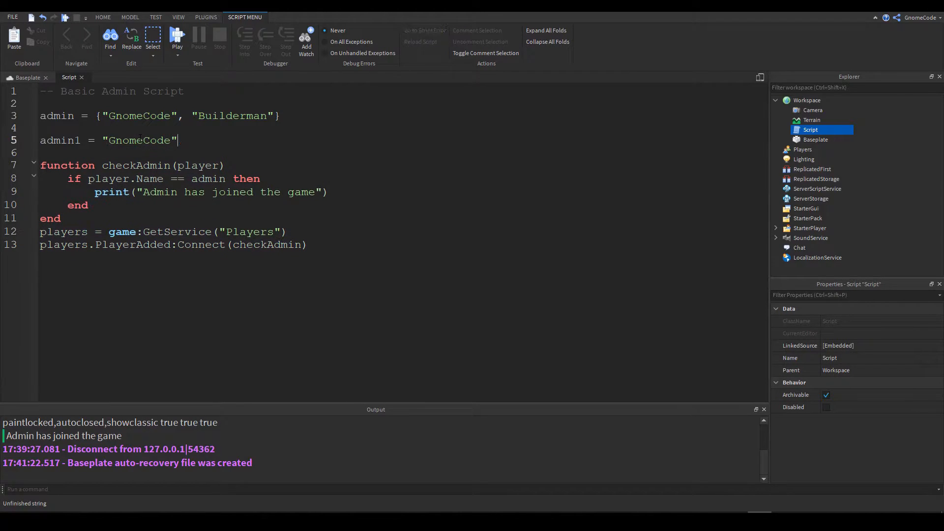
pyautogui.write('admin')
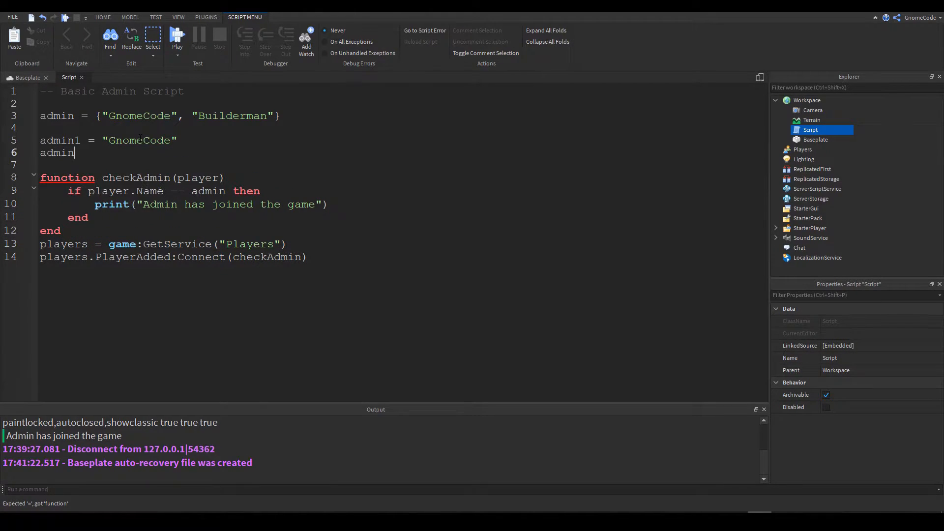
pyautogui.write('2 = m')
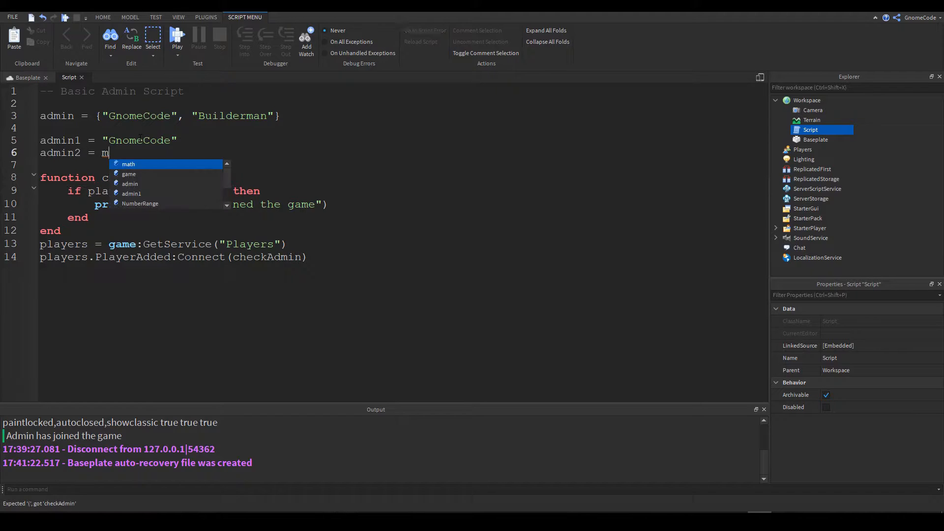
pyautogui.press('escape')
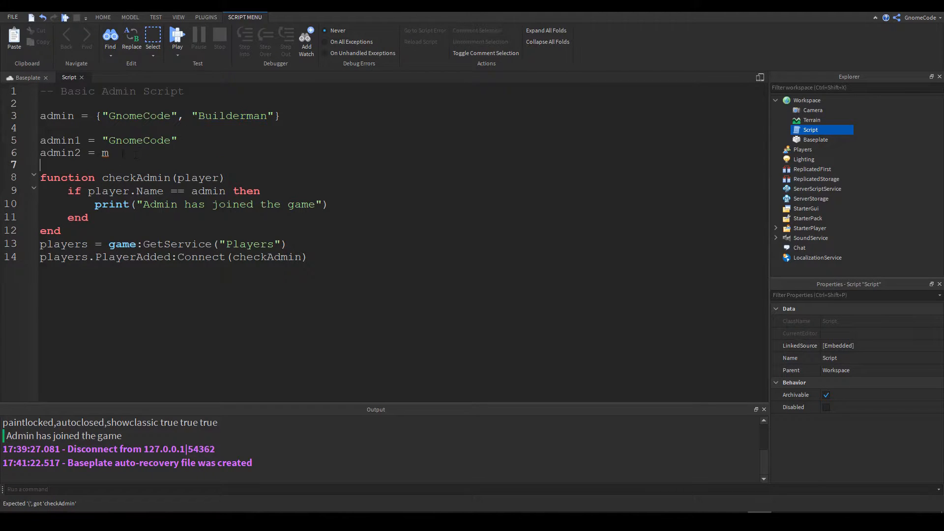
pyautogui.write('Builderman"')
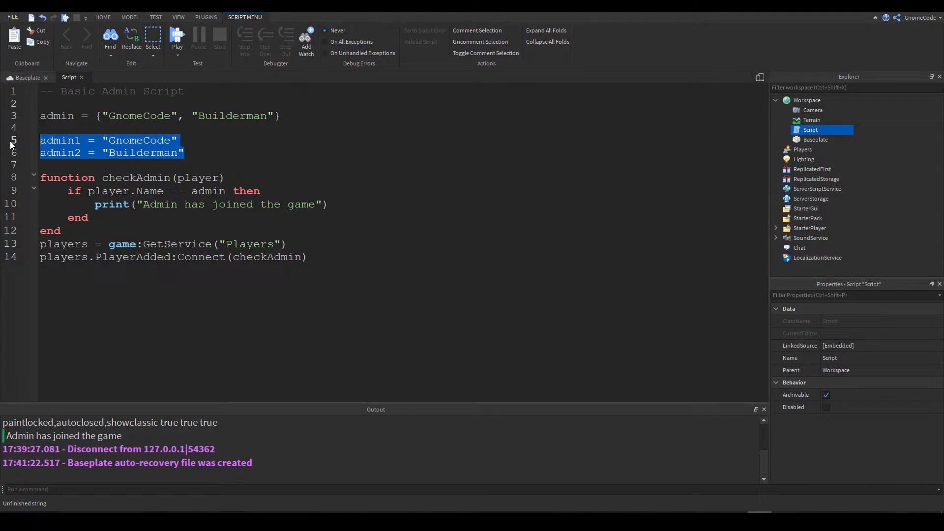
pyautogui.press('Delete')
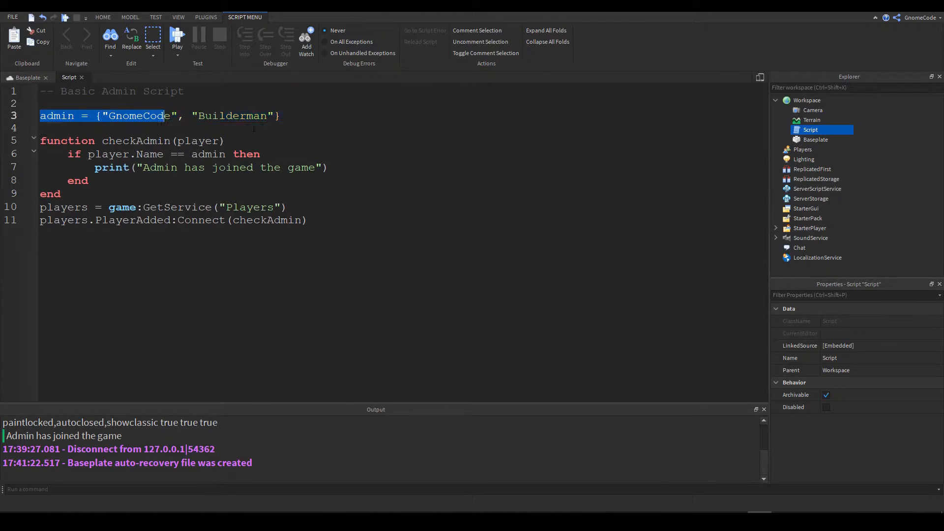
# - Wrap checkAdmin and the PlayerAdded hookup in a --[[ ]] block comment
pyautogui.click(312, 116)
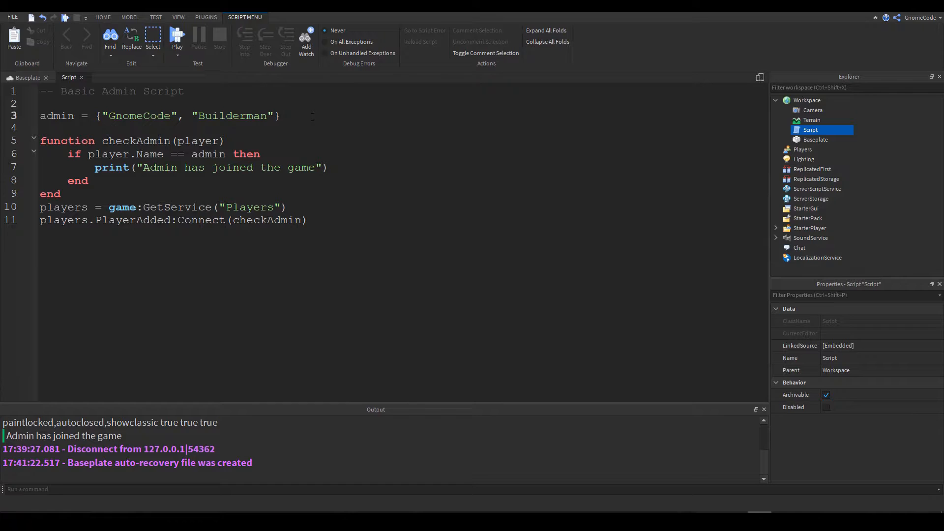
pyautogui.click(280, 115)
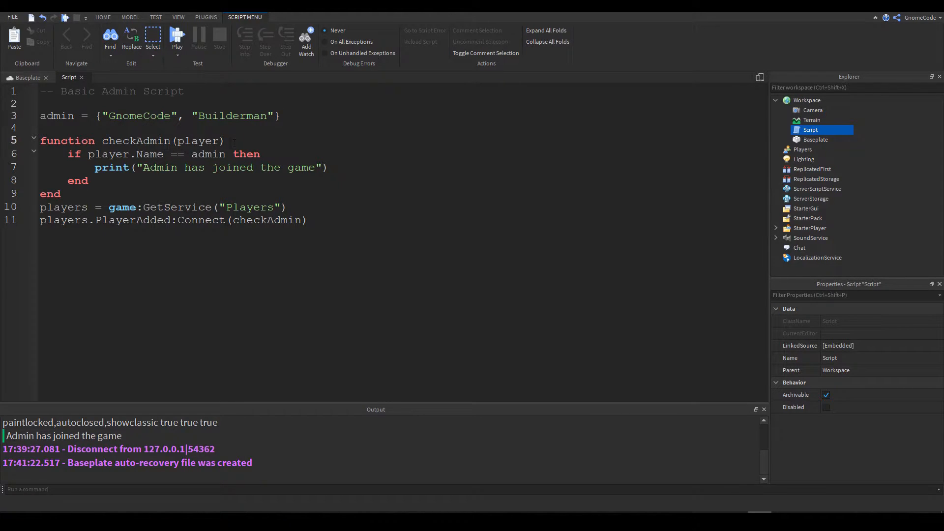
pyautogui.press('Return')
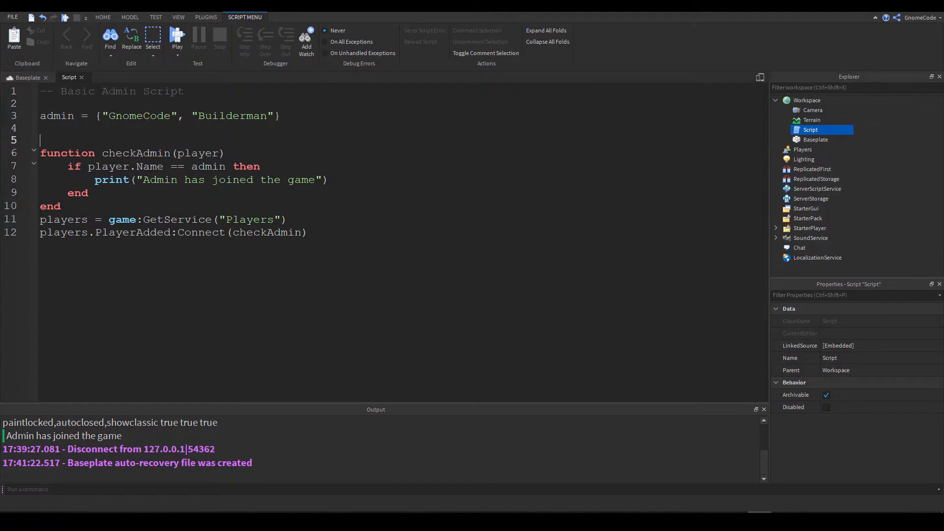
pyautogui.write('--')
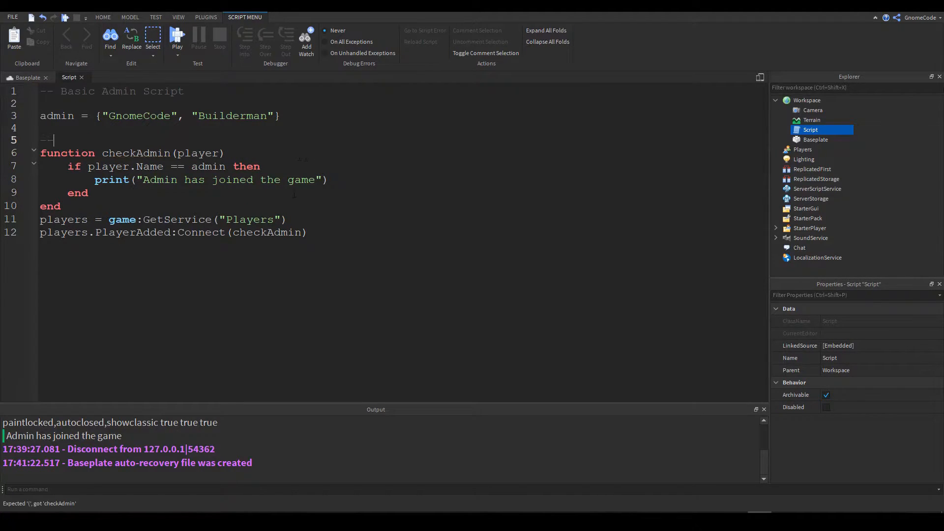
pyautogui.write('[[')
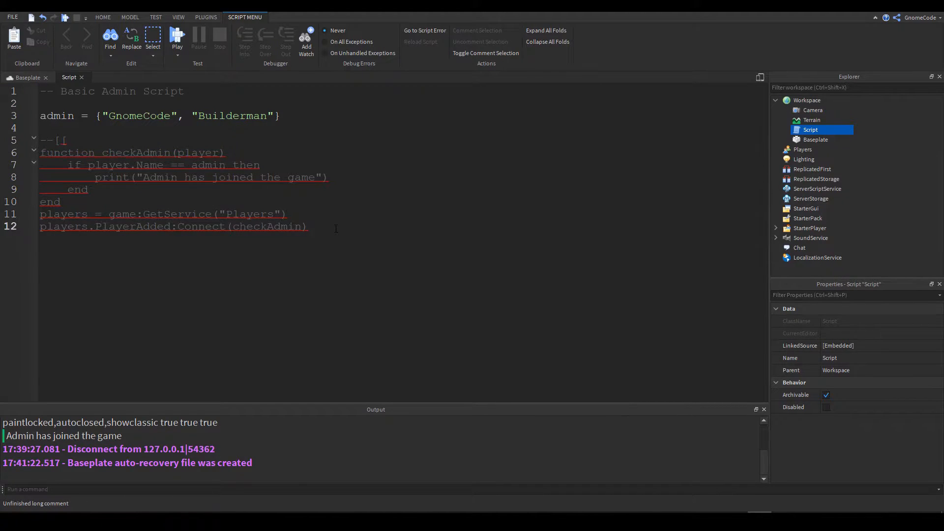
pyautogui.press('Return')
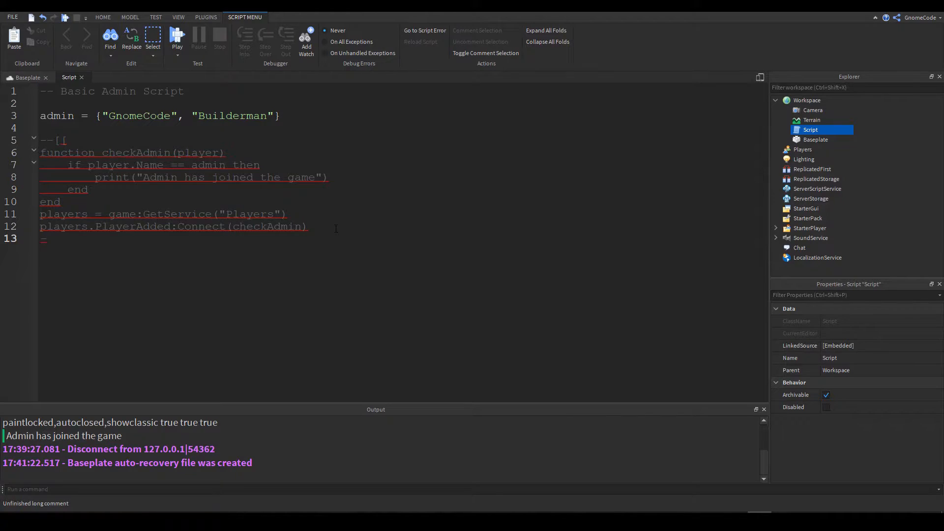
pyautogui.write('-')
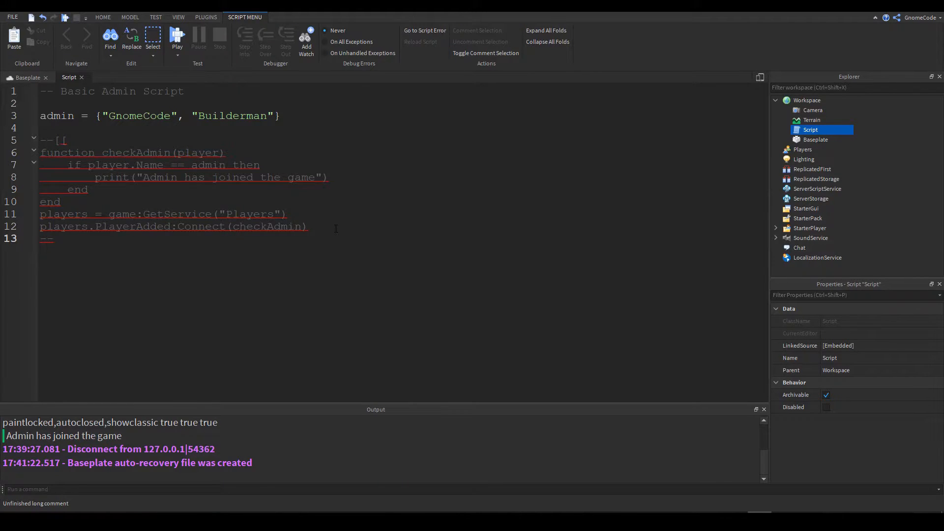
pyautogui.write(']]')
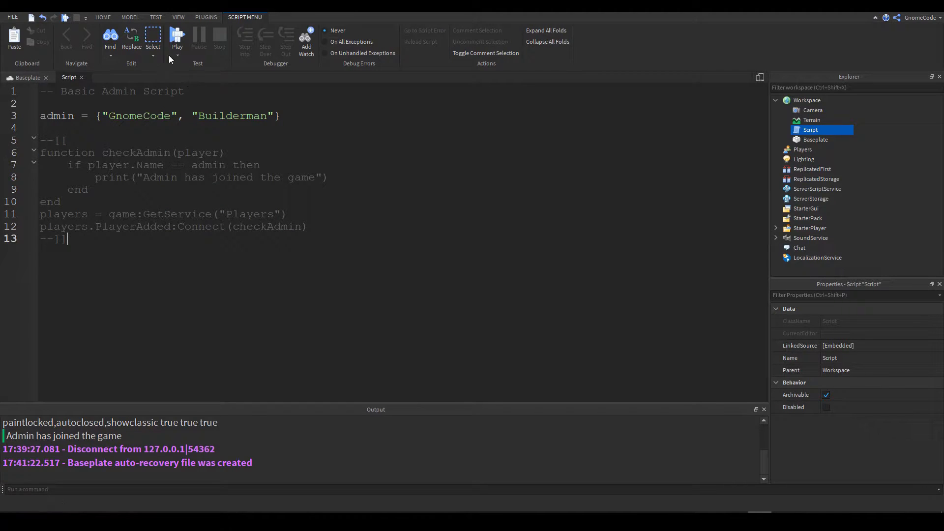
# - Playtest the game and stop, returning to the Baseplate scene
pyautogui.click(177, 35)
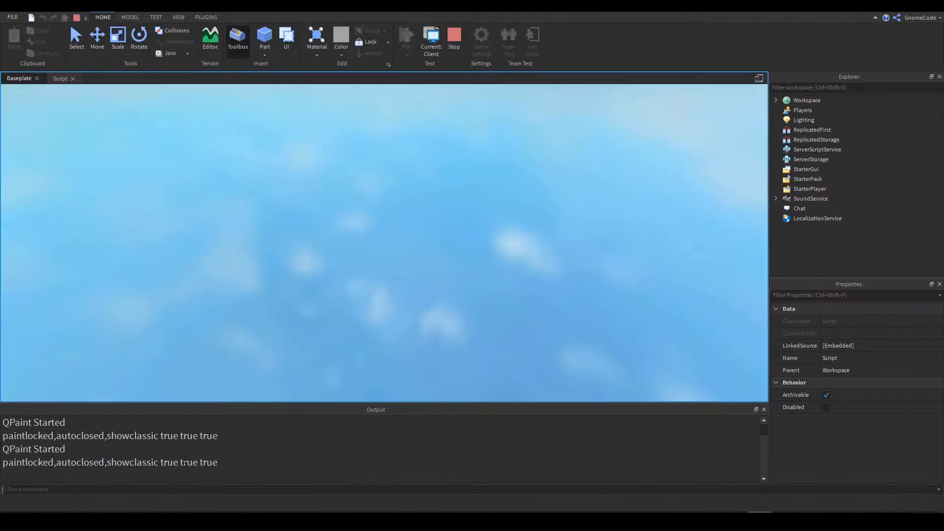
pyautogui.click(429, 37)
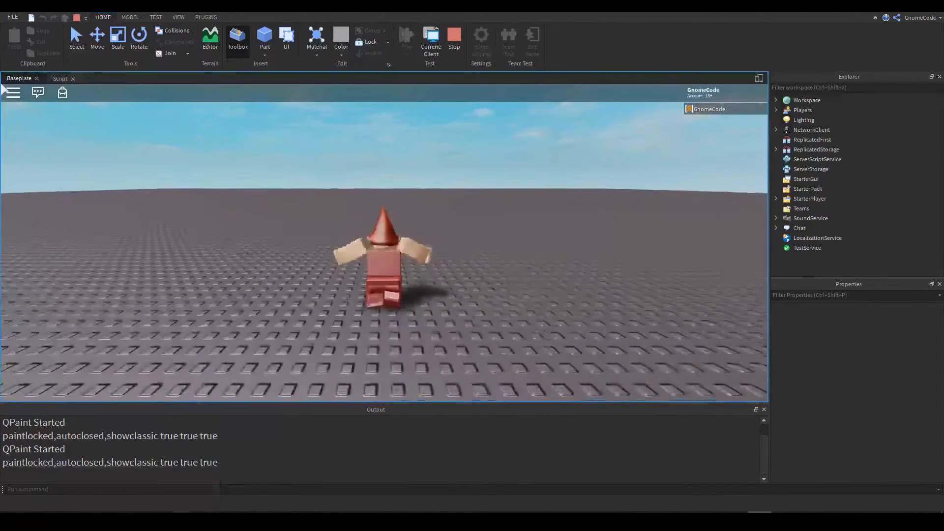
pyautogui.click(453, 38)
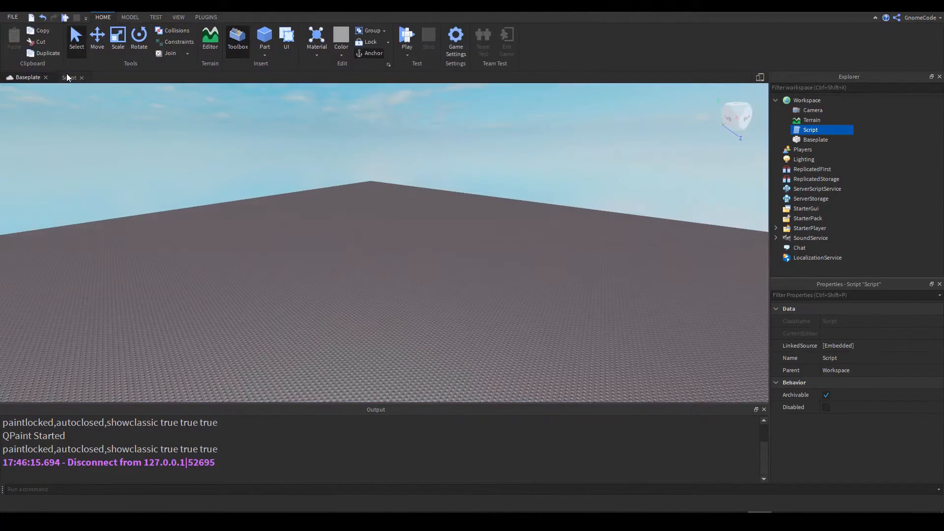
# - Add a print(admin) line directly below the admin table
pyautogui.click(68, 77)
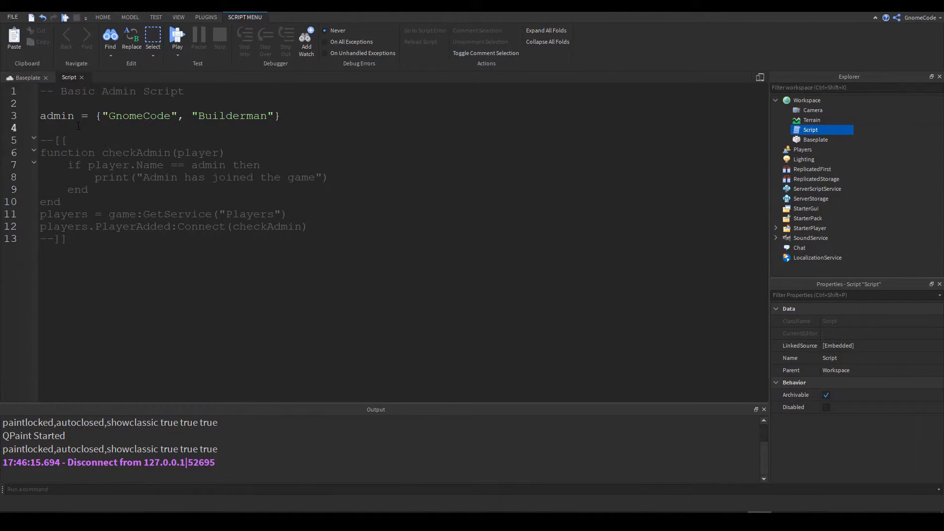
pyautogui.write('print')
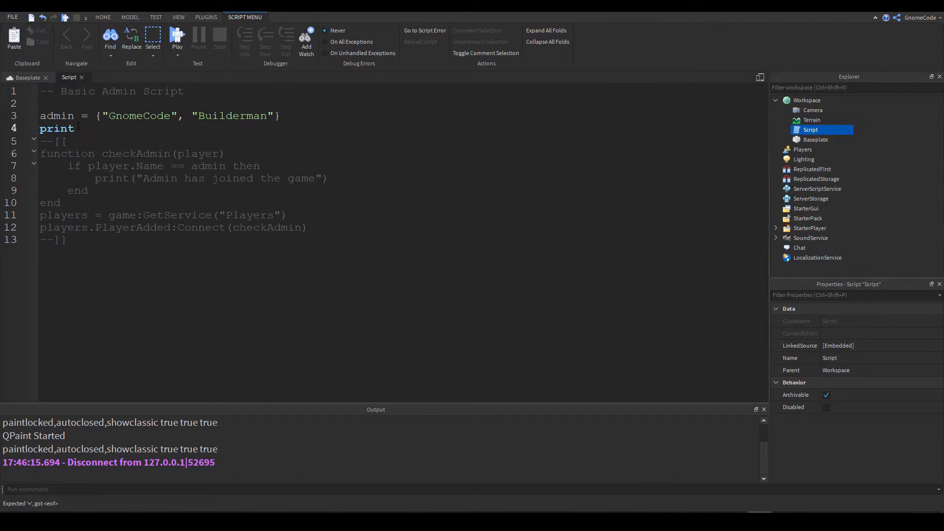
pyautogui.write('(admin)')
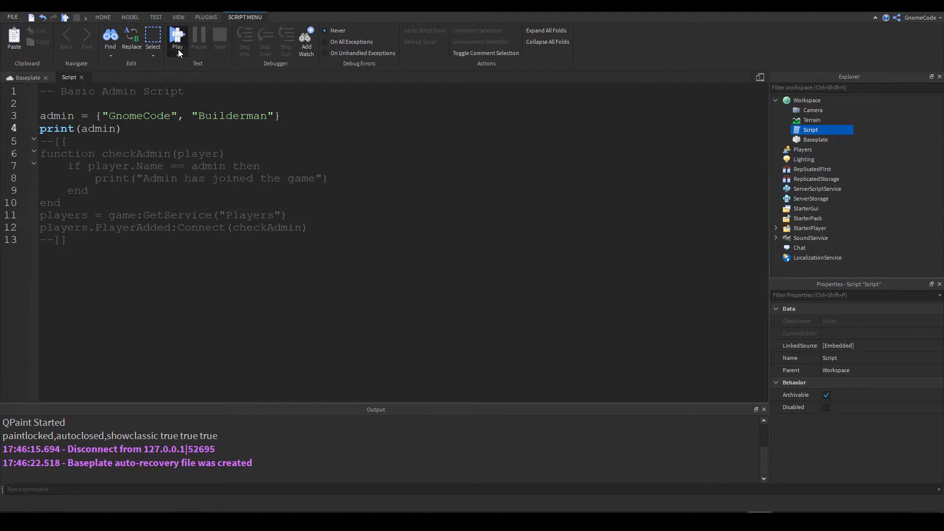
# - Playtest to see the admin table address in Output, then return to the script
pyautogui.click(176, 39)
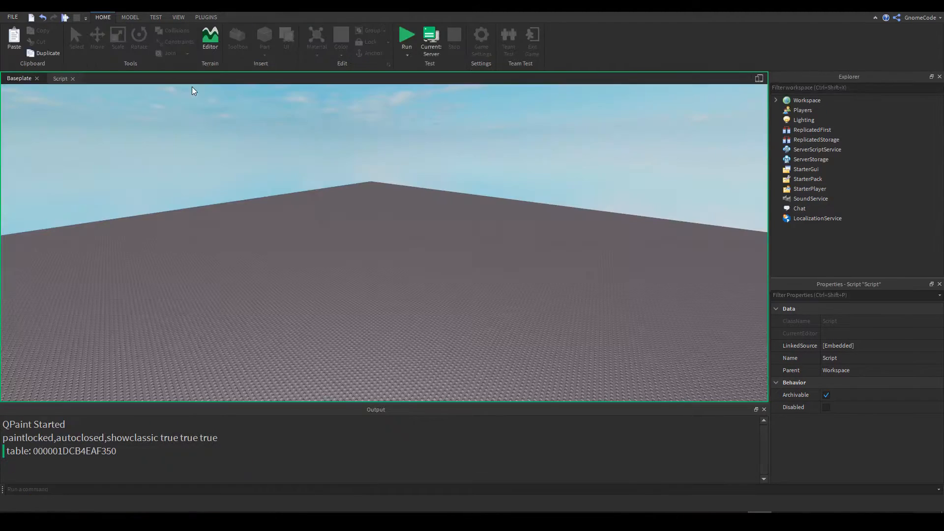
pyautogui.click(407, 37)
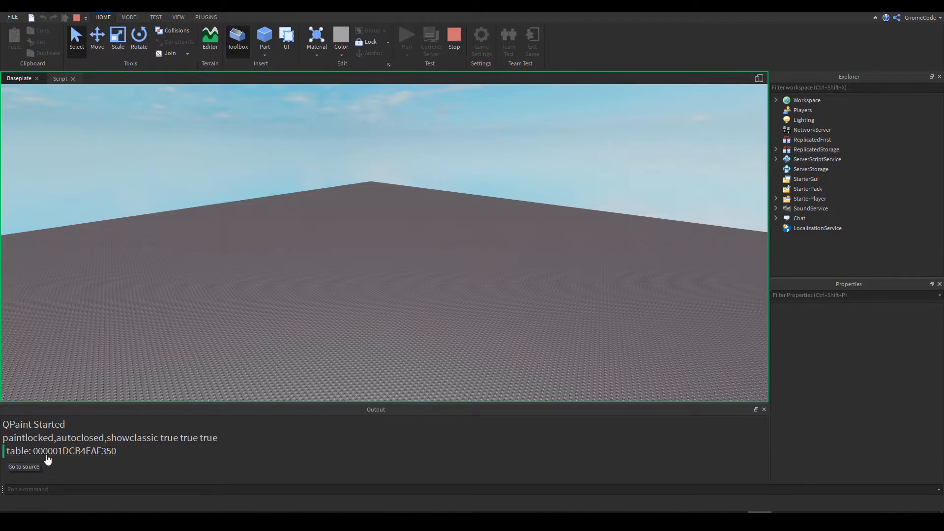
pyautogui.moveTo(30, 451)
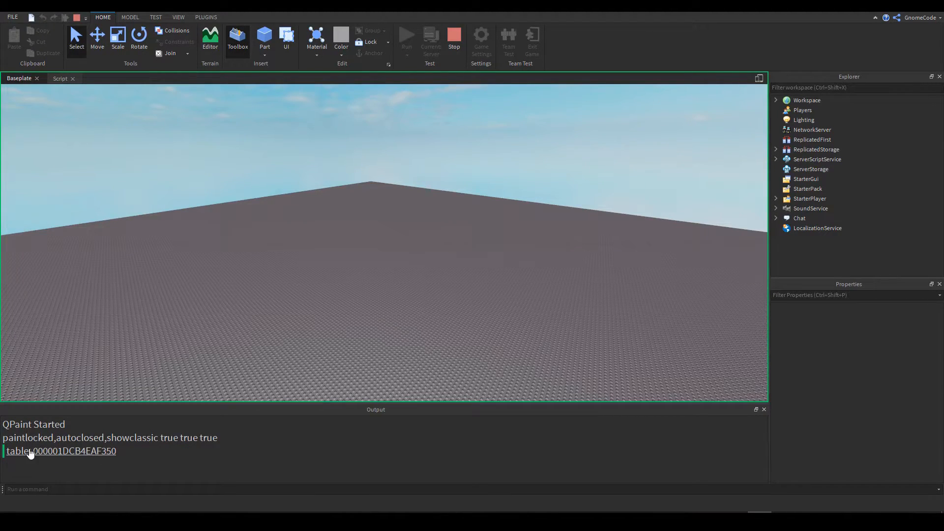
pyautogui.moveTo(30, 451)
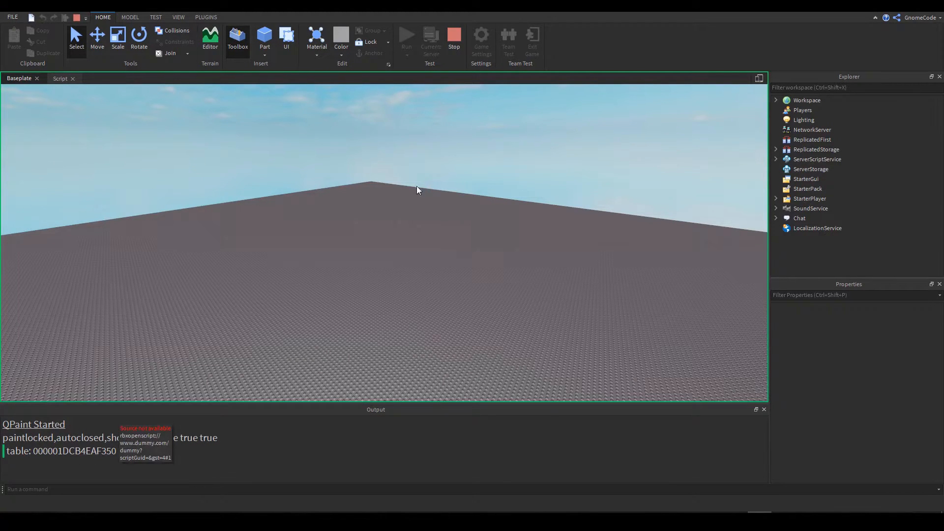
pyautogui.click(59, 79)
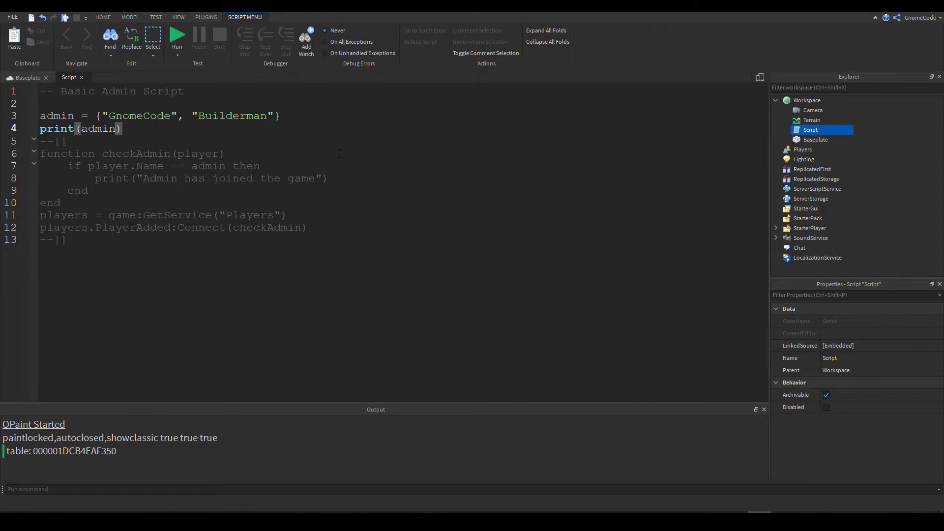
# - Change the print to admin[1] and playtest to output GnomeCode
pyautogui.write('[]')
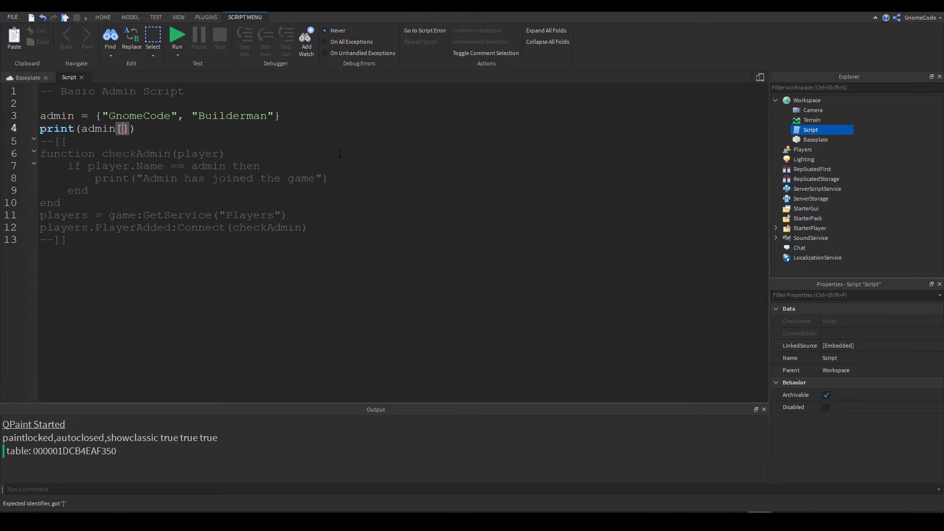
pyautogui.write('1')
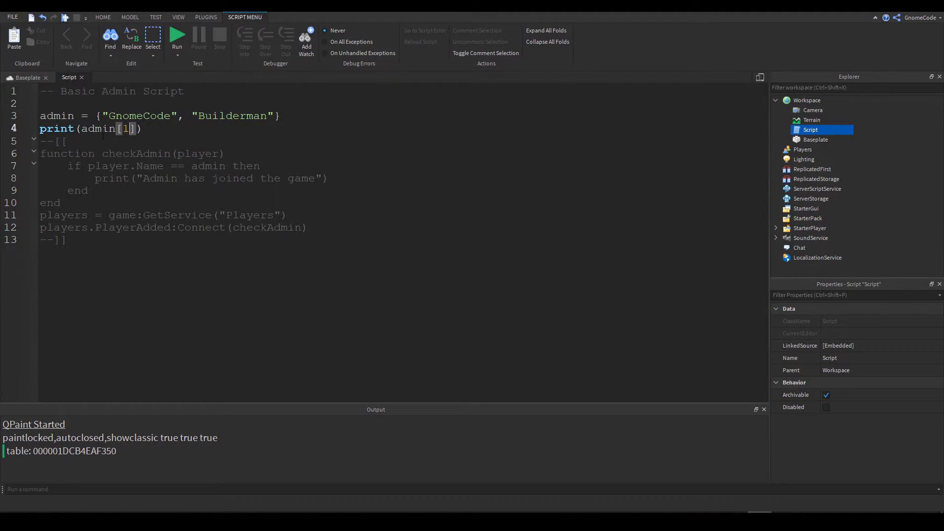
pyautogui.doubleClick(56, 115)
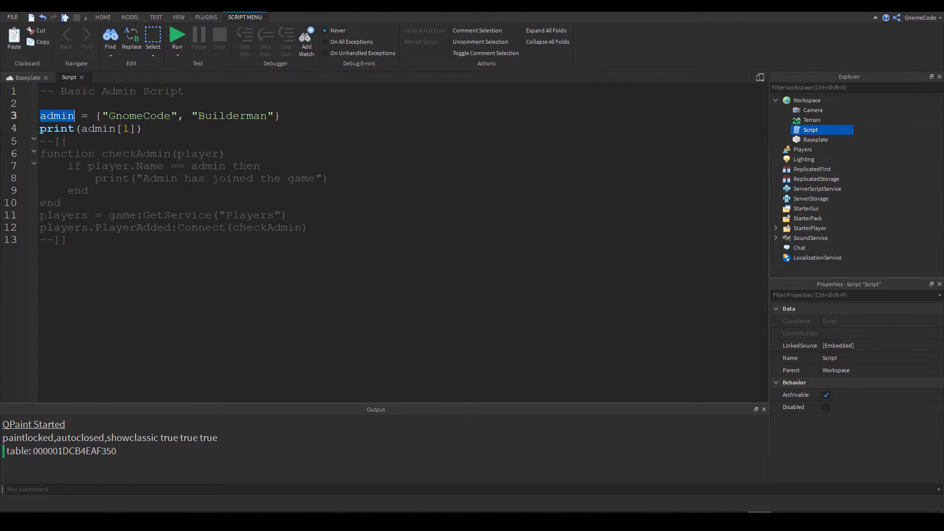
pyautogui.doubleClick(138, 116)
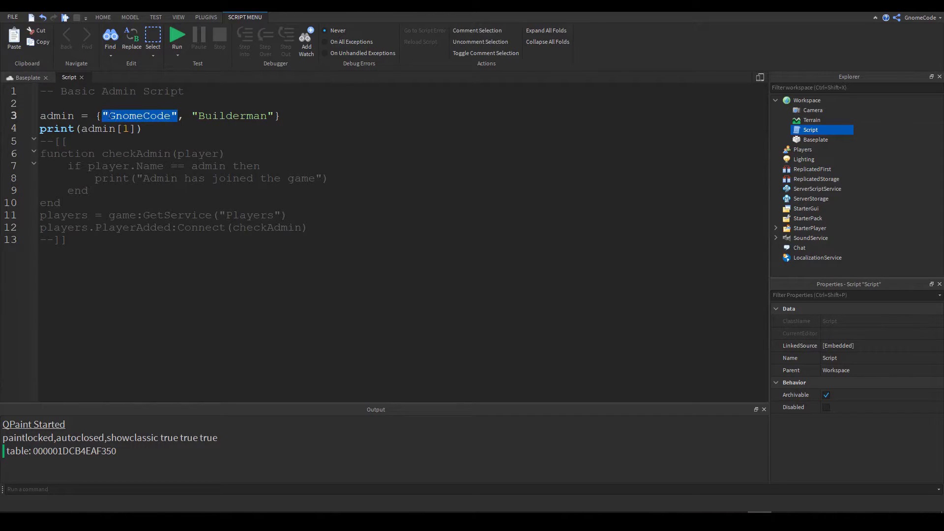
pyautogui.click(161, 128)
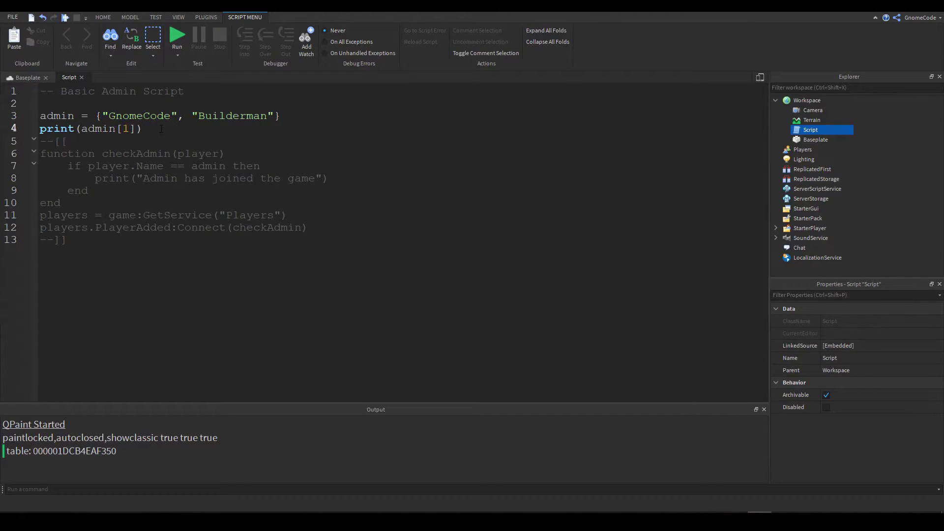
pyautogui.click(176, 36)
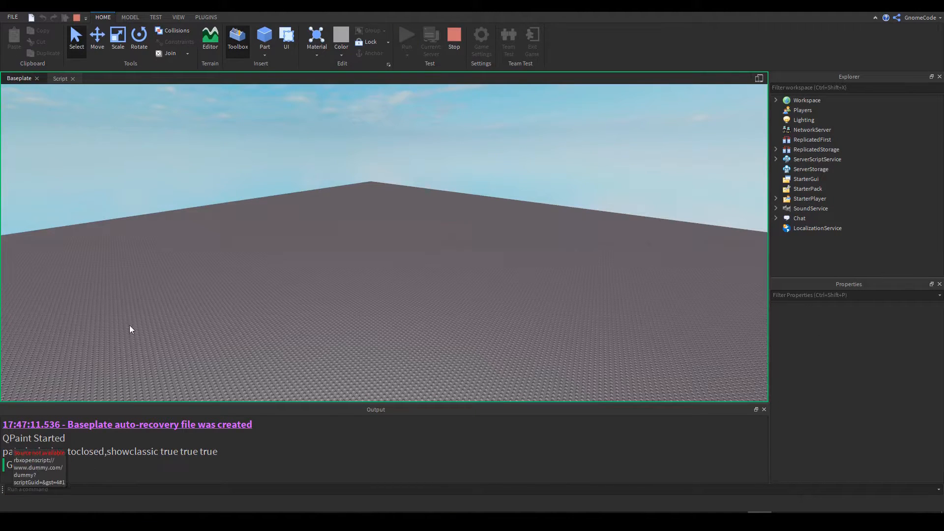
# - Change the index to admin[2] and playtest to output Builderman
pyautogui.click(60, 78)
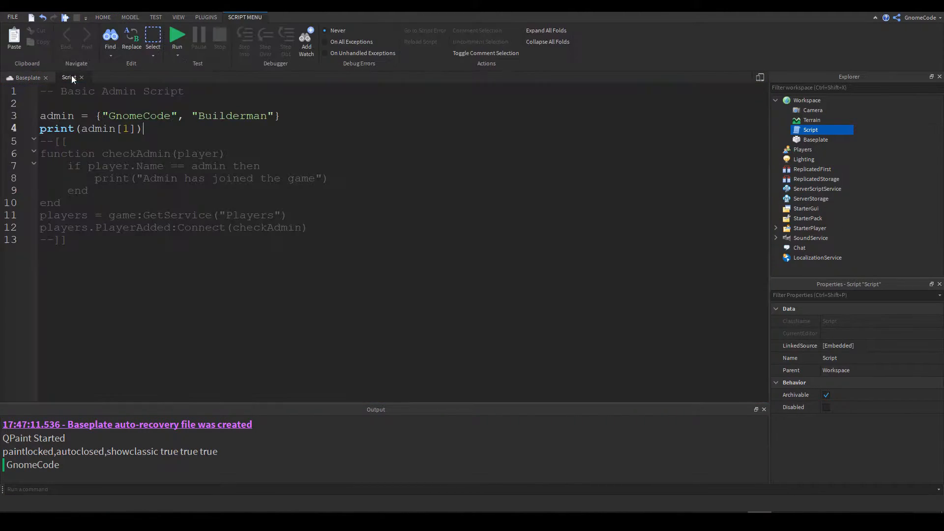
pyautogui.doubleClick(124, 129)
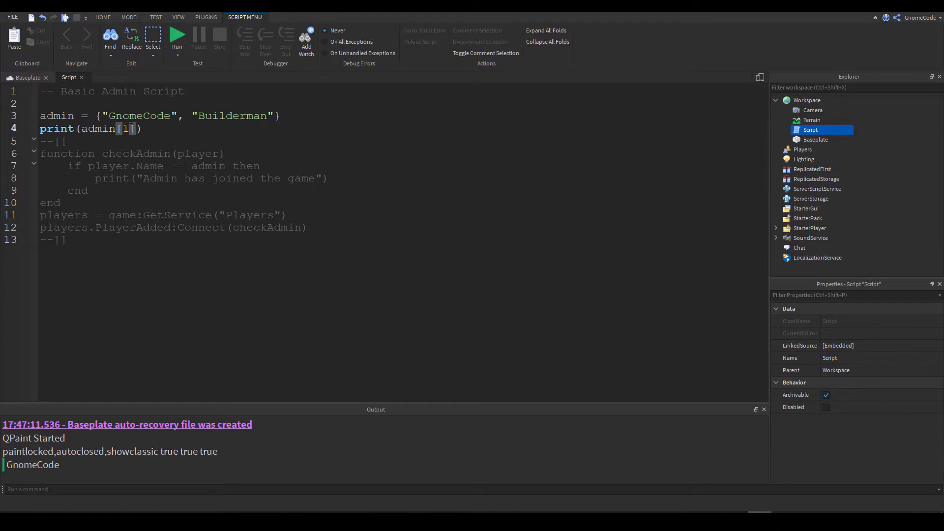
pyautogui.write('2')
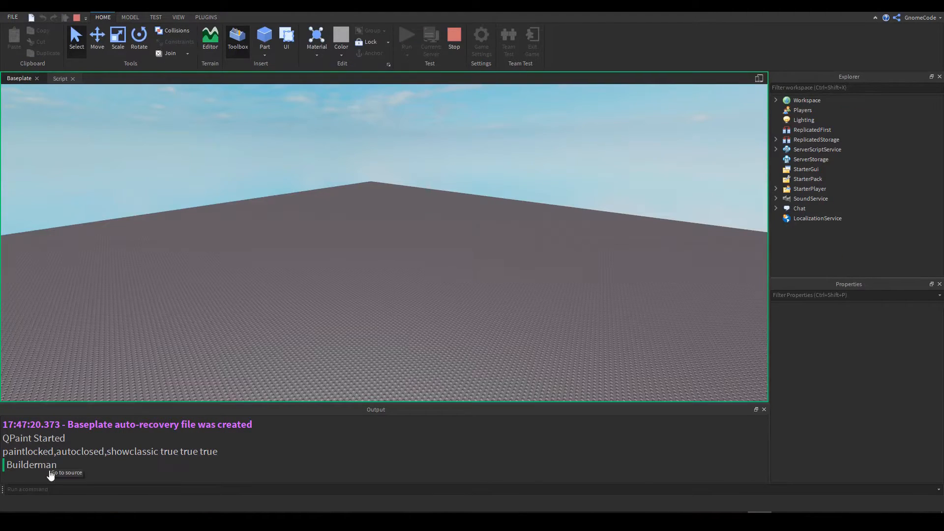
pyautogui.moveTo(453, 38)
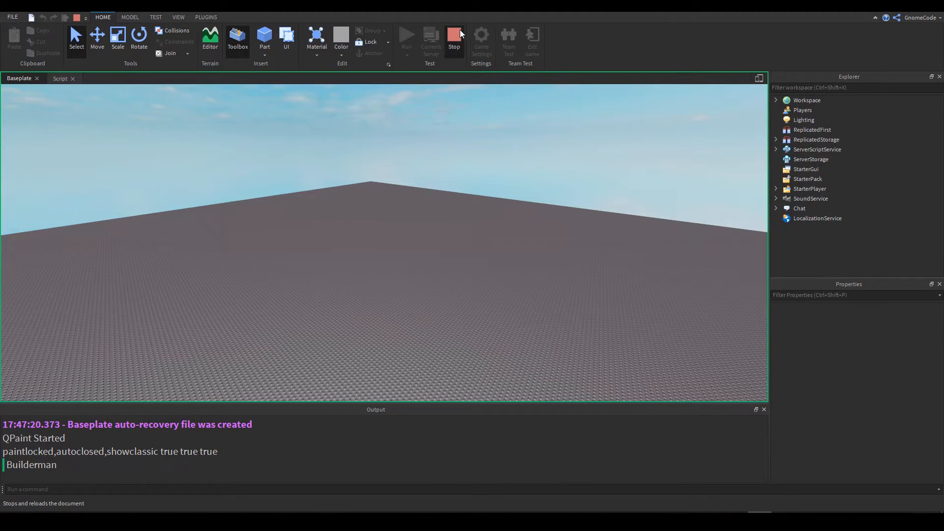
pyautogui.click(69, 78)
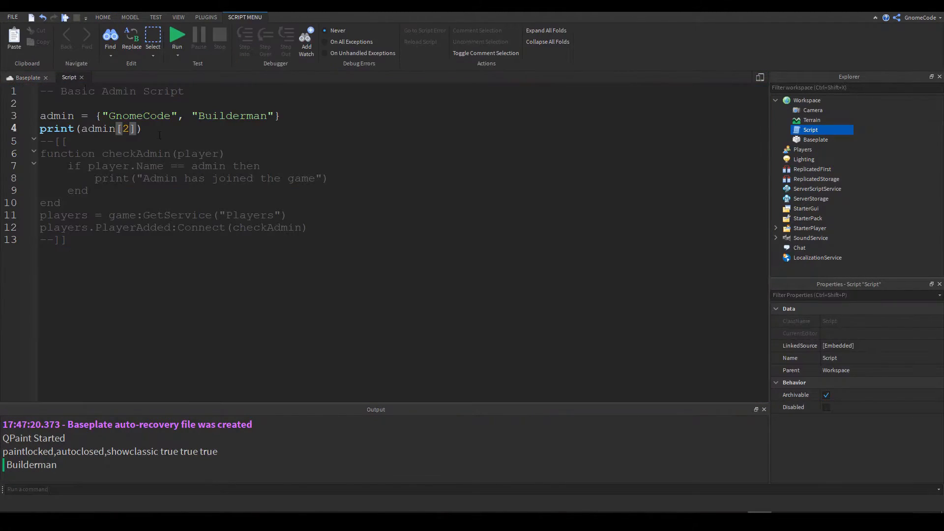
# - Replace the print line with counter = 1 and a while 1 < 3 do loop
pyautogui.tripleClick(91, 129)
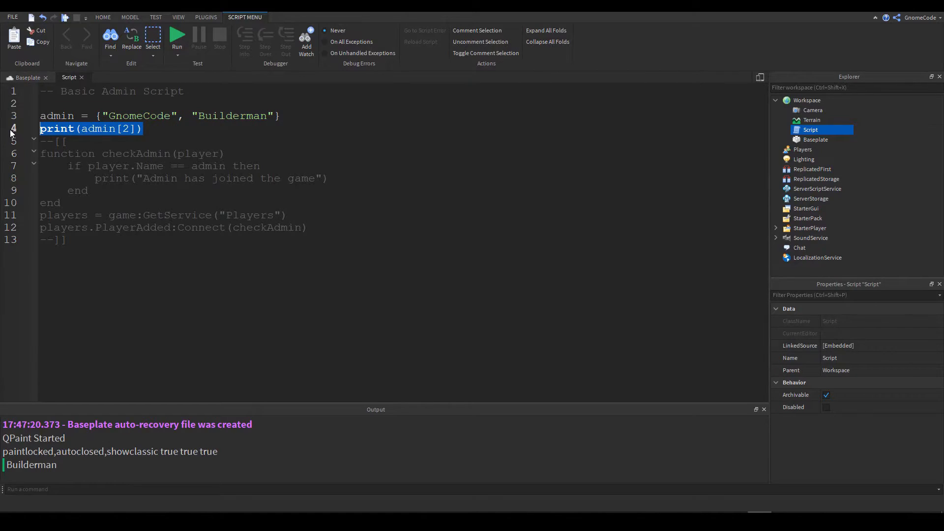
pyautogui.press('Delete')
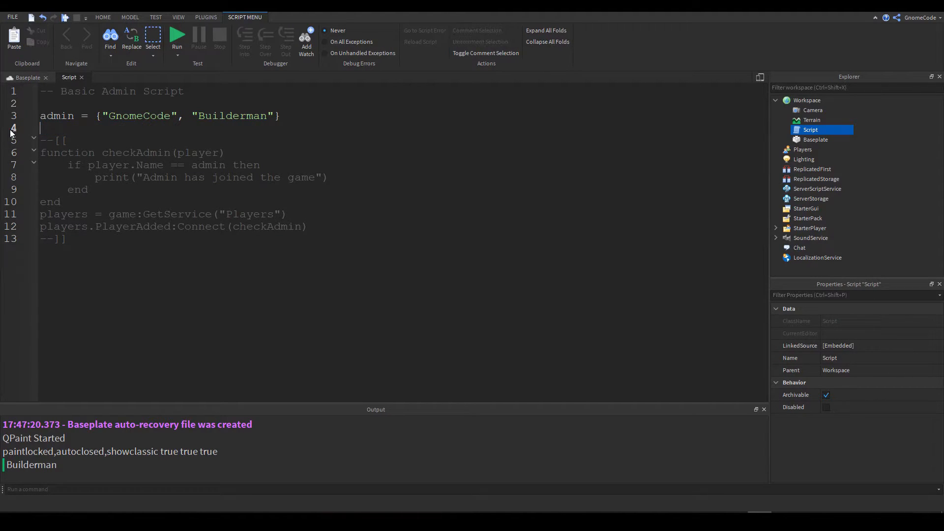
pyautogui.write('while')
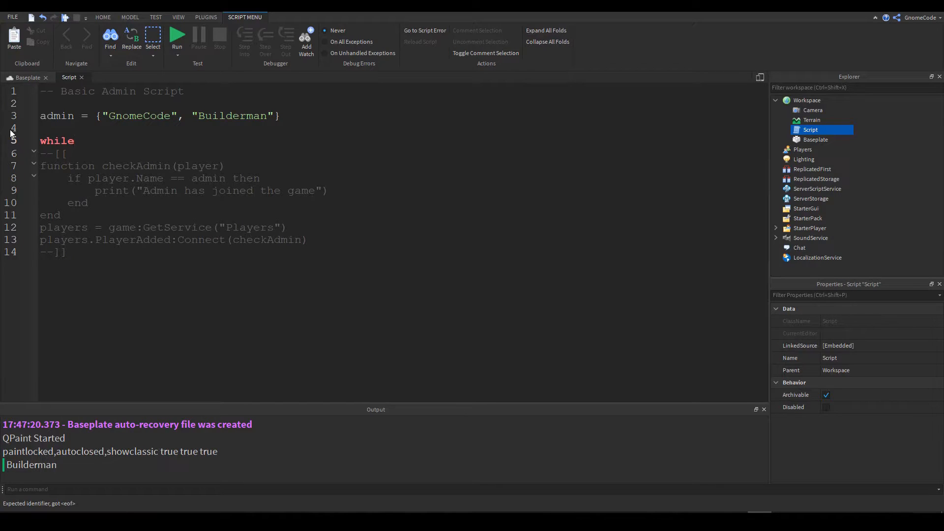
pyautogui.moveTo(70, 140)
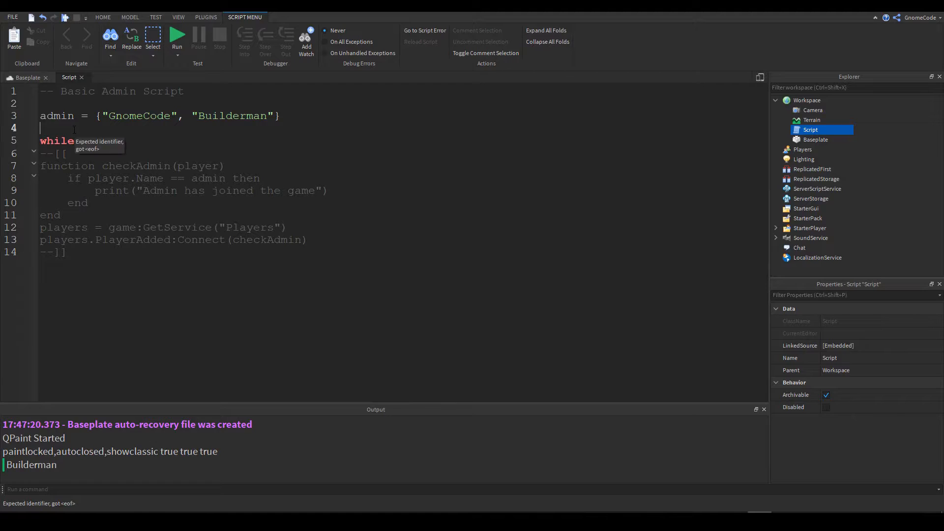
pyautogui.write('counter =')
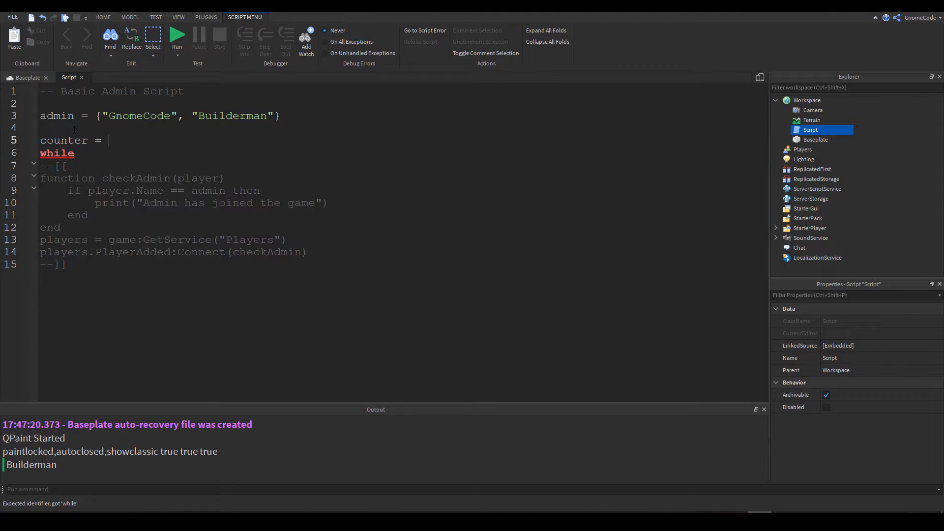
pyautogui.write('1')
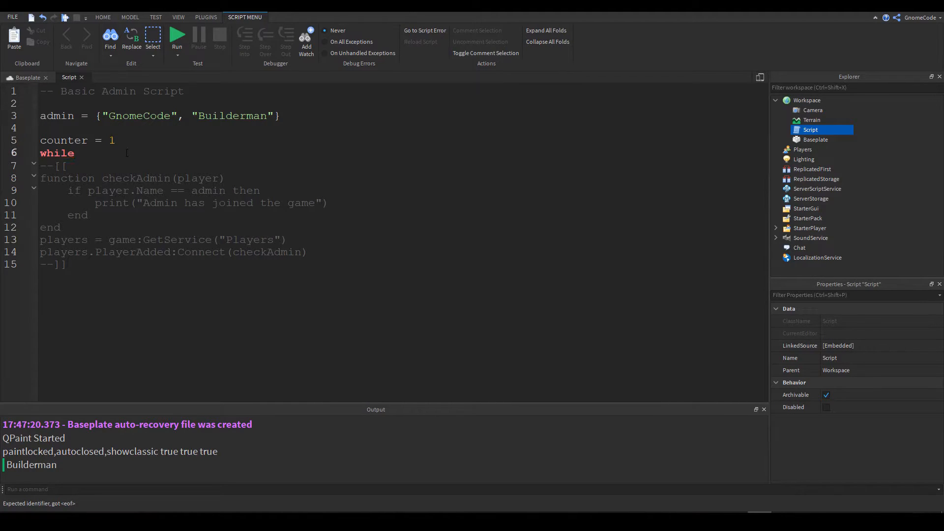
pyautogui.write('1 <')
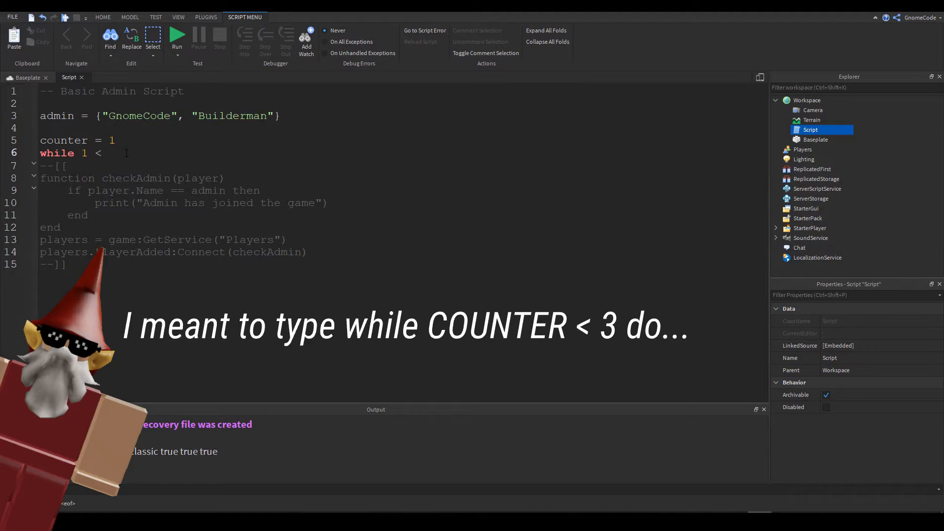
pyautogui.click(108, 153)
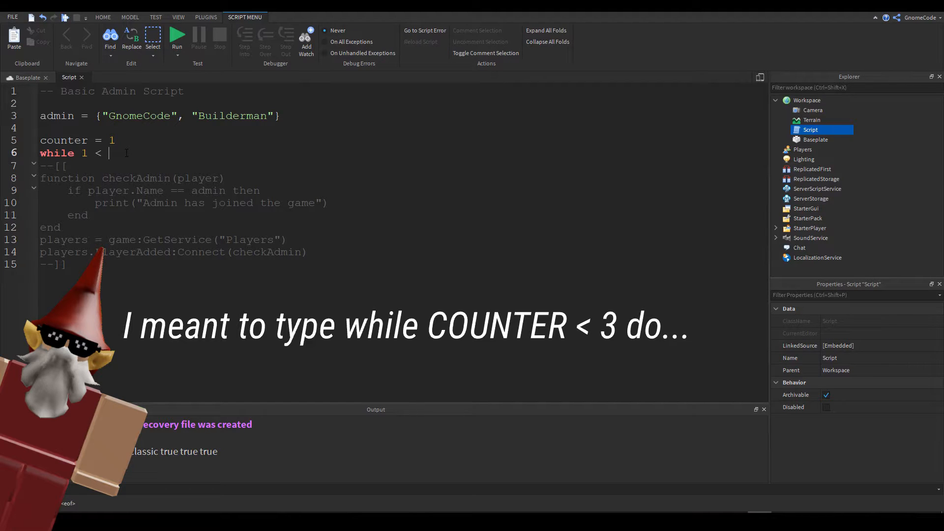
pyautogui.write('3')
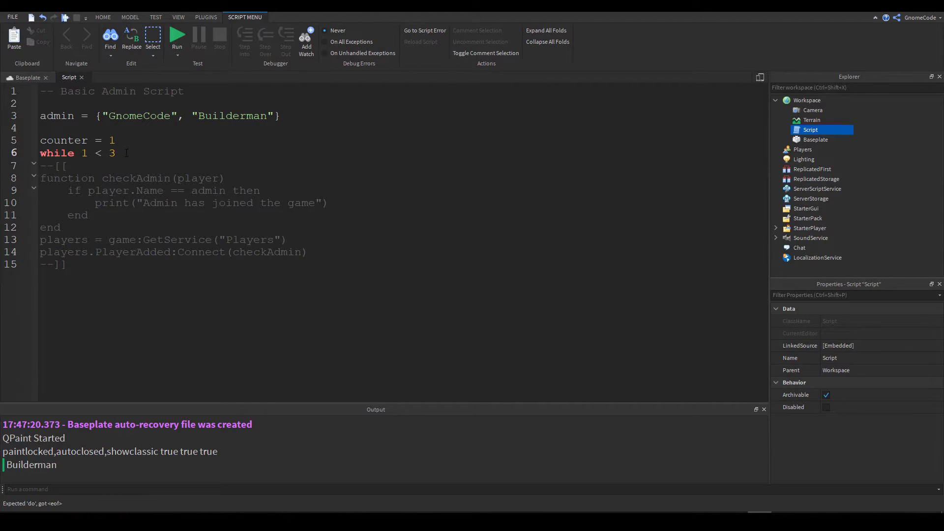
pyautogui.write('do')
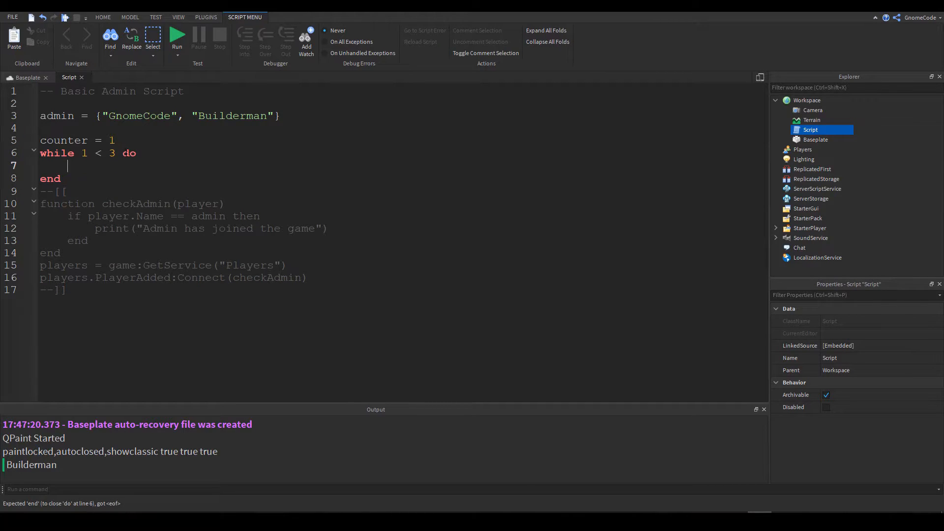
# - Fill the loop with print(admin[counter]) and counter = counter + 1
pyautogui.write('print(admin[')
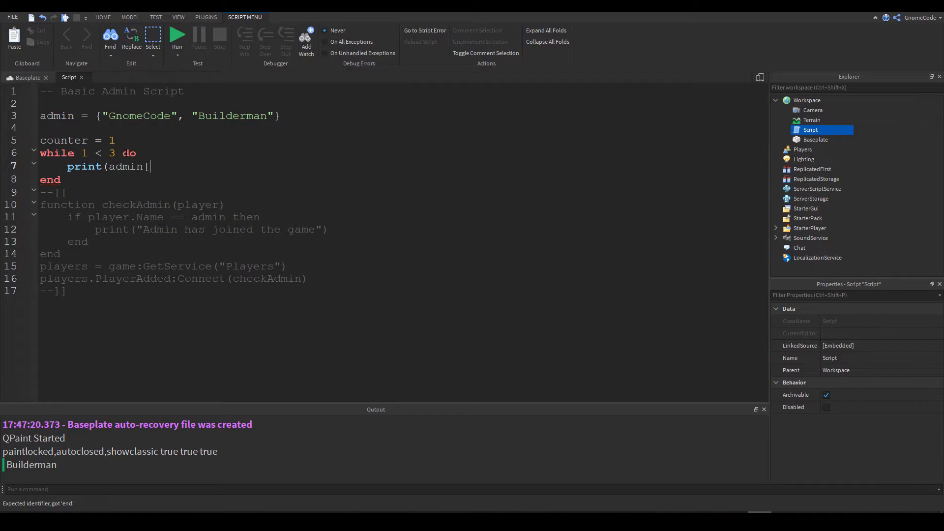
pyautogui.write('counter]')
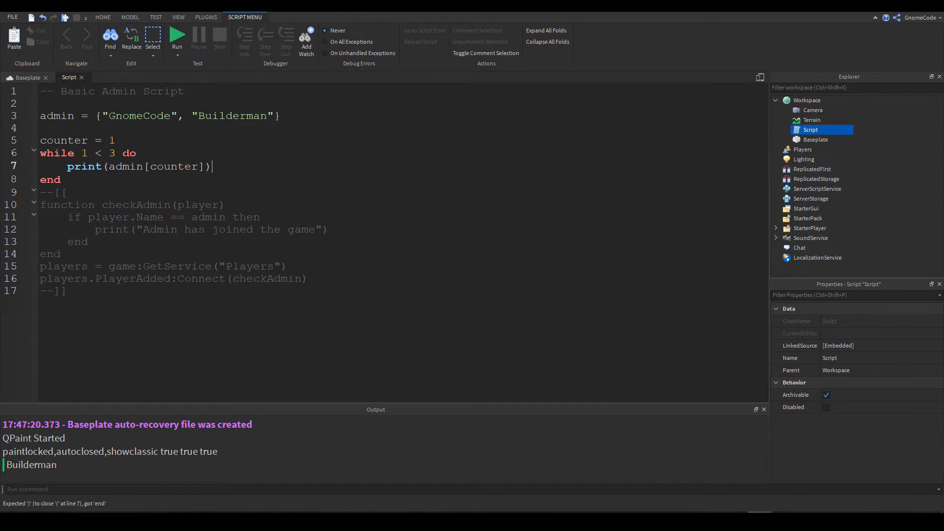
pyautogui.press('Return')
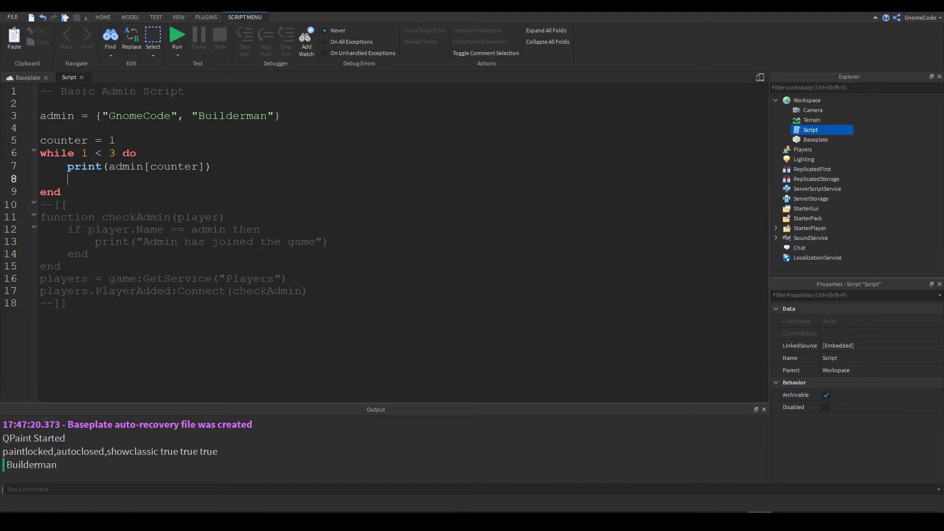
pyautogui.write('c')
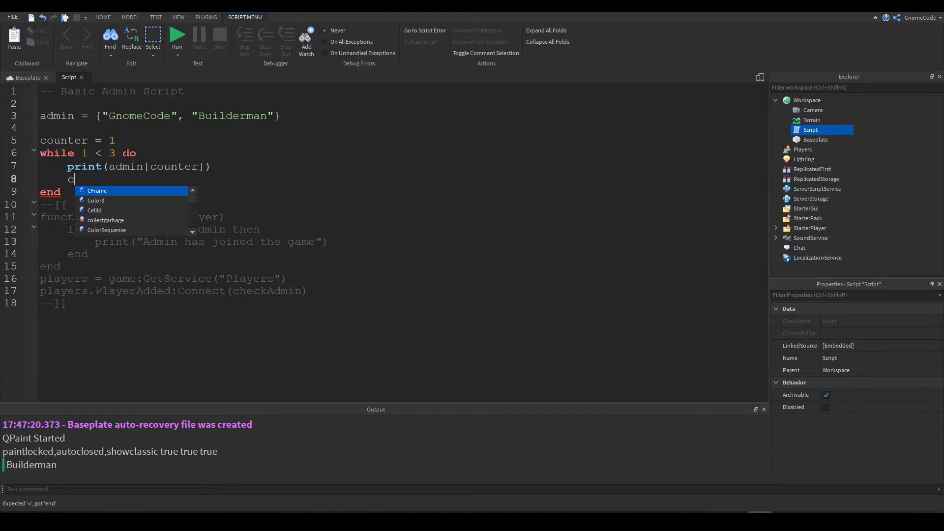
pyautogui.write('ounter =')
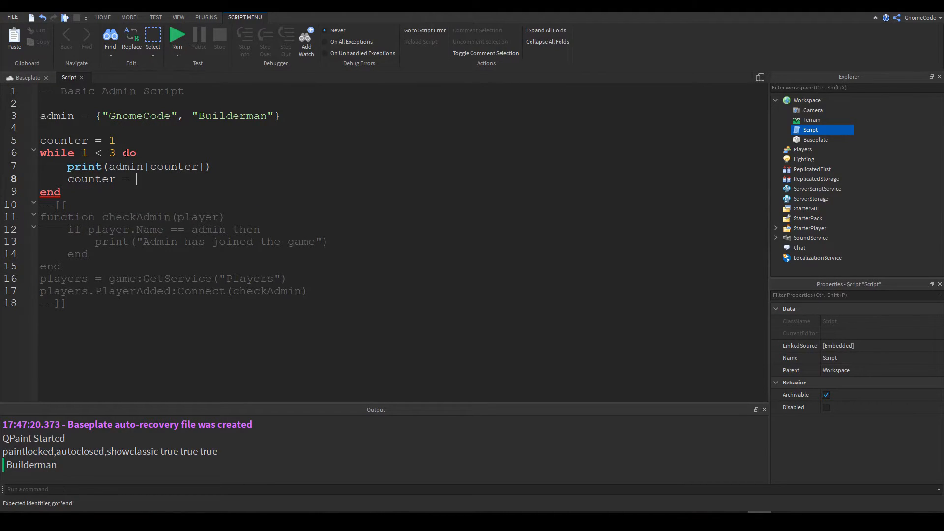
pyautogui.write('counter +')
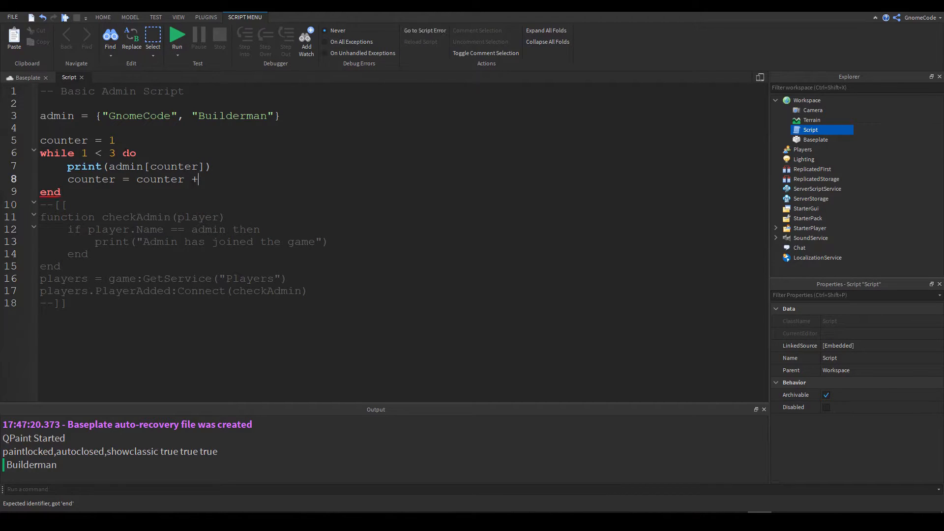
pyautogui.write('1')
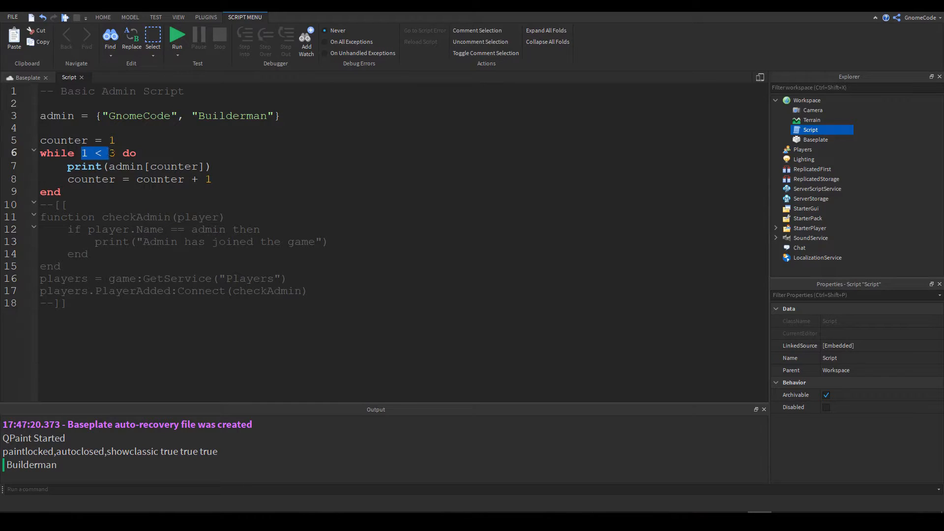
# - Playtest the loop, add wait(0.1) inside it, and stop the run
pyautogui.click(60, 192)
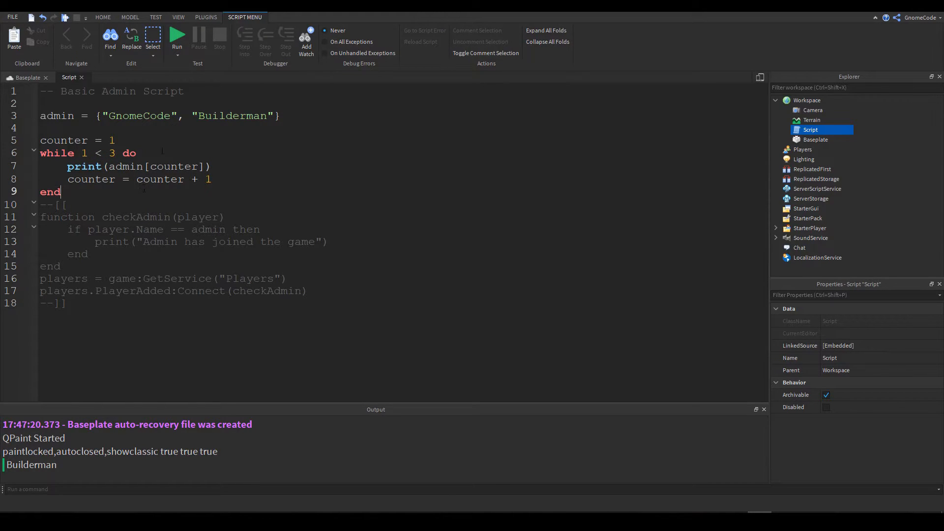
pyautogui.moveTo(176, 38)
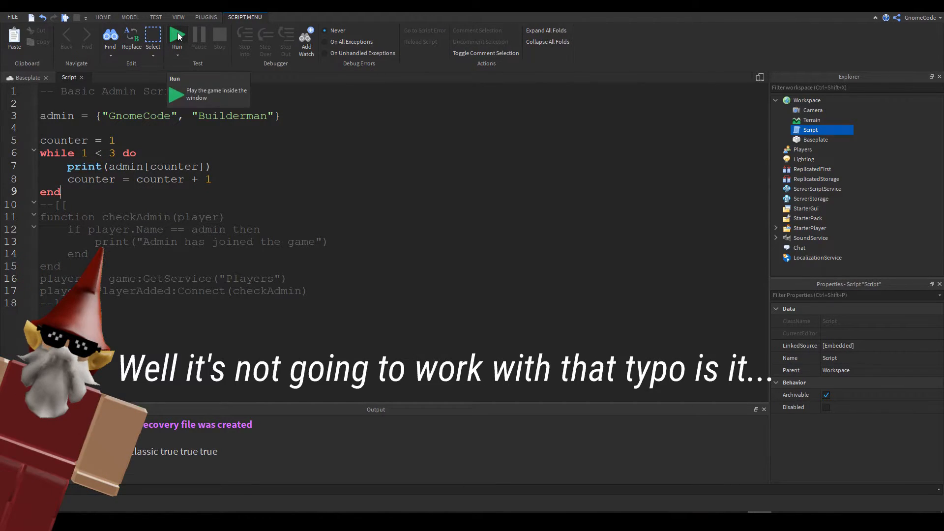
pyautogui.click(177, 36)
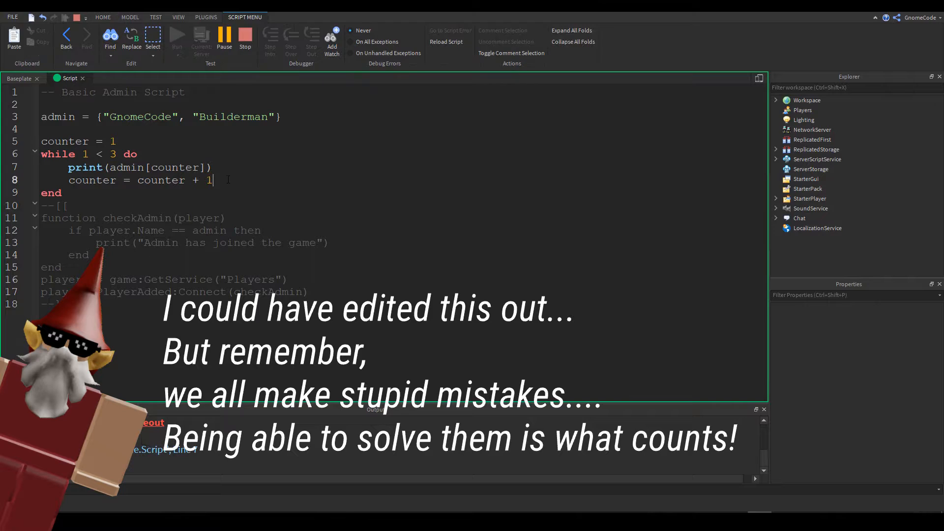
pyautogui.write('wait(0.1')
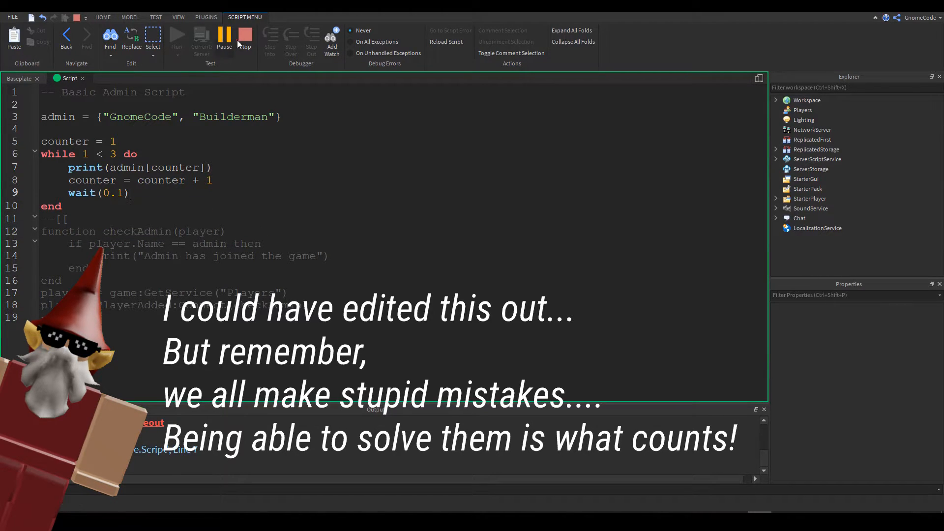
pyautogui.click(244, 37)
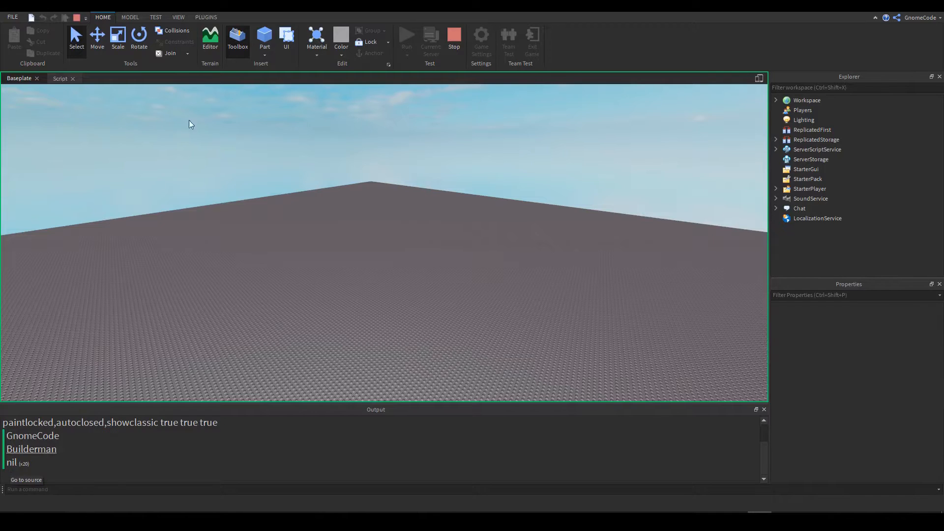
# - Stop the test, delete the wait(0.1) line, set the condition to counter < 3, and rerun
pyautogui.click(59, 79)
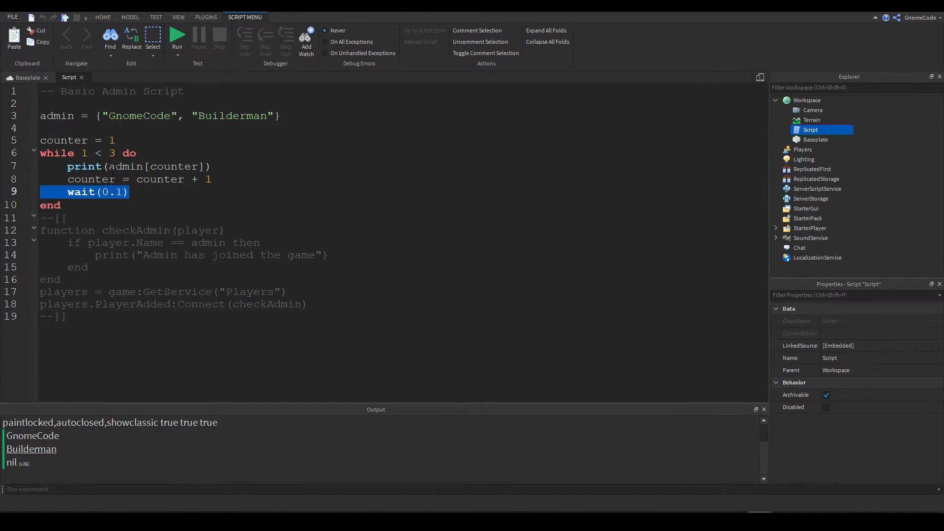
pyautogui.press('Delete')
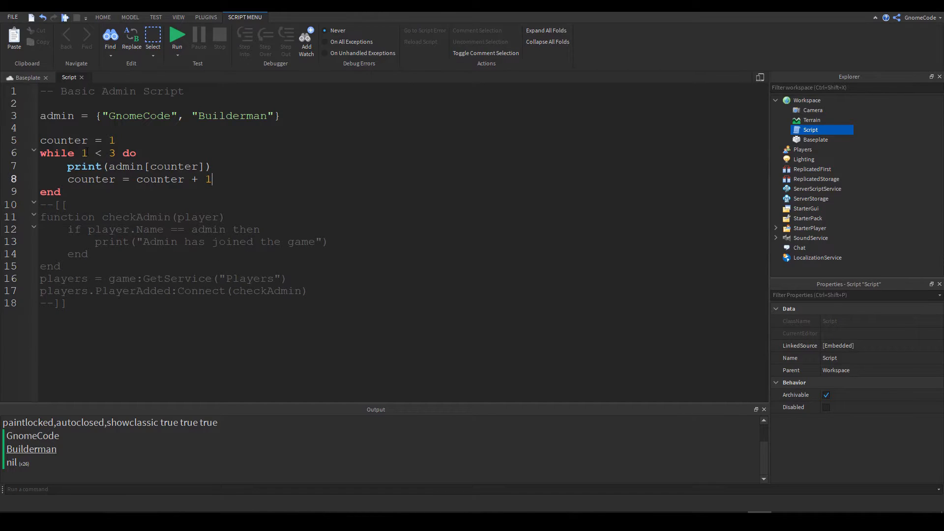
pyautogui.doubleClick(83, 153)
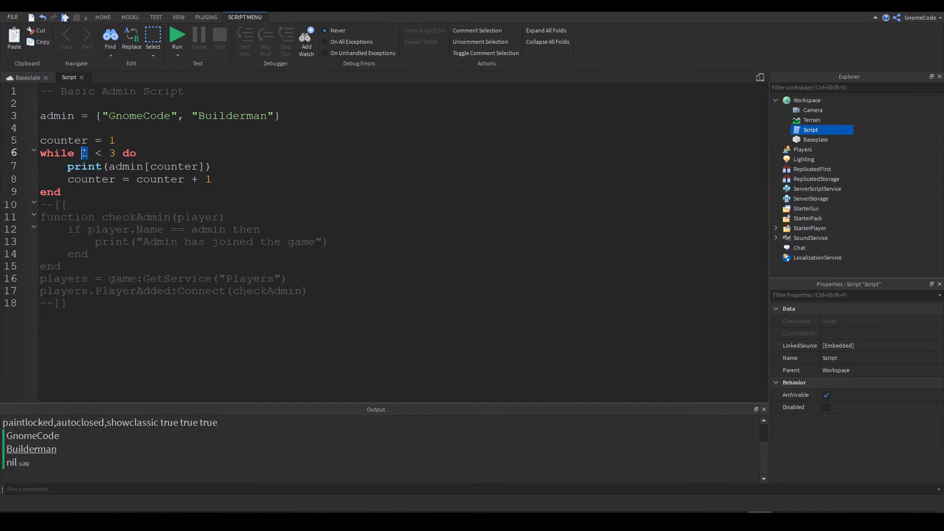
pyautogui.write('counter')
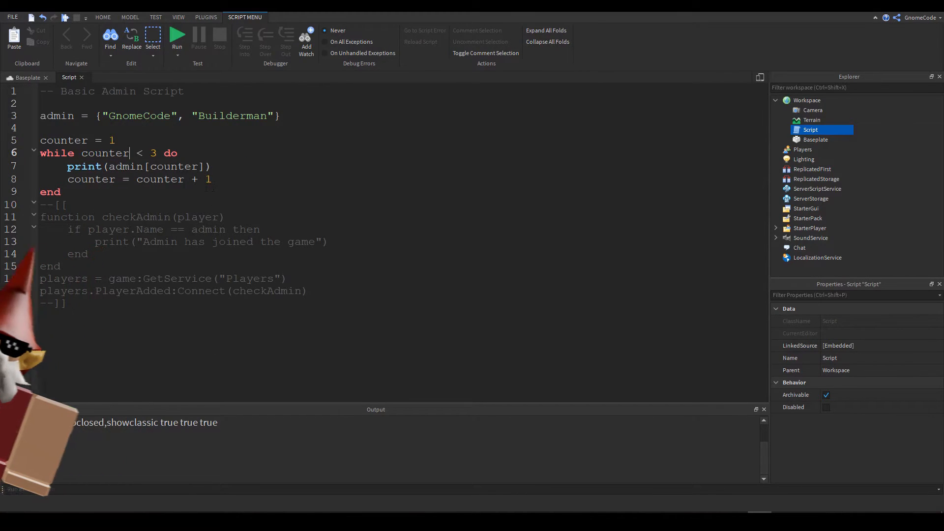
pyautogui.click(176, 34)
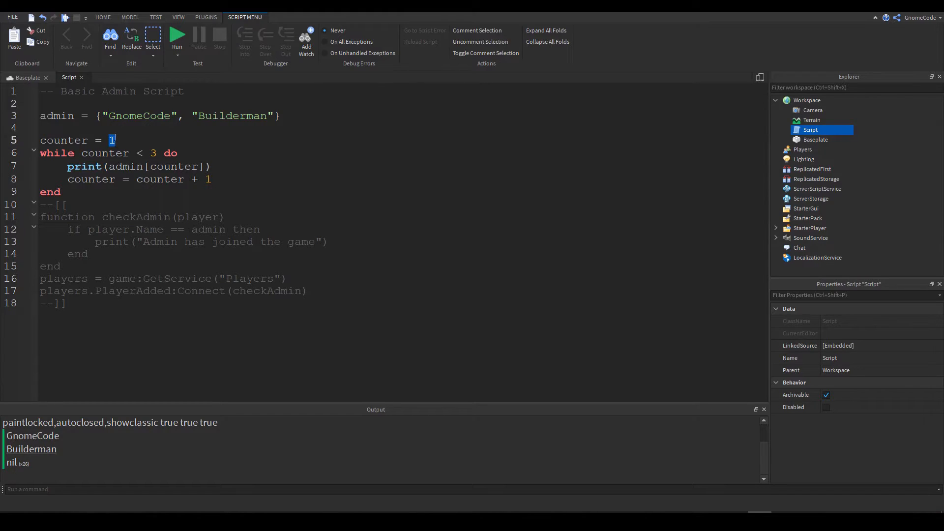
pyautogui.click(123, 152)
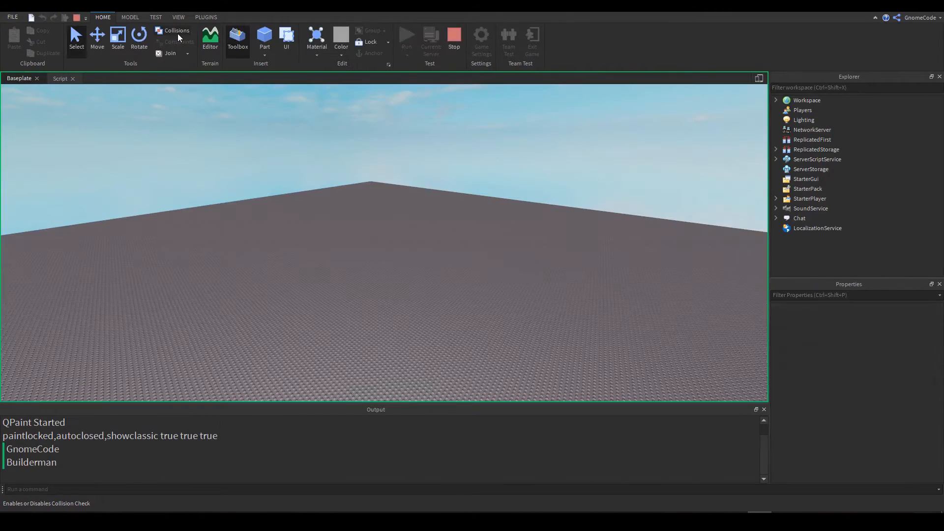
pyautogui.moveTo(39, 470)
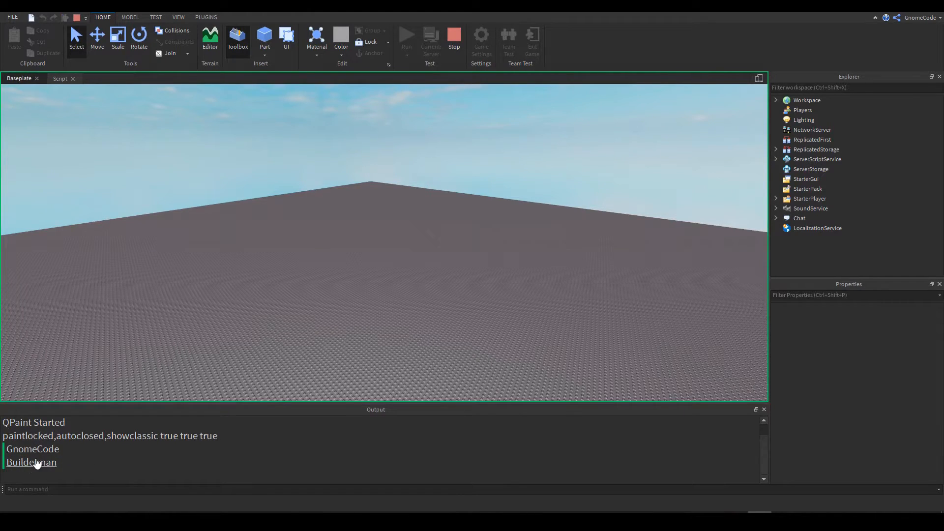
pyautogui.moveTo(430, 45)
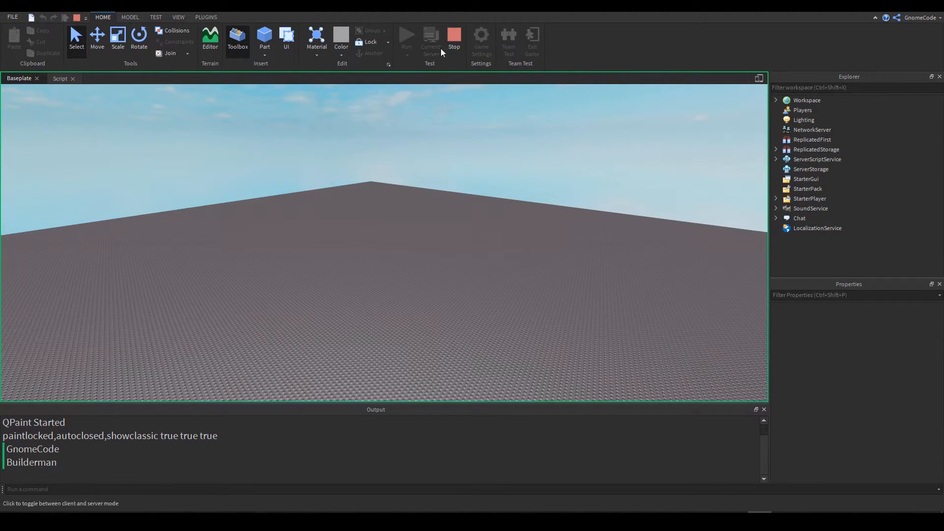
pyautogui.moveTo(453, 36)
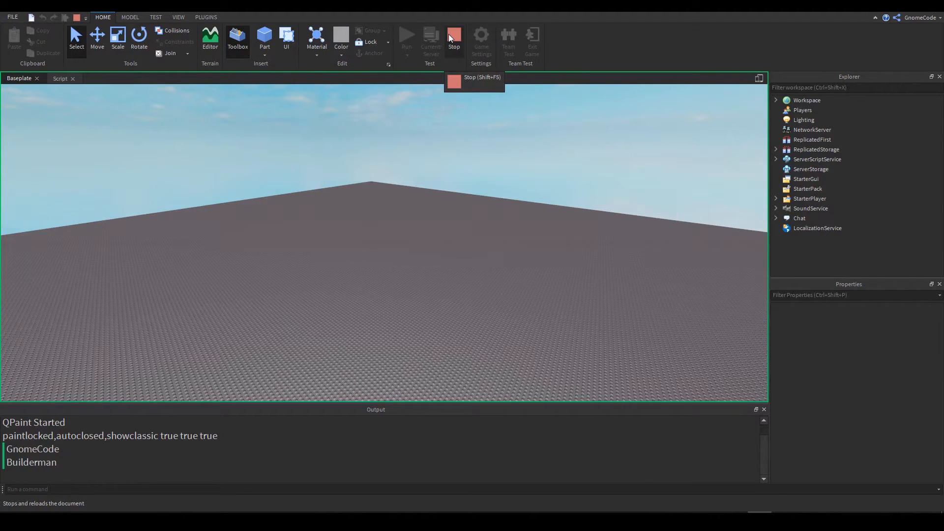
pyautogui.moveTo(64, 91)
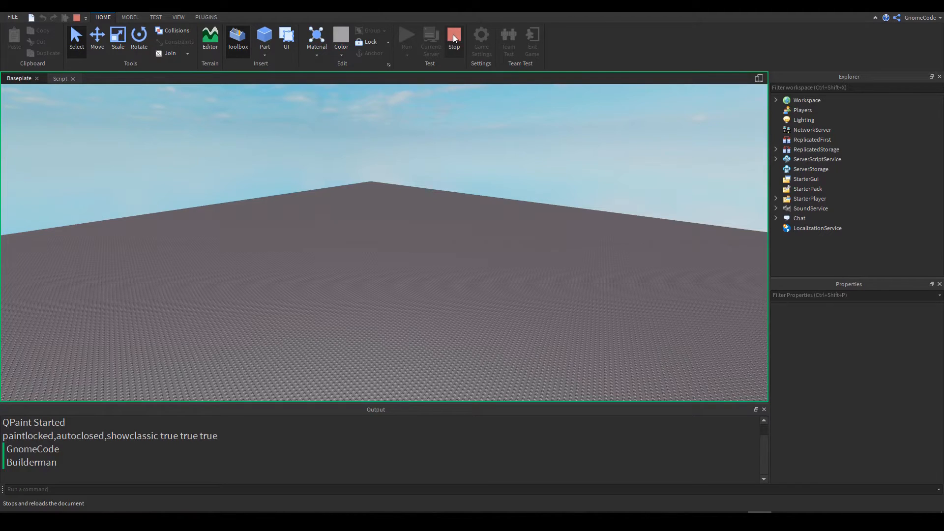
pyautogui.moveTo(453, 37)
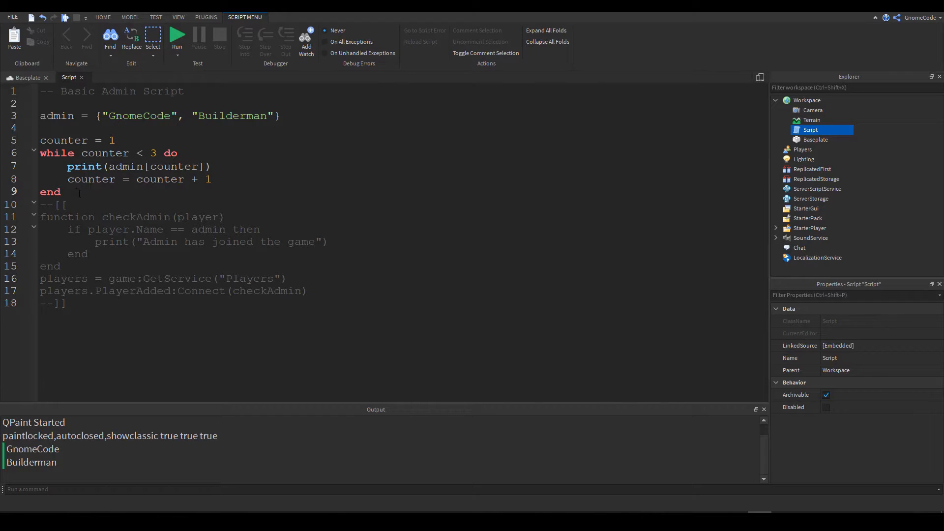
# - Write a for i=1,2 do print(i) loop in the script
pyautogui.click(62, 191)
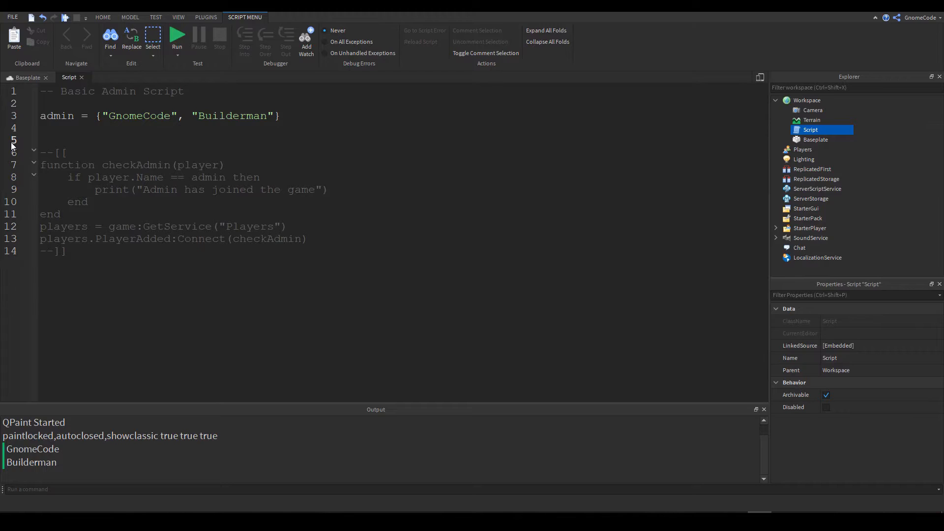
pyautogui.write('for')
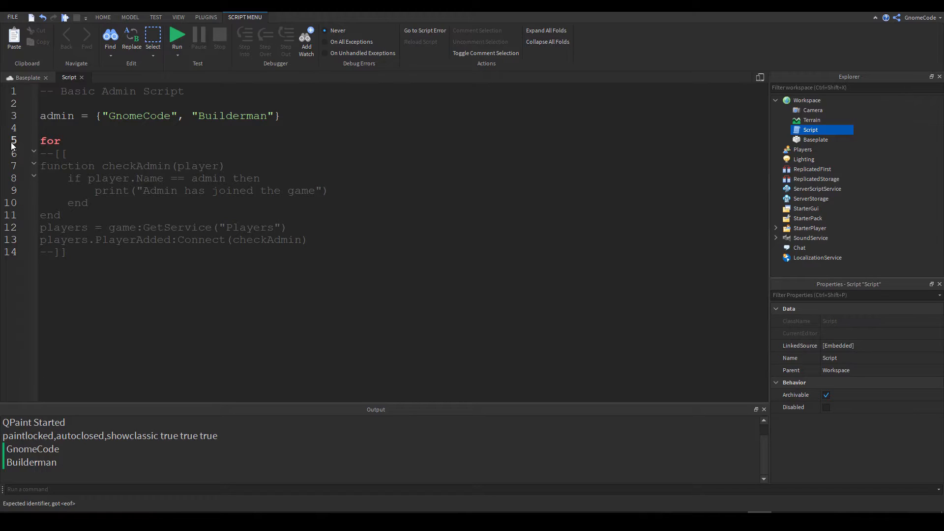
pyautogui.click(66, 140)
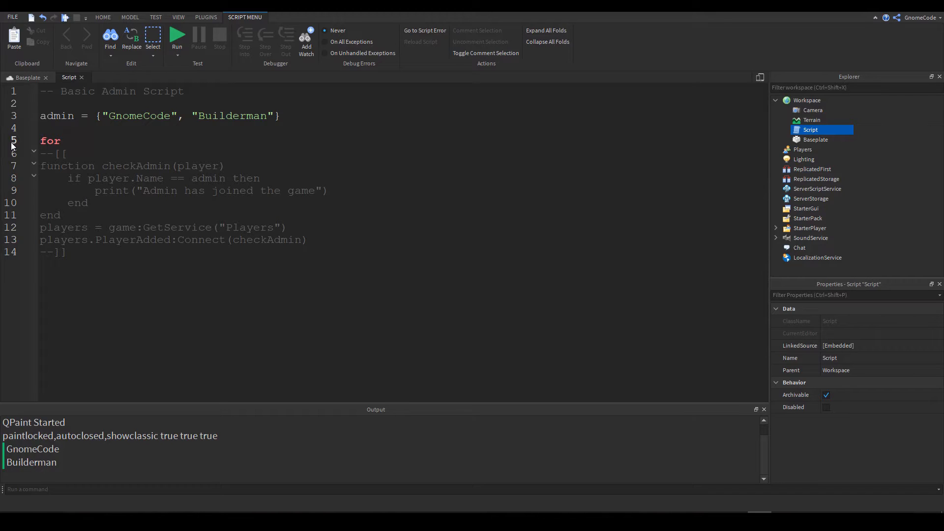
pyautogui.write('i')
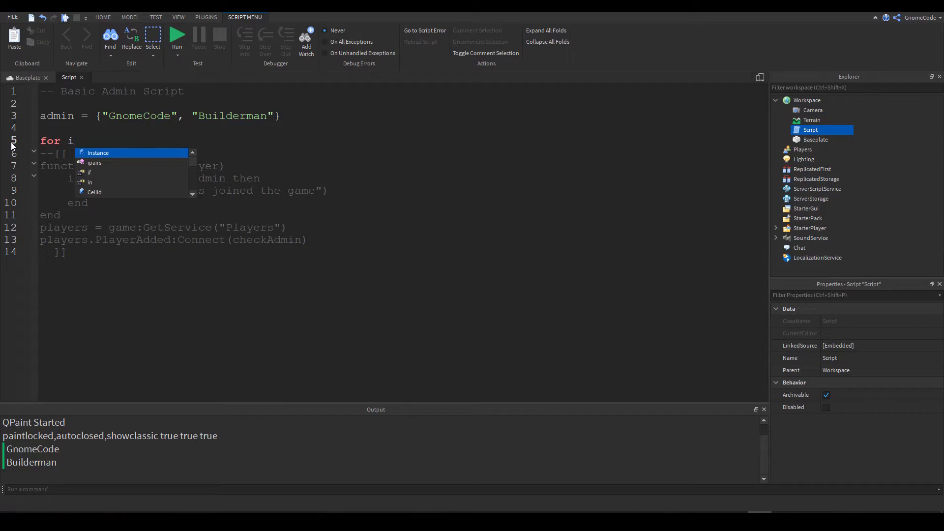
pyautogui.write('=1')
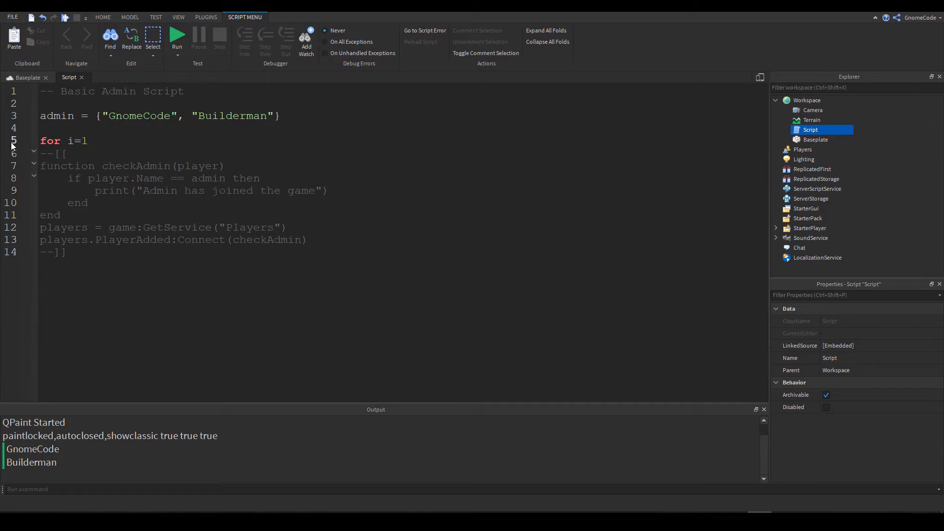
pyautogui.write(',')
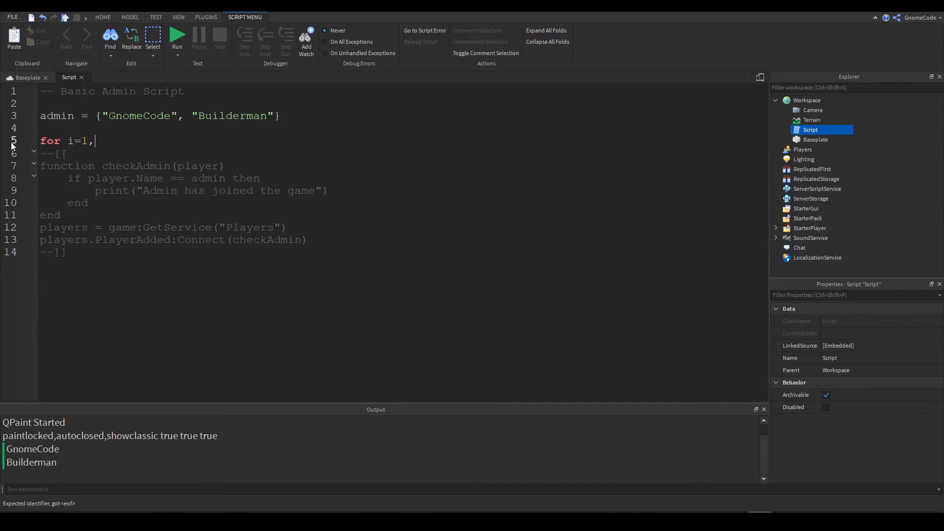
pyautogui.write('2')
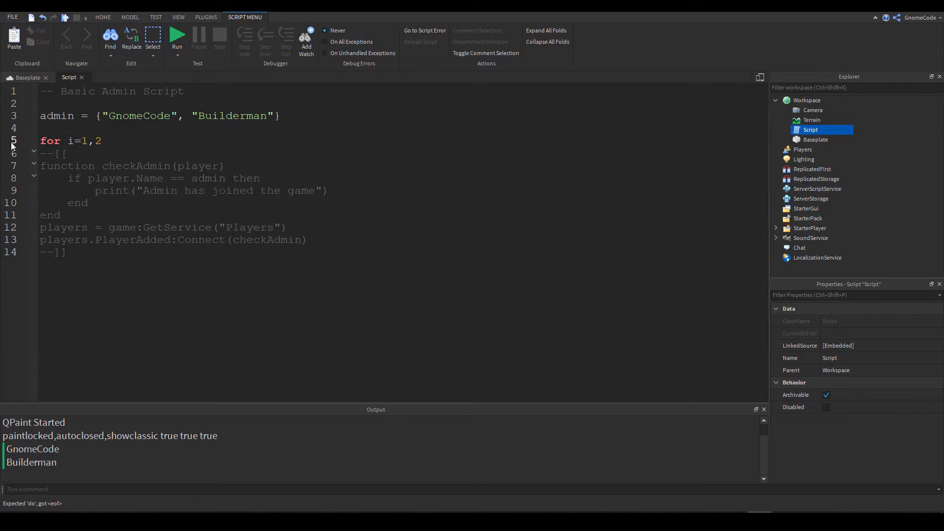
pyautogui.write('do')
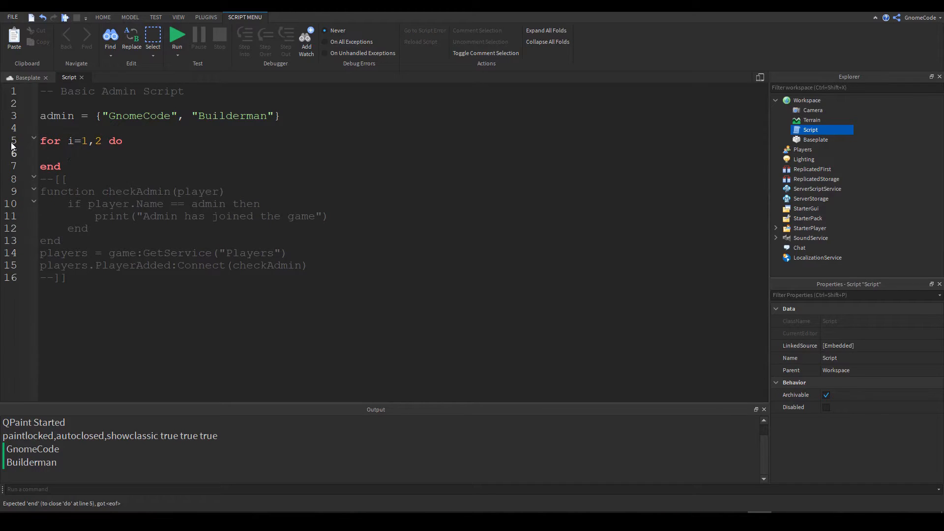
pyautogui.write('print(')
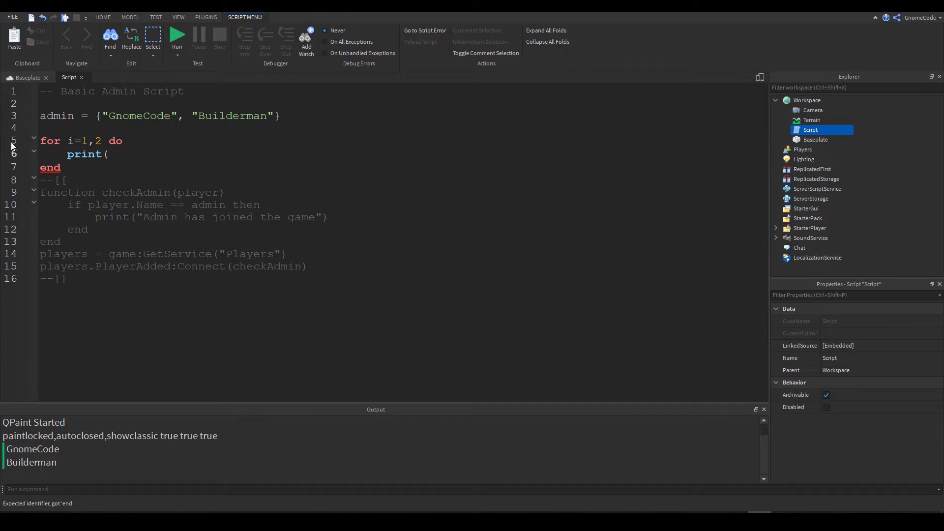
pyautogui.write('i)')
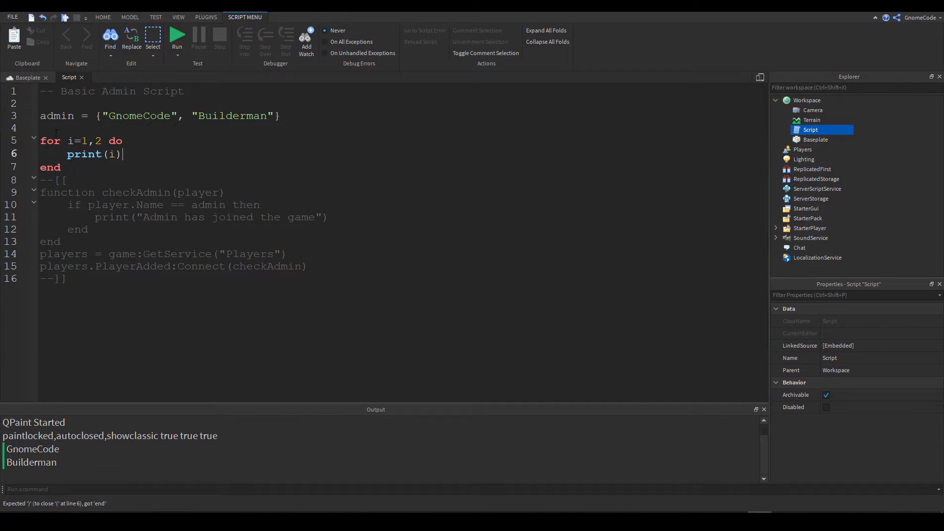
# - Test the loop, raise its upper limit from 2 to 10, and run it again
pyautogui.click(177, 35)
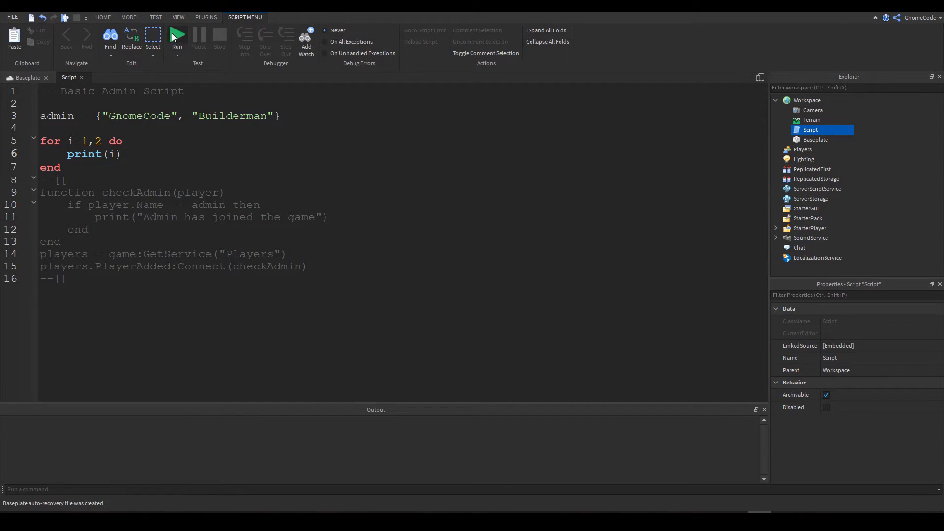
pyautogui.click(176, 35)
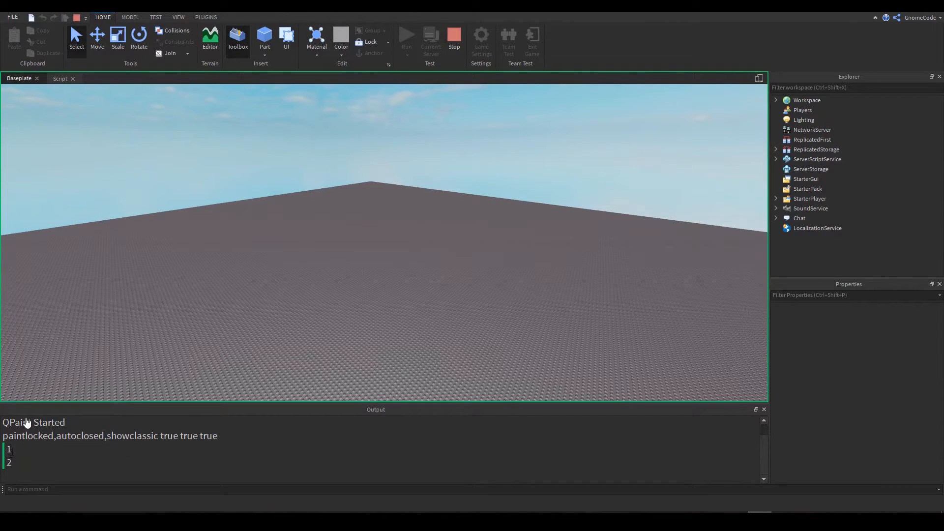
pyautogui.click(69, 78)
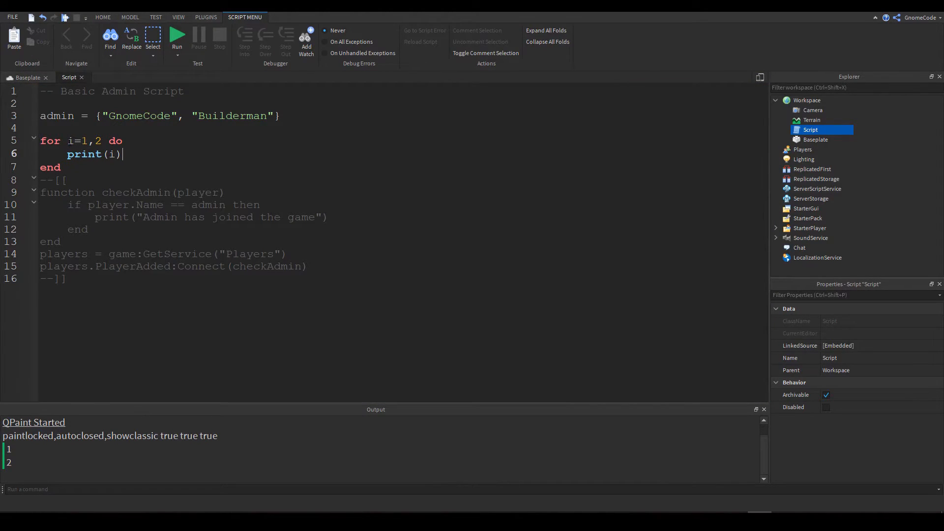
pyautogui.doubleClick(71, 141)
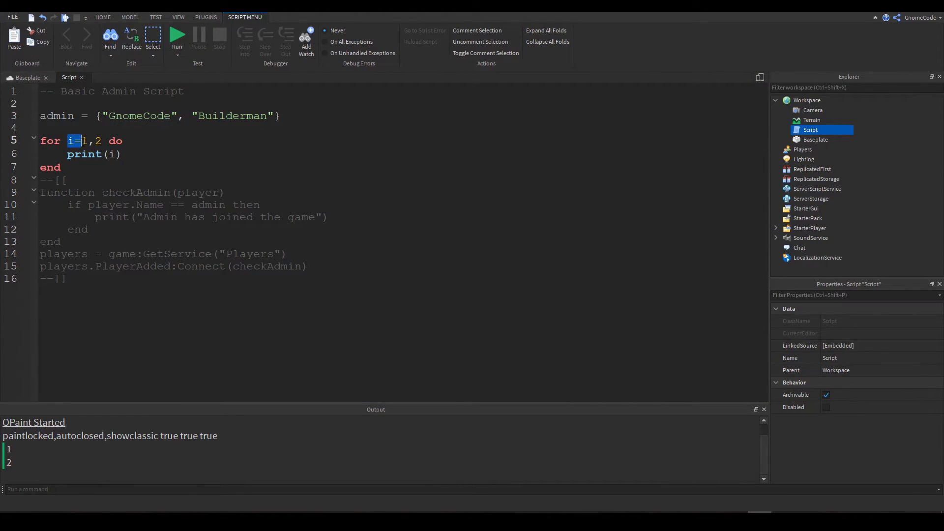
pyautogui.click(88, 141)
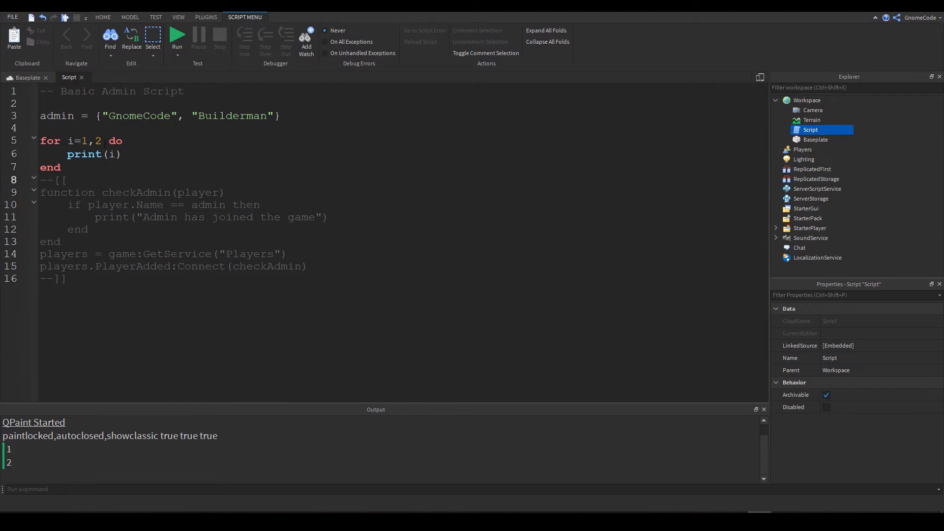
pyautogui.doubleClick(98, 140)
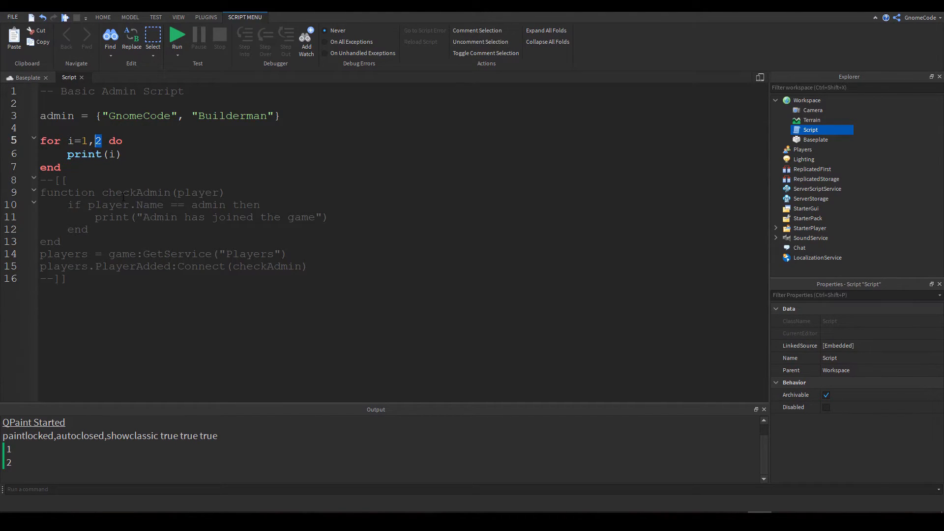
pyautogui.write('0')
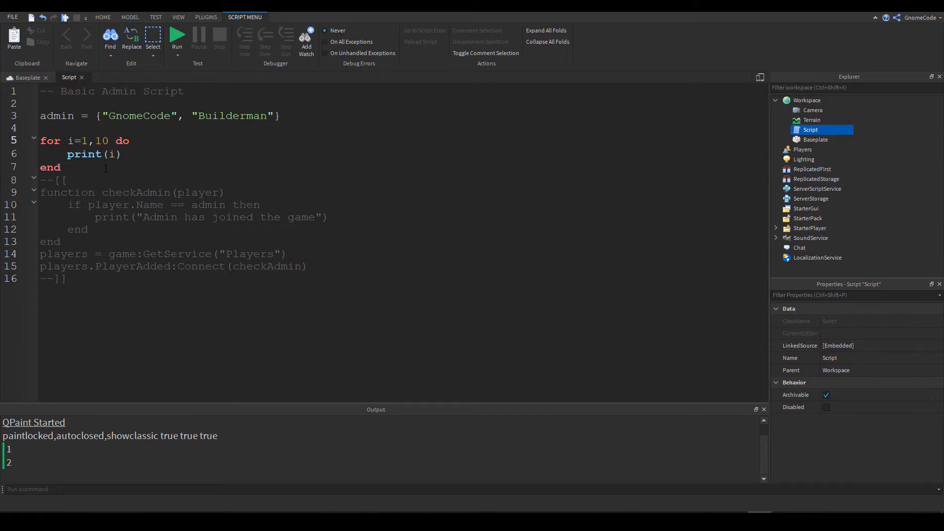
pyautogui.click(177, 36)
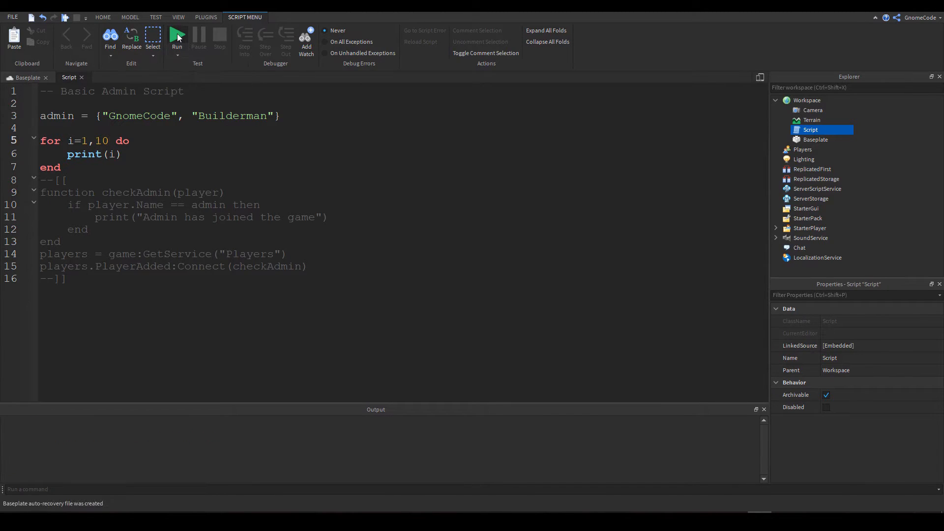
pyautogui.click(177, 36)
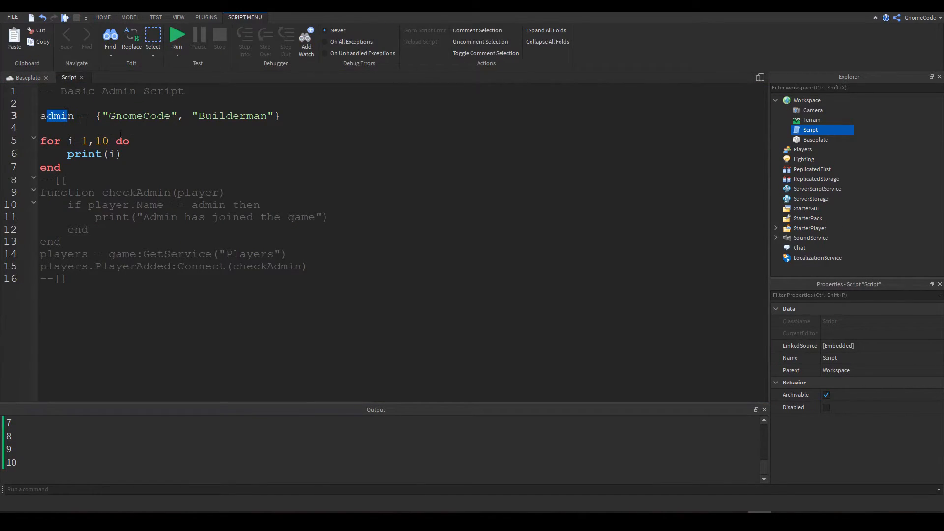
# - Set the loop limit back to 2 and print admin[i] on each pass
pyautogui.click(103, 140)
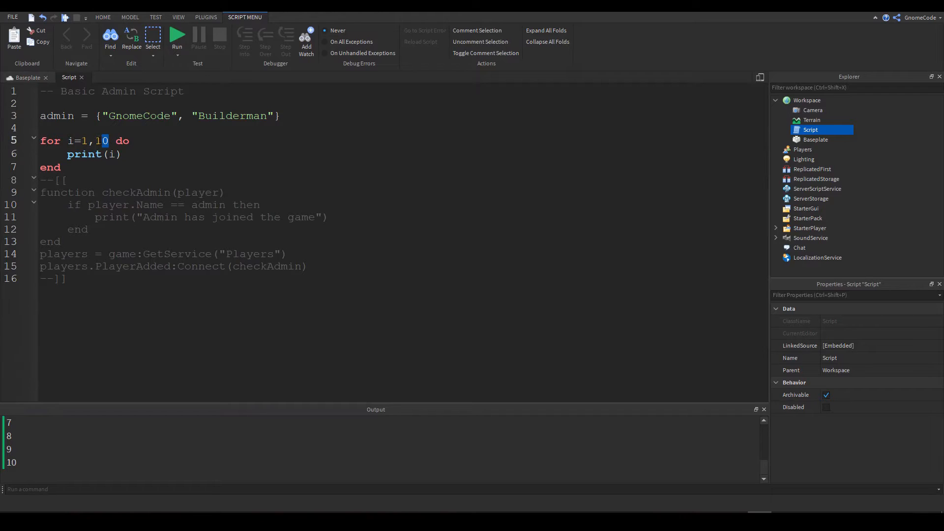
pyautogui.write('2')
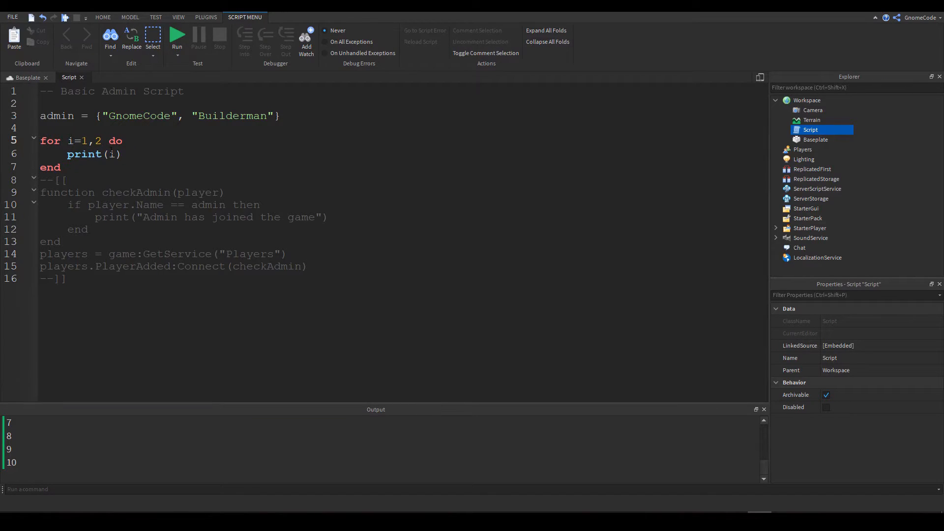
pyautogui.write('admin')
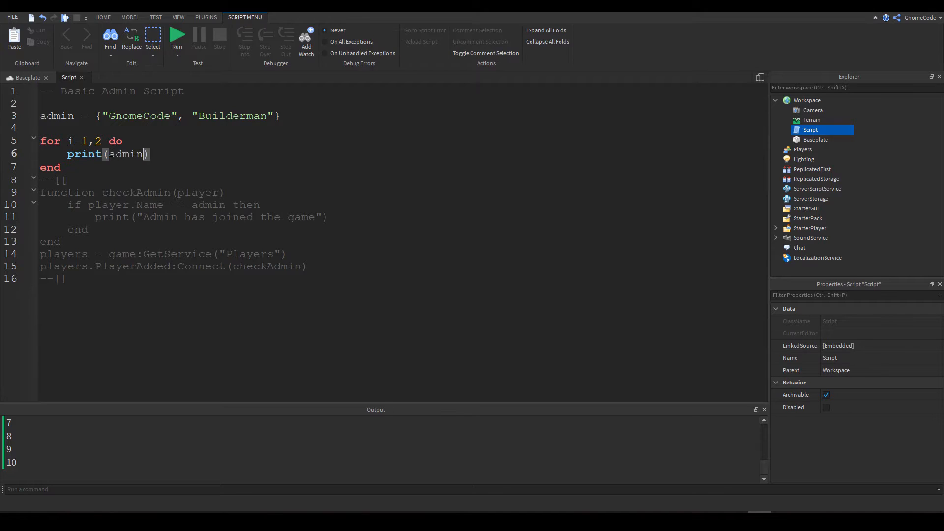
pyautogui.write('[i]')
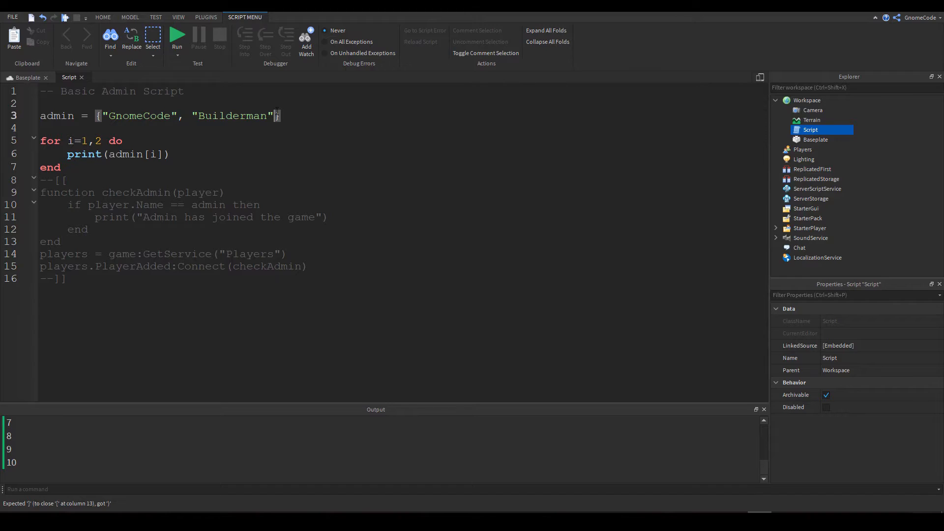
# - Add a test name "sagsdi" to the admin table and change the loop limit to #admin
pyautogui.write(', "sag')
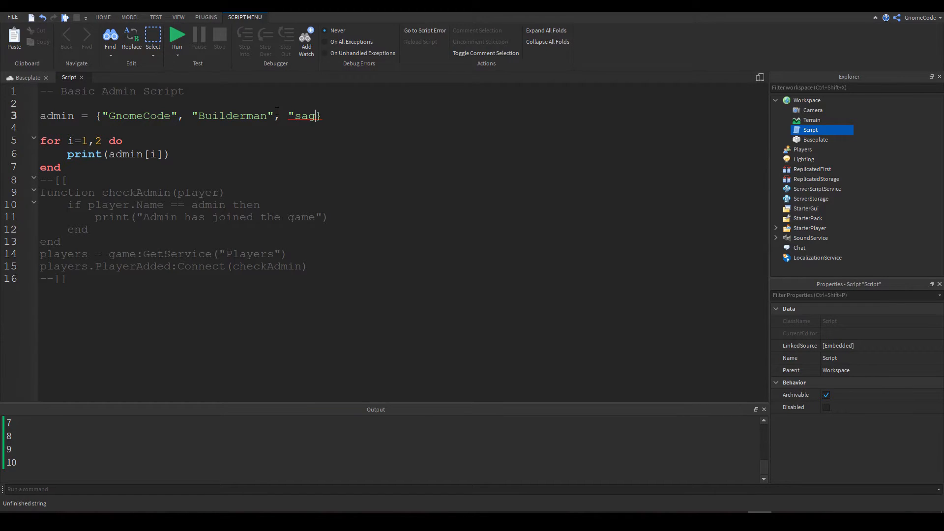
pyautogui.write('sdi"')
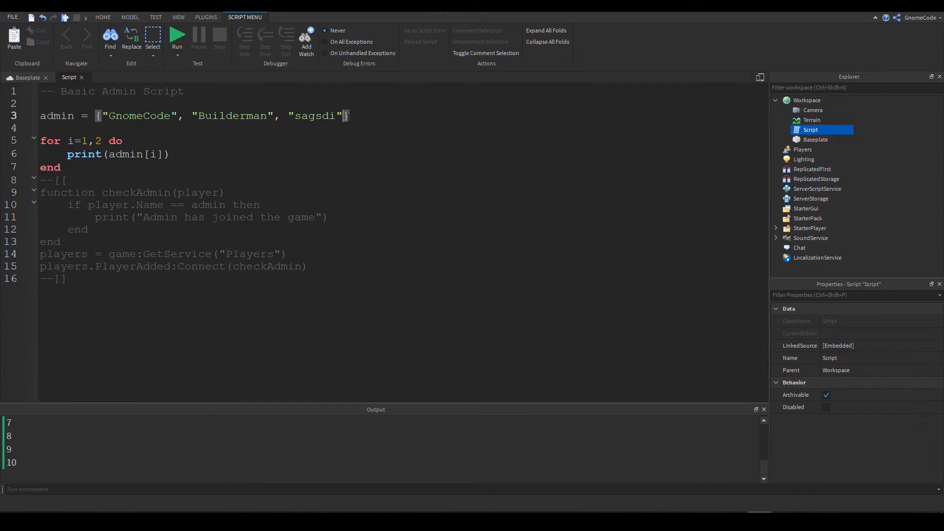
pyautogui.doubleClick(97, 140)
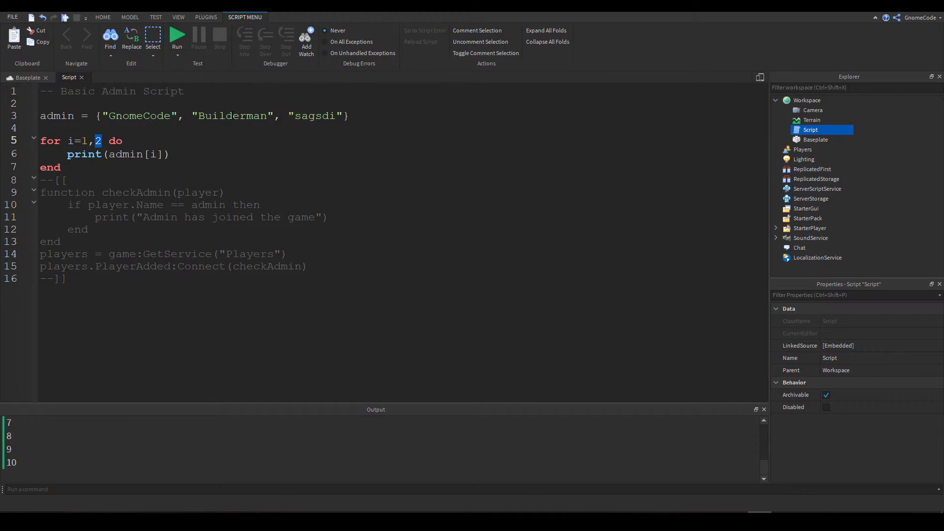
pyautogui.write('#')
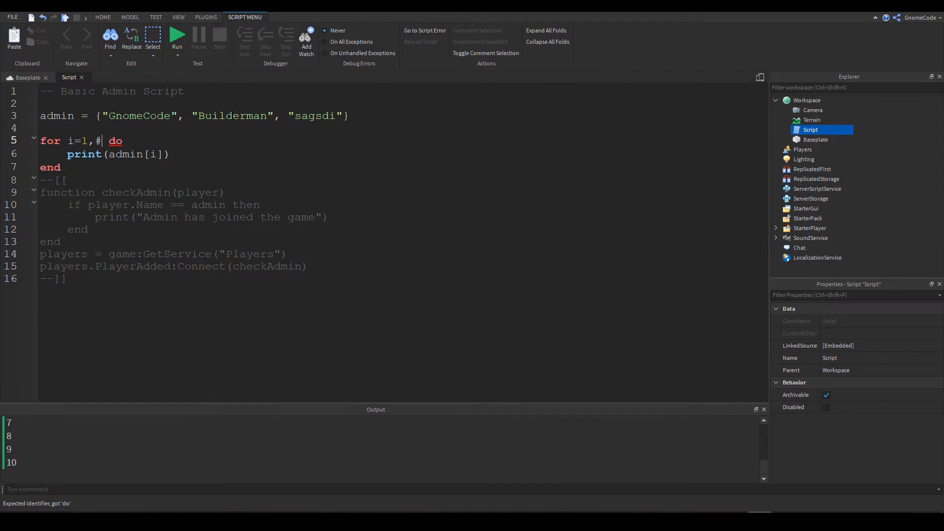
pyautogui.write('admin')
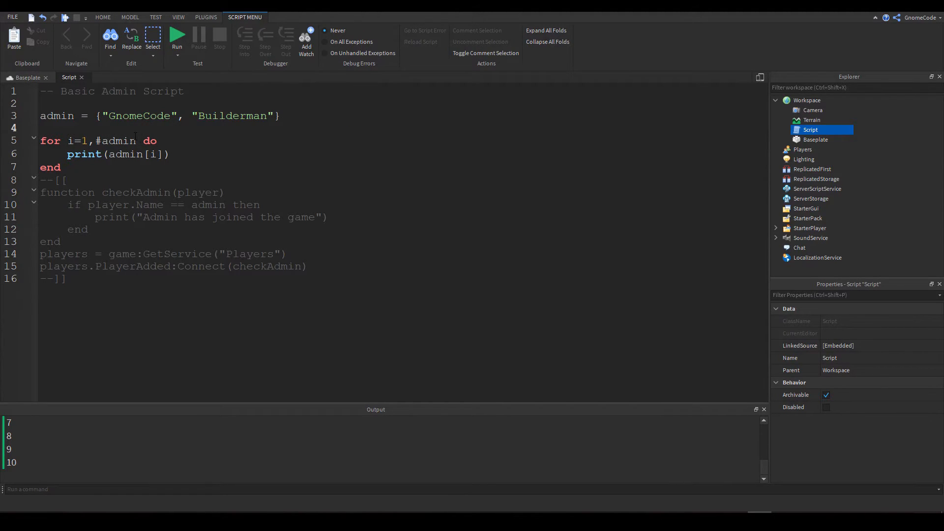
# - Add print(#admin) and run the script to see the admin table size
pyautogui.write('print(')
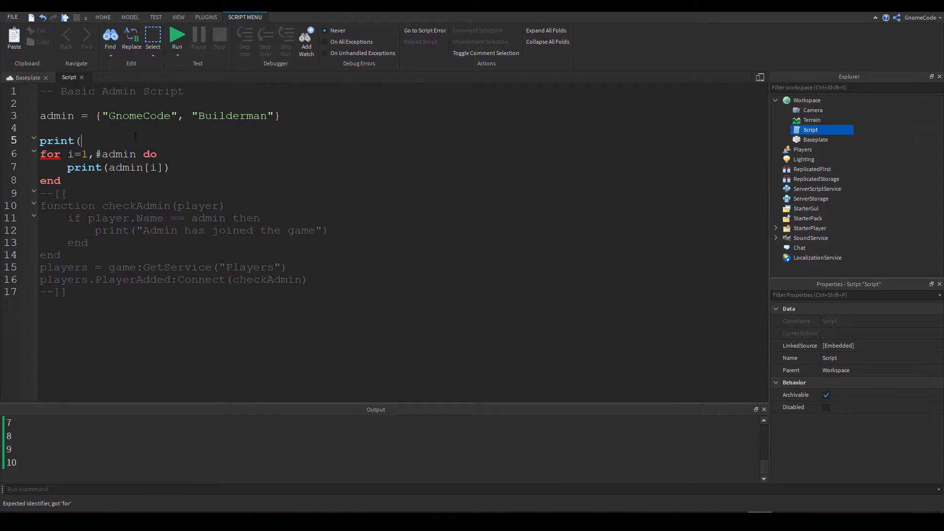
pyautogui.write('#admin)')
pyautogui.click(403, 180)
pyautogui.write('-')
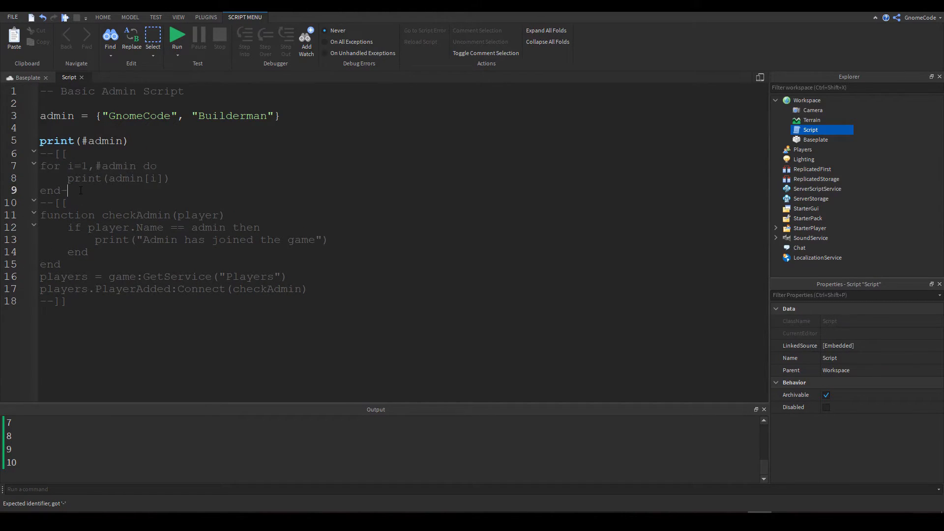
pyautogui.click(176, 35)
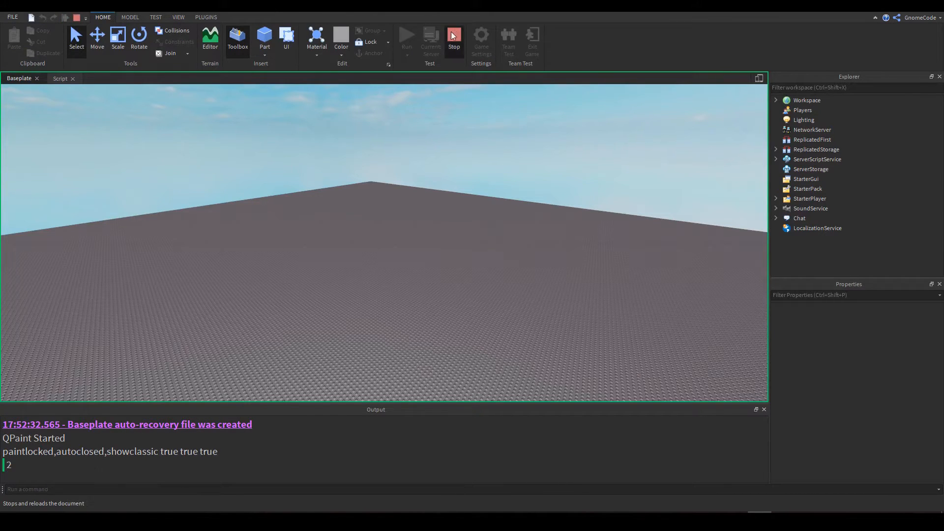
# - Add a third admin name "afaga", recheck the count, then run the admin-name loop
pyautogui.click(60, 78)
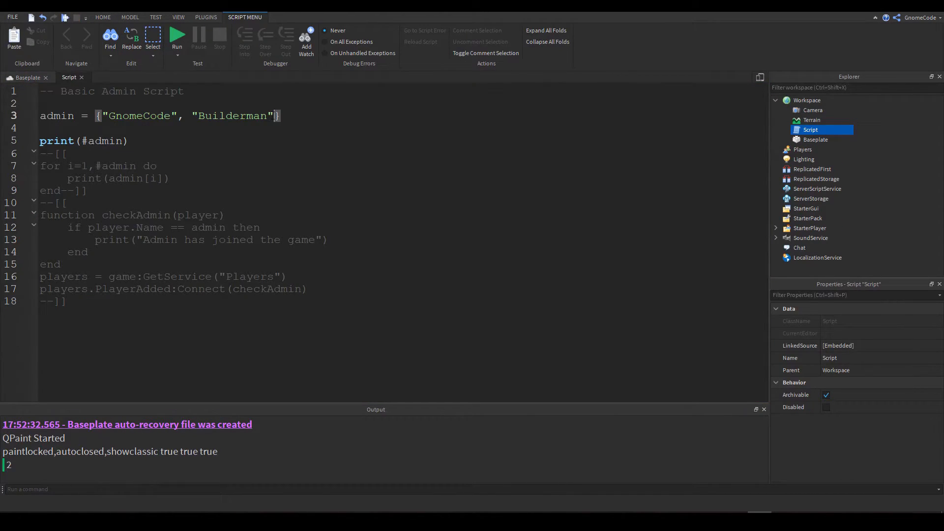
pyautogui.write(', "afagaaedg')
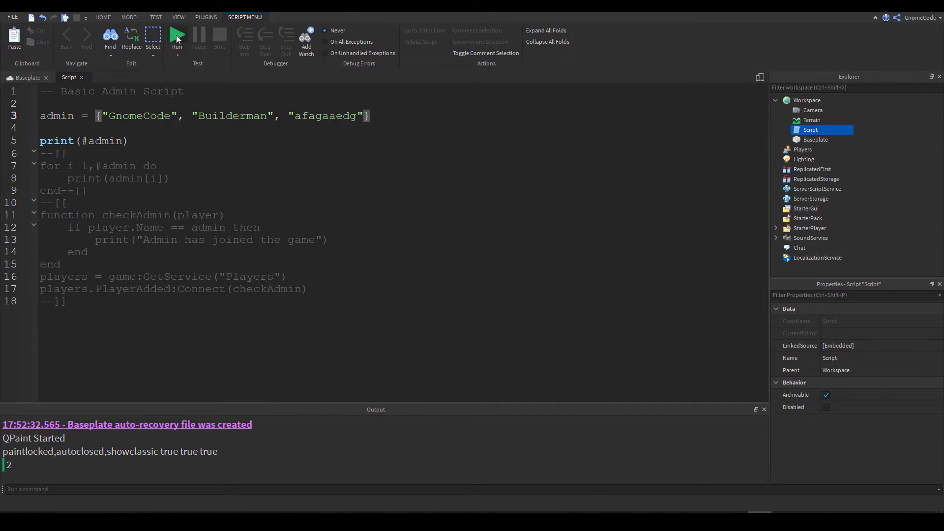
pyautogui.click(177, 36)
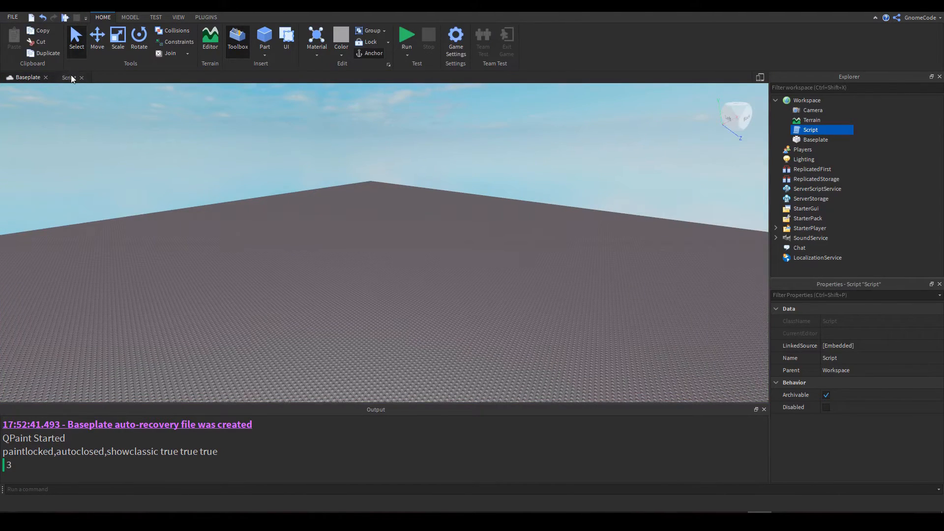
pyautogui.click(68, 77)
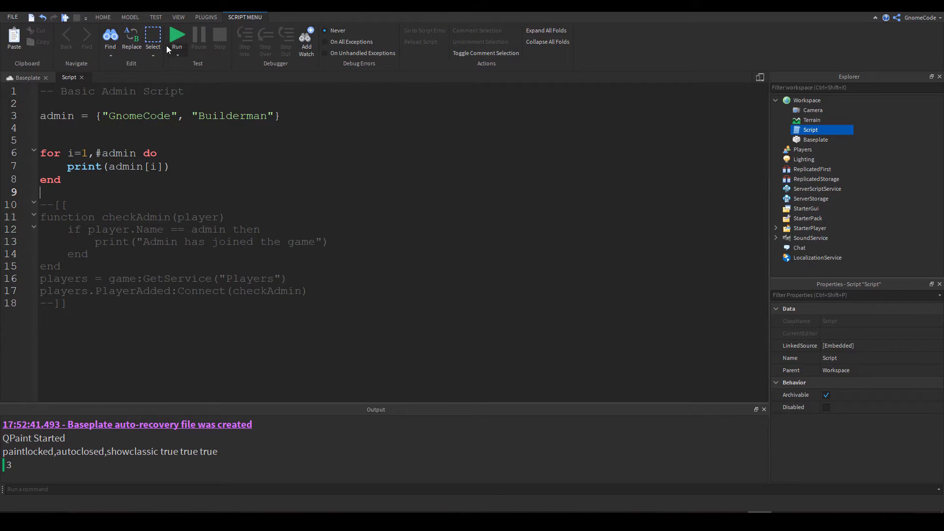
pyautogui.click(176, 35)
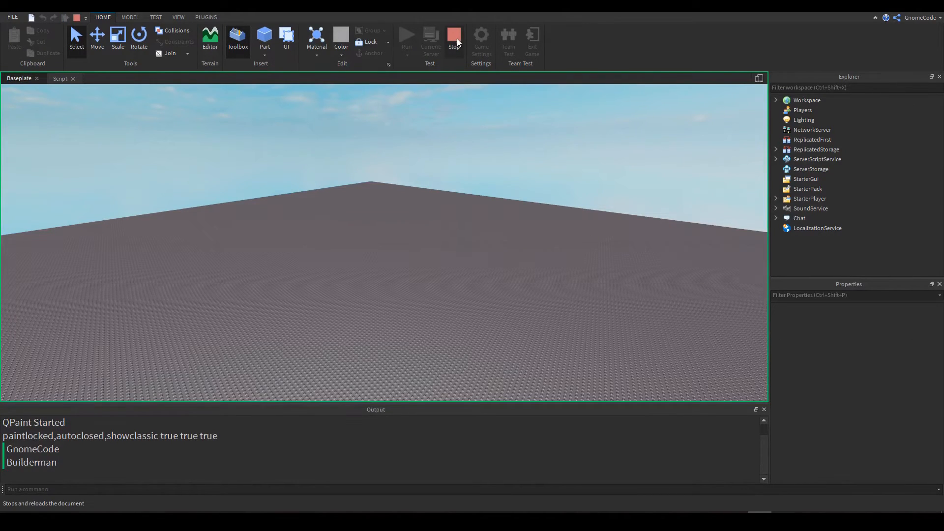
pyautogui.click(60, 77)
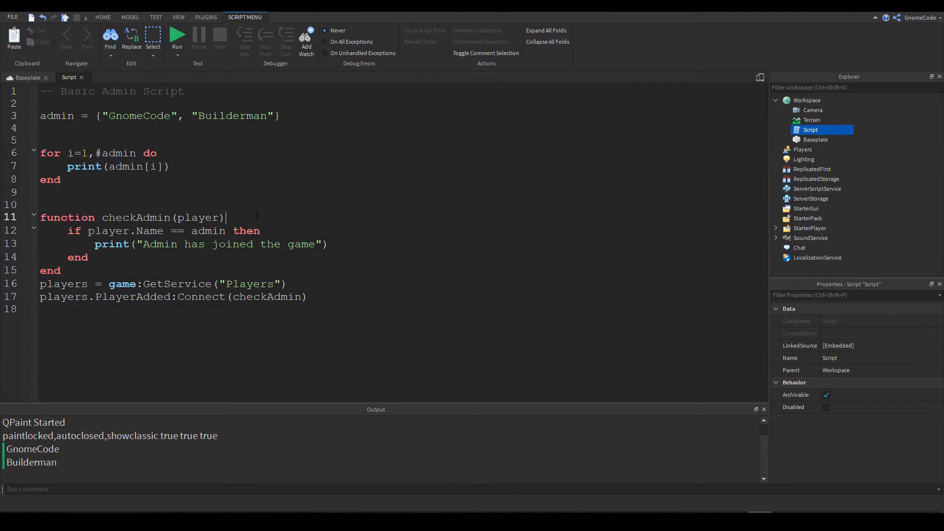
# - Wrap checkAdmin's if block in a for i=1,#admin loop comparing admin[i], and indent it
pyautogui.press('Enter')
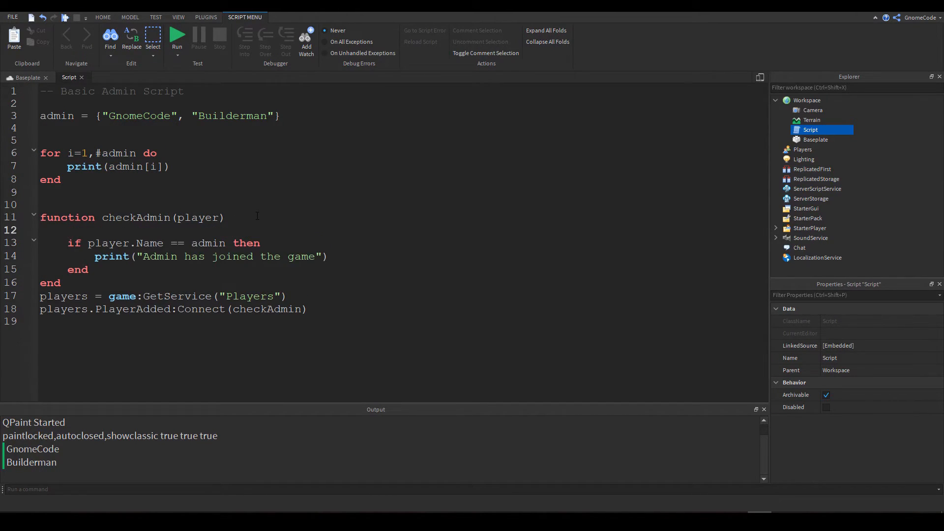
pyautogui.write('for i=1, #admin')
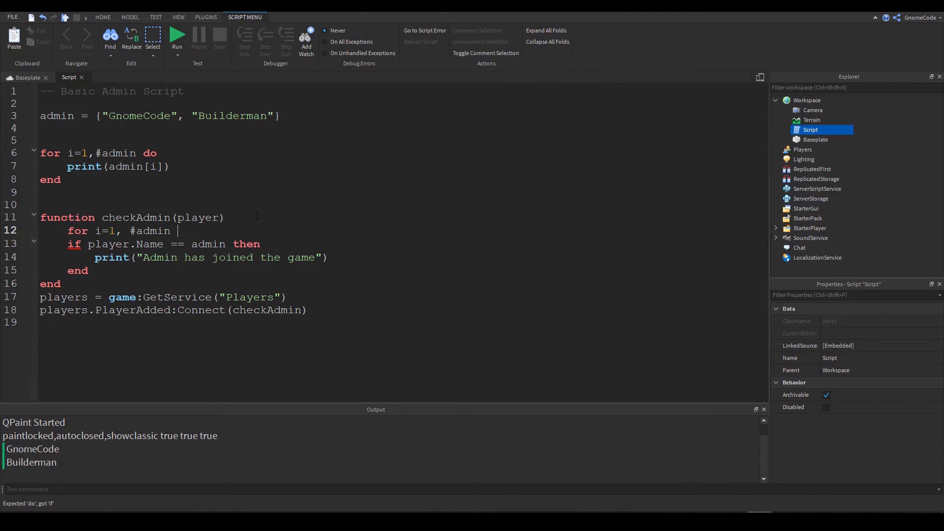
pyautogui.write('do')
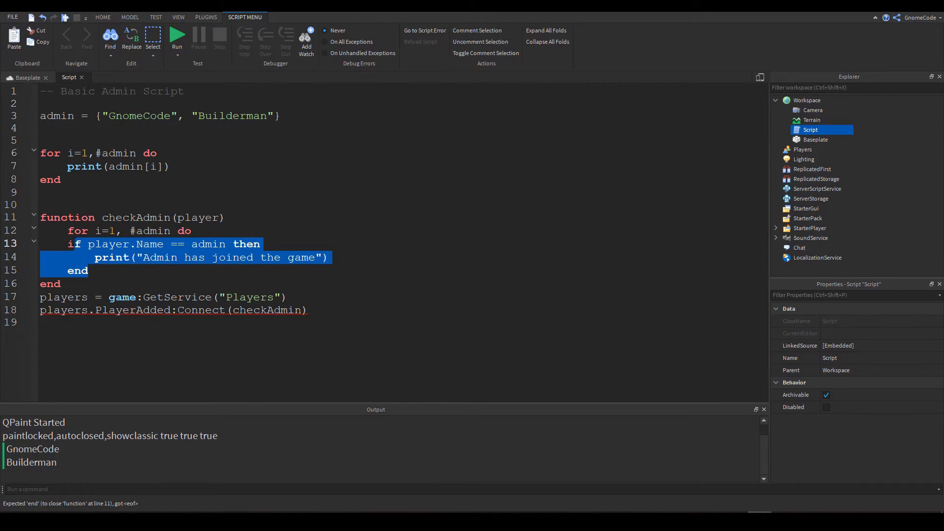
pyautogui.click(136, 270)
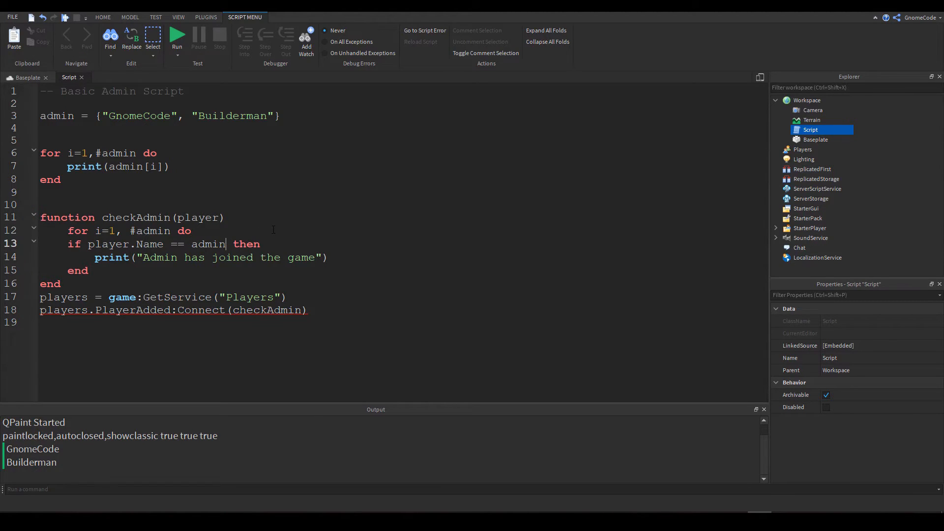
pyautogui.write('[')
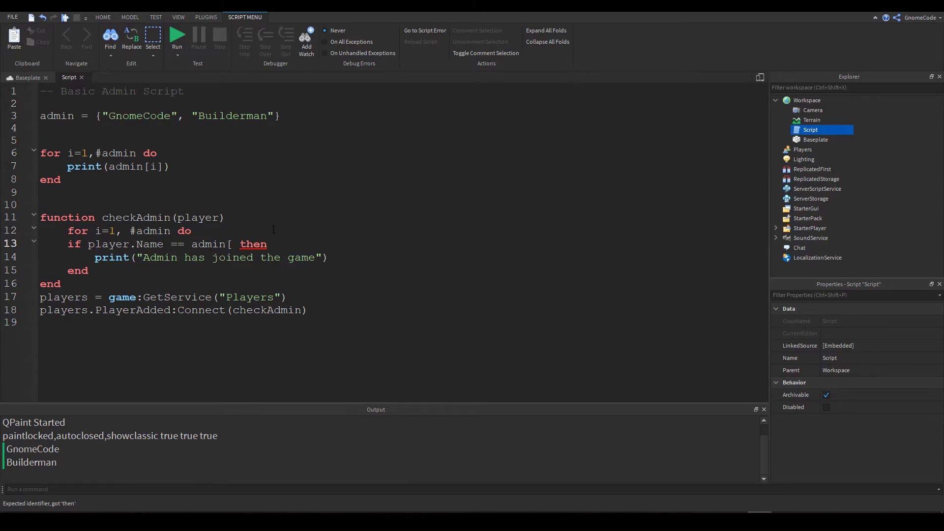
pyautogui.write('i')
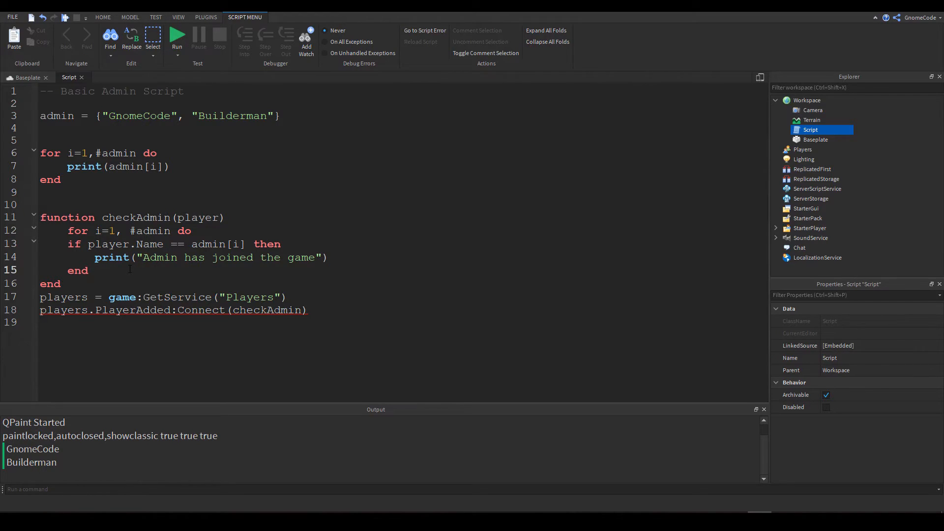
pyautogui.write('enj')
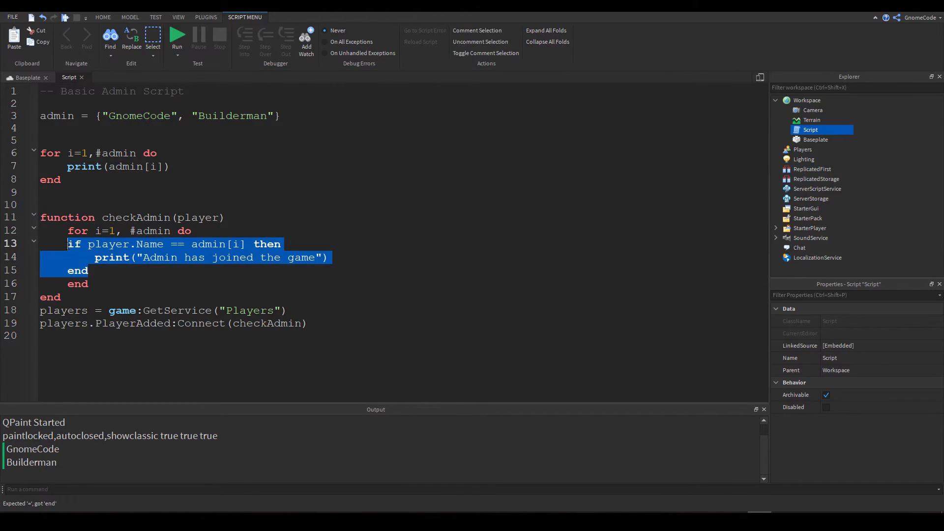
pyautogui.press('tab')
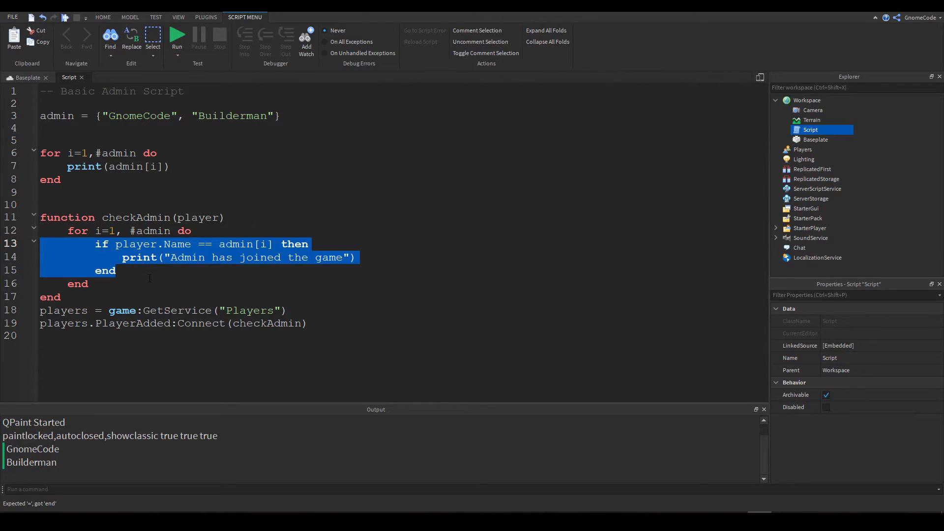
pyautogui.click(149, 277)
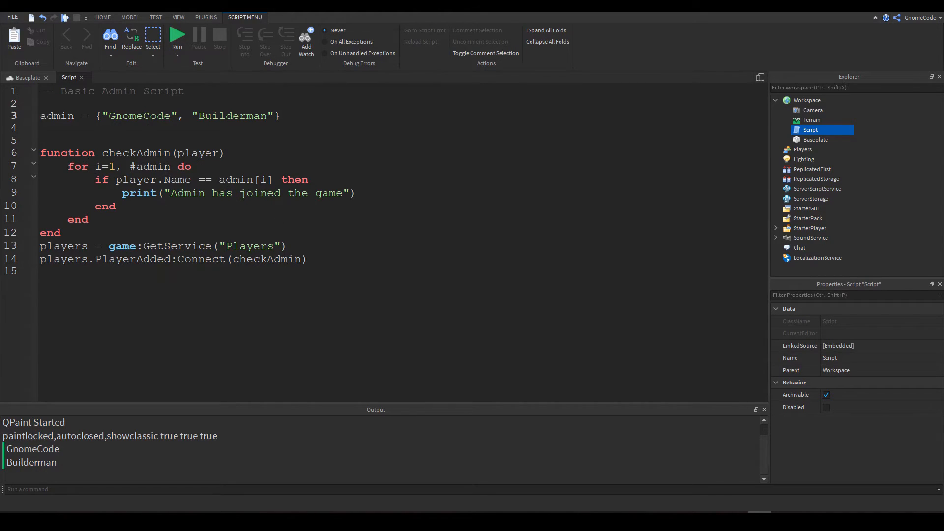
# - Add placeholder names to the admin table and insert print("loop") inside the loop
pyautogui.doubleClick(145, 179)
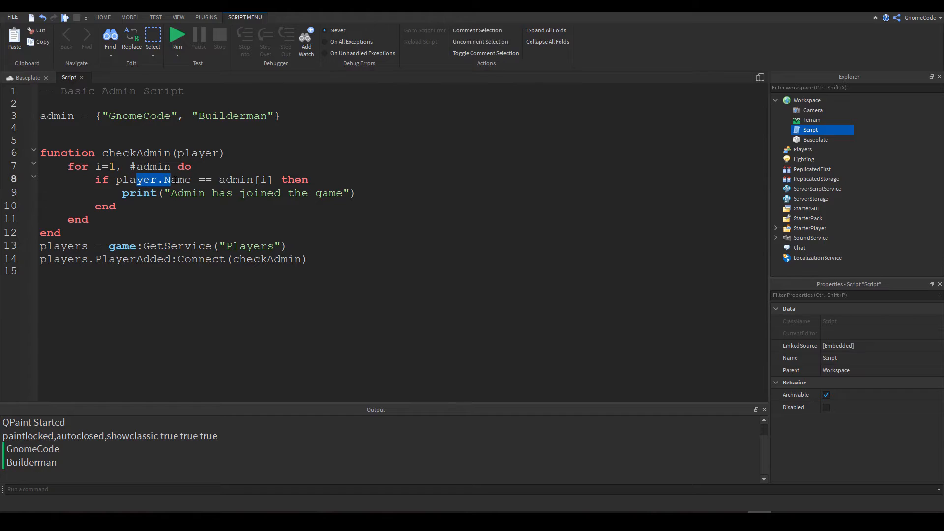
pyautogui.doubleClick(137, 115)
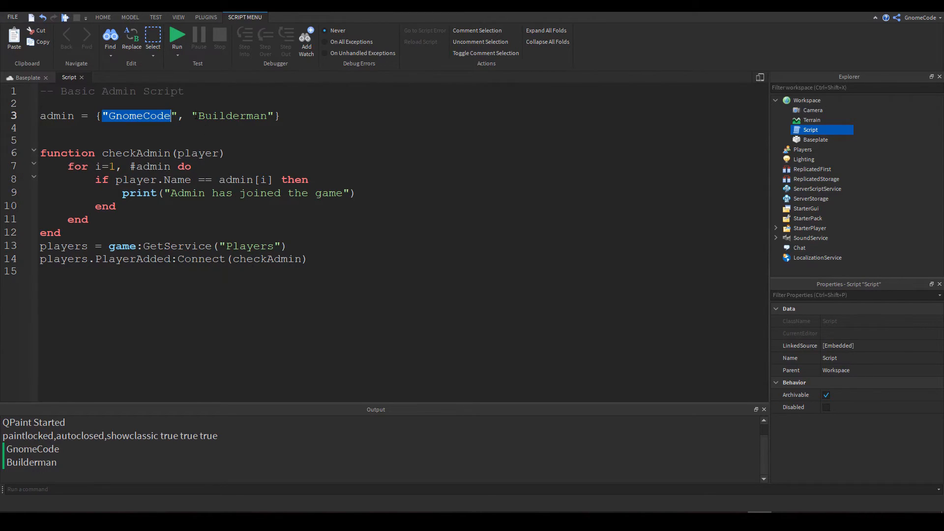
pyautogui.click(260, 115)
pyautogui.write('"')
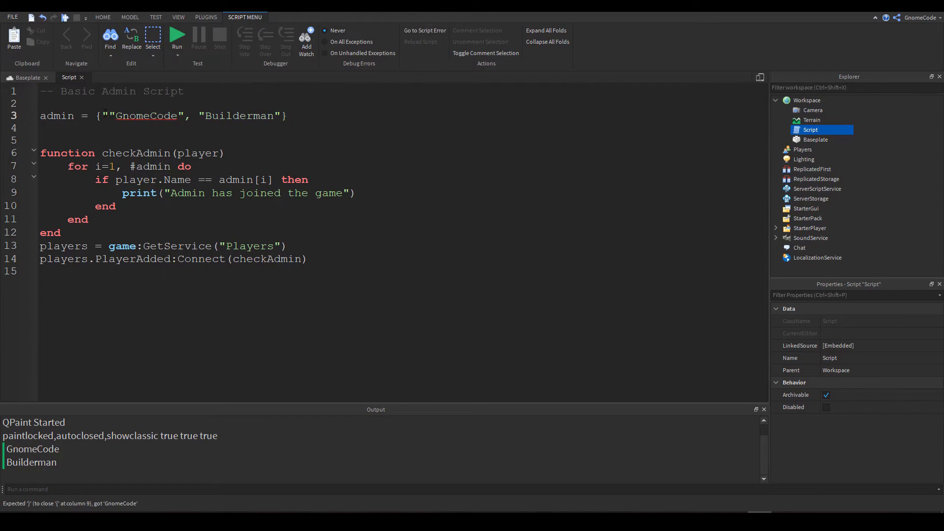
pyautogui.write('hjgkvjkv", "hhbghjkbk",')
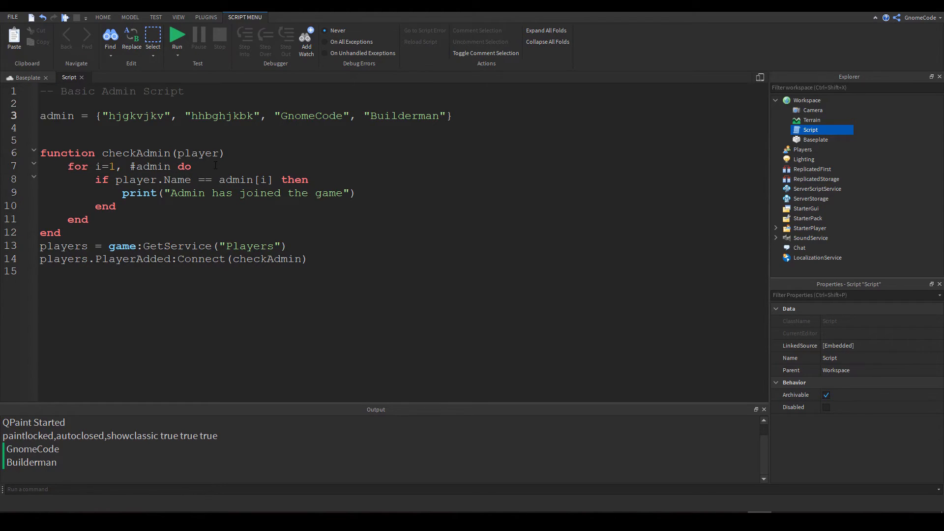
pyautogui.press('Return')
pyautogui.write('print')
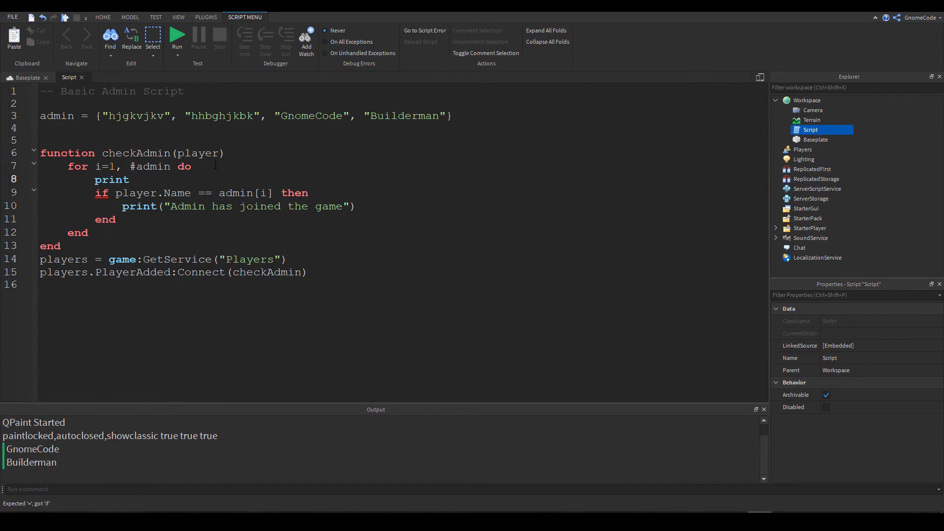
pyautogui.write('("loop"')
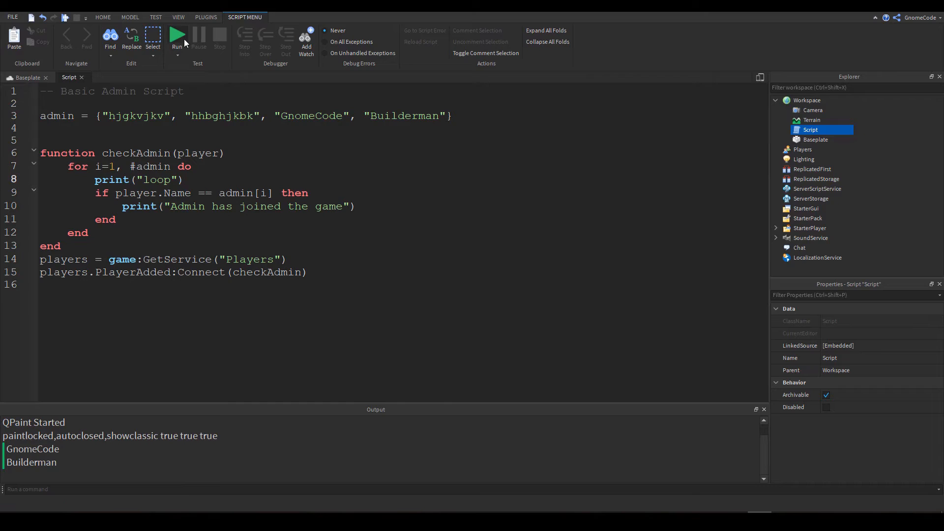
# - Play-test with a player character, stop the run, and type break
pyautogui.click(19, 78)
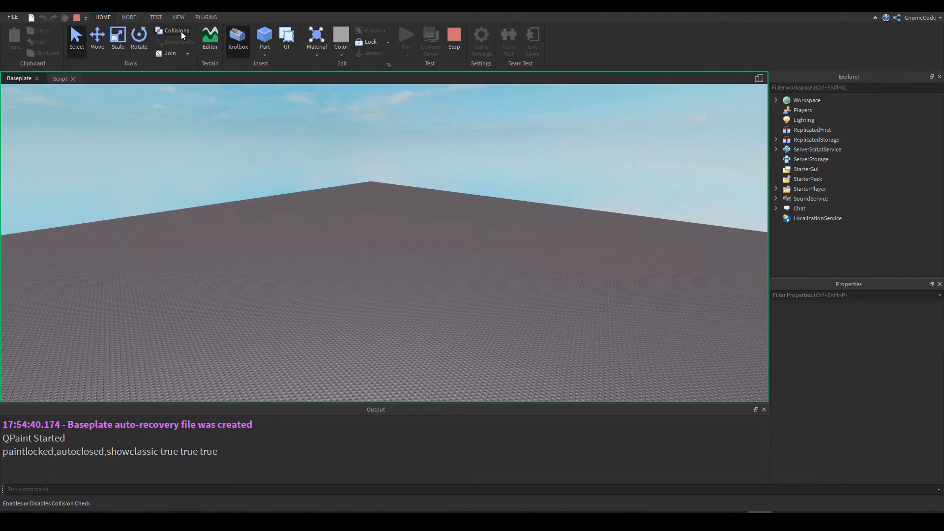
pyautogui.moveTo(78, 17)
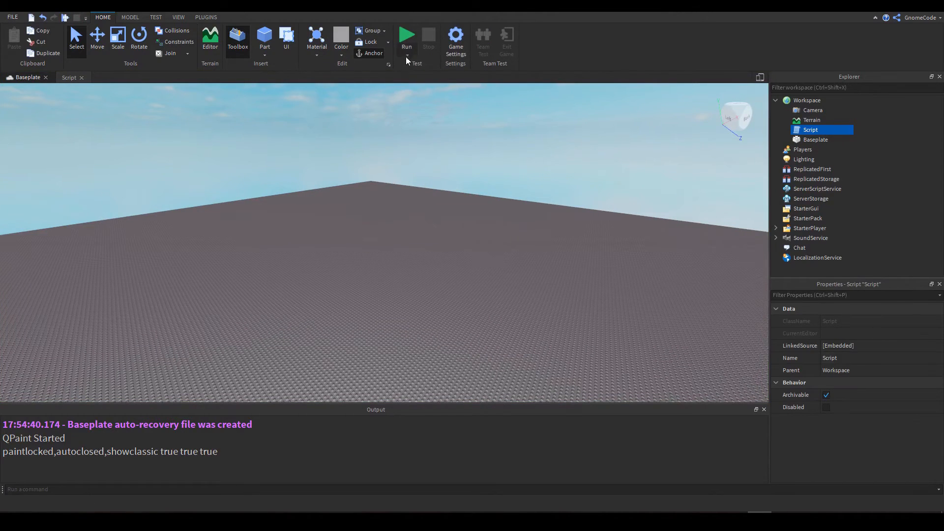
pyautogui.click(407, 35)
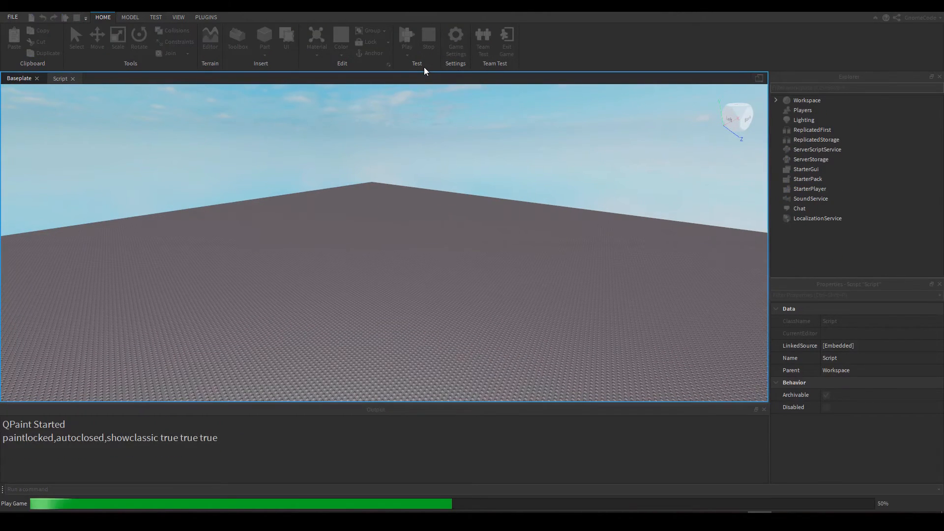
pyautogui.click(406, 38)
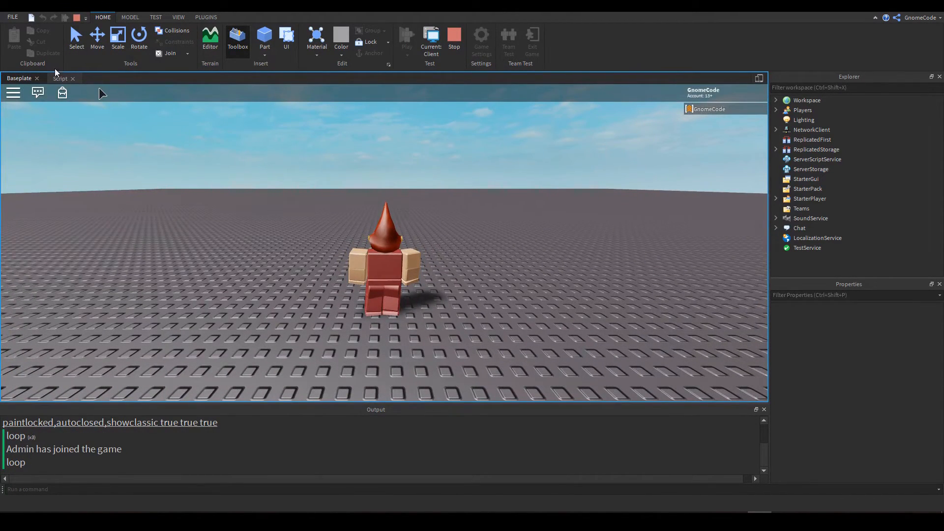
pyautogui.click(60, 78)
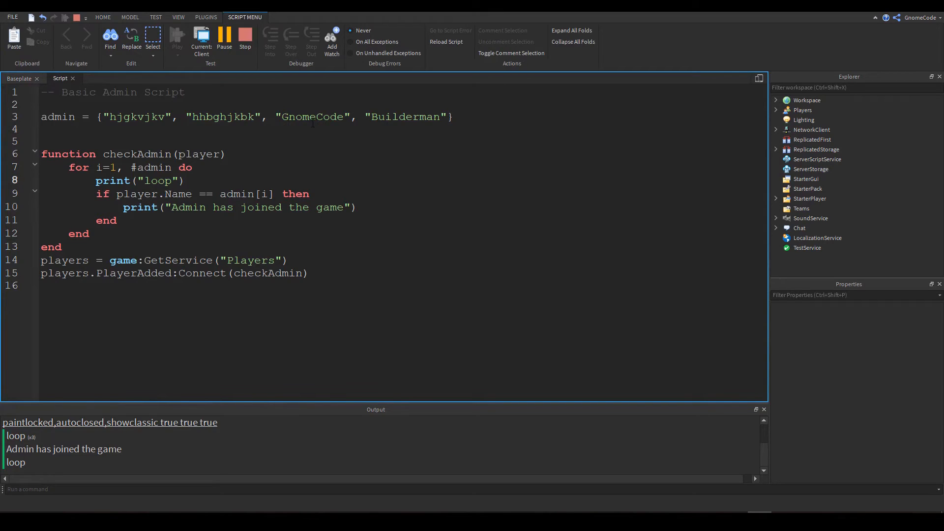
pyautogui.doubleClick(311, 116)
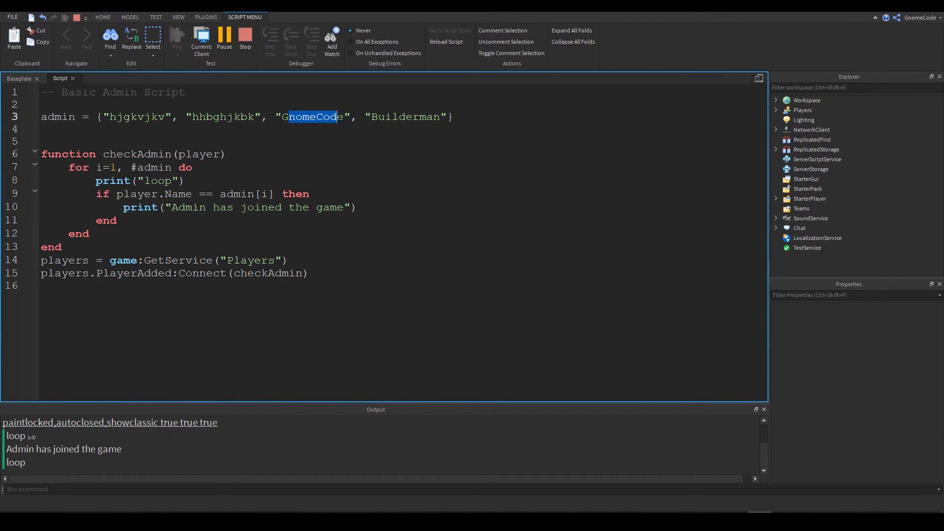
pyautogui.moveTo(62, 449)
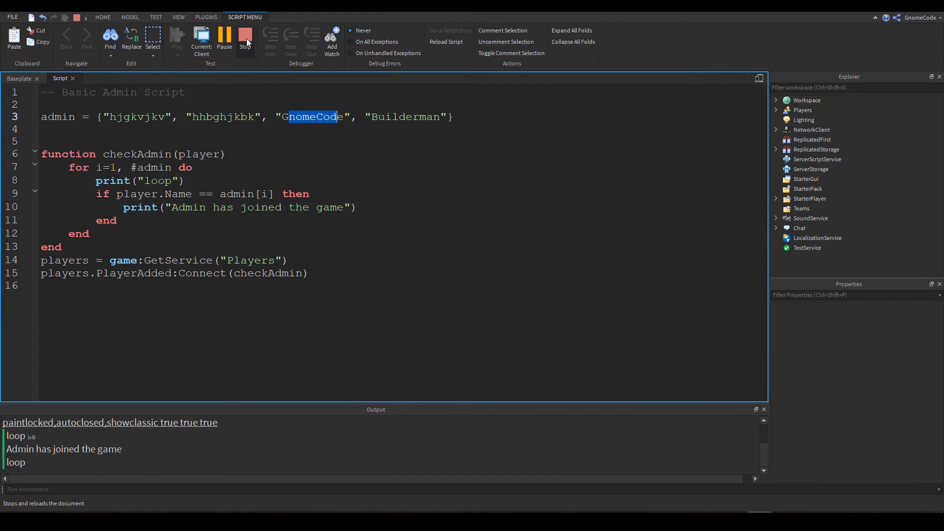
pyautogui.click(245, 36)
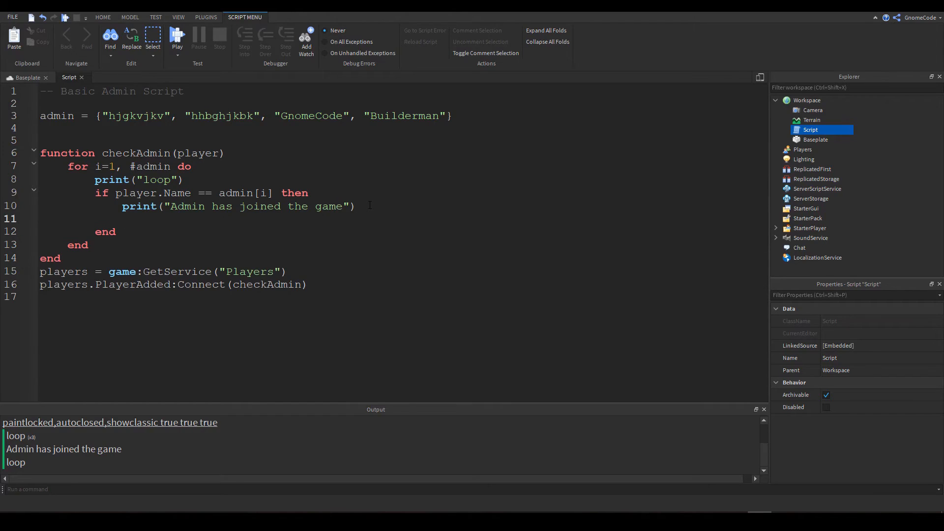
pyautogui.write('break')
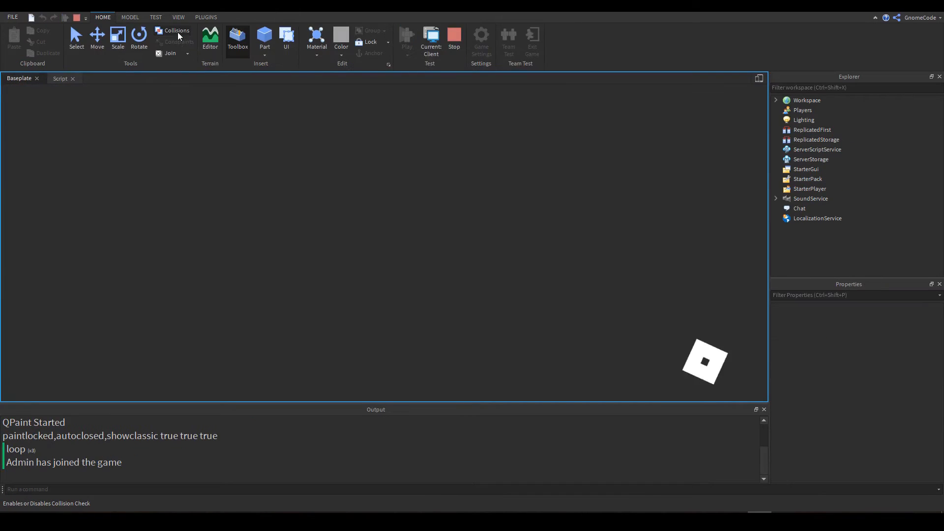
# - Stop the running game and place the caret after the admin print statement
pyautogui.click(430, 41)
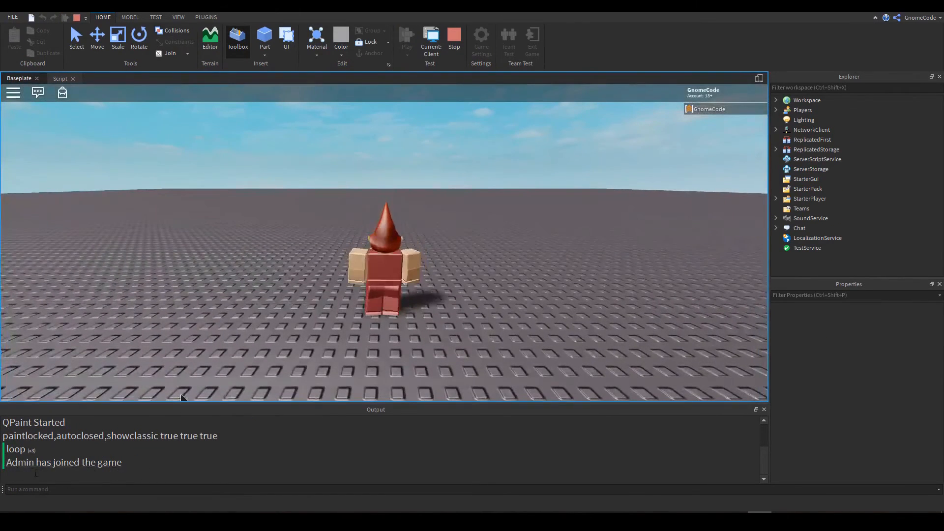
pyautogui.click(454, 36)
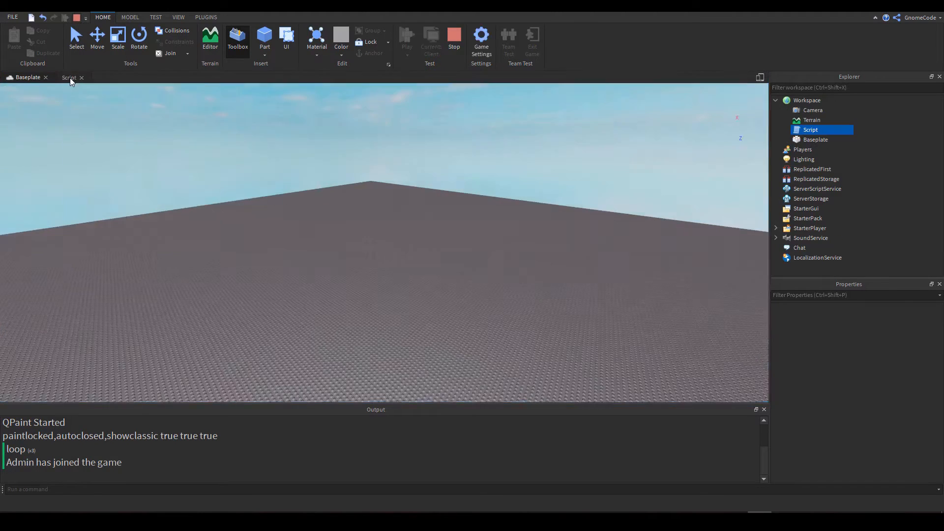
pyautogui.click(68, 78)
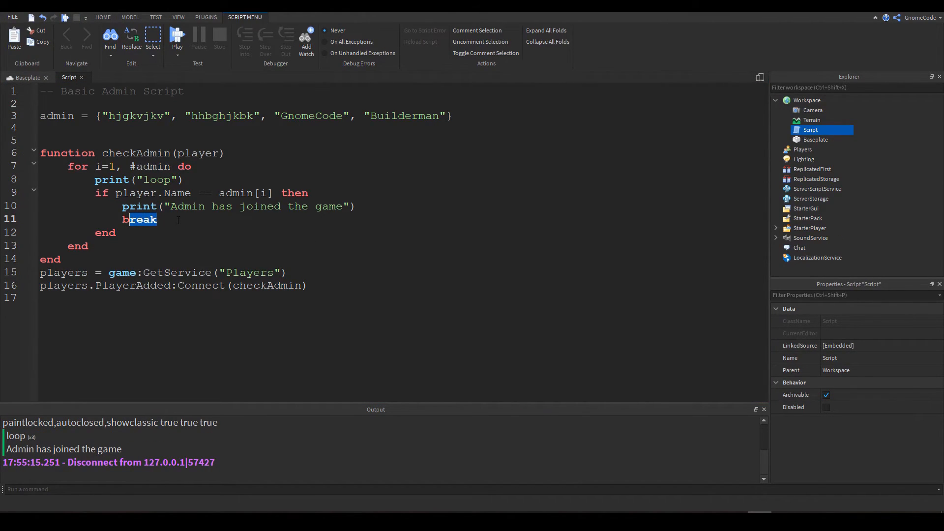
pyautogui.click(158, 220)
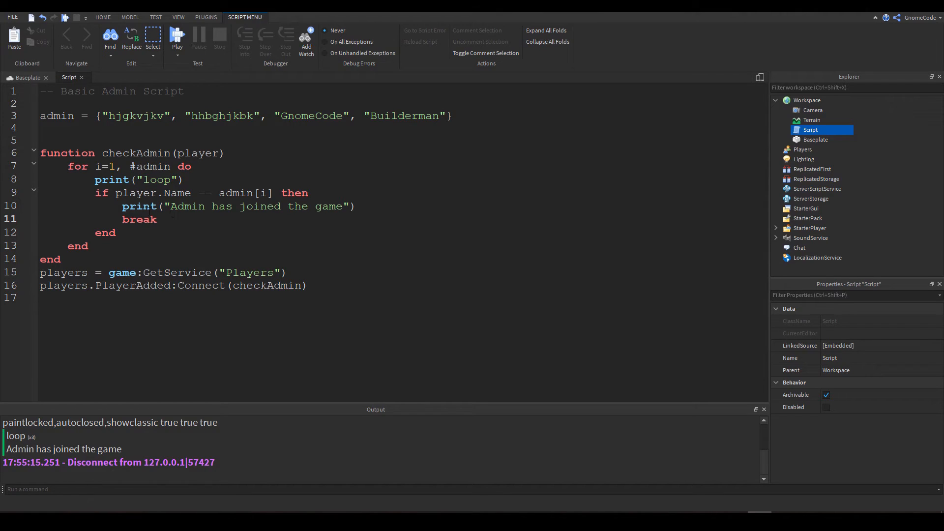
pyautogui.click(158, 218)
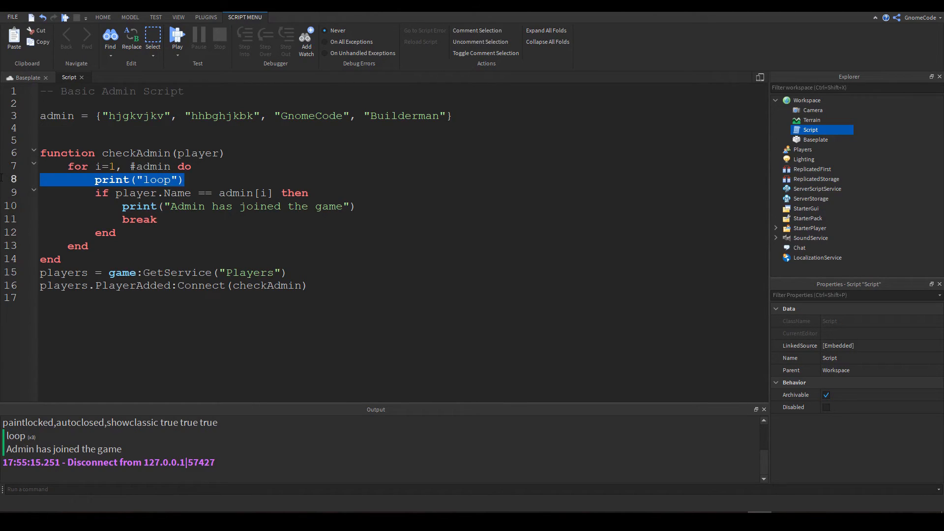
# - Delete the debug print and add elseif player.Name == banned[i] then with a --do something comment
pyautogui.press('Delete')
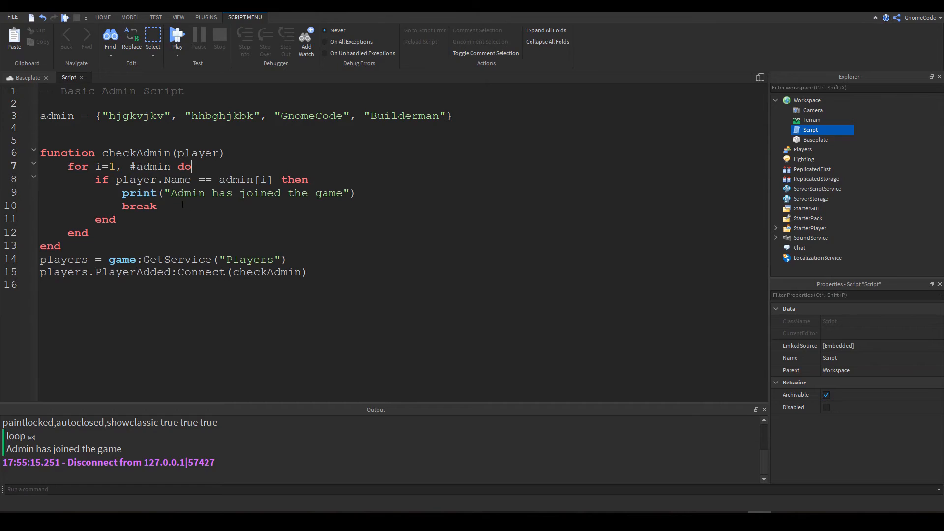
pyautogui.click(116, 218)
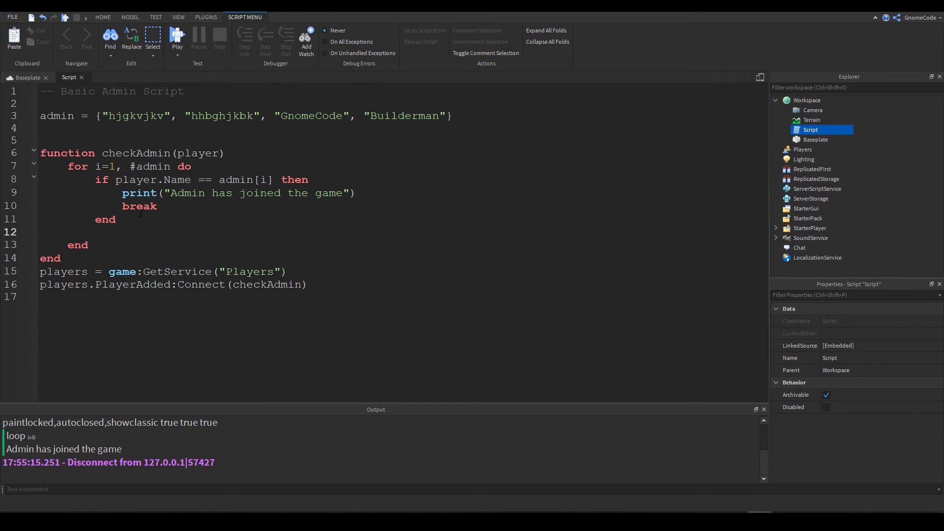
pyautogui.write('elseif player.')
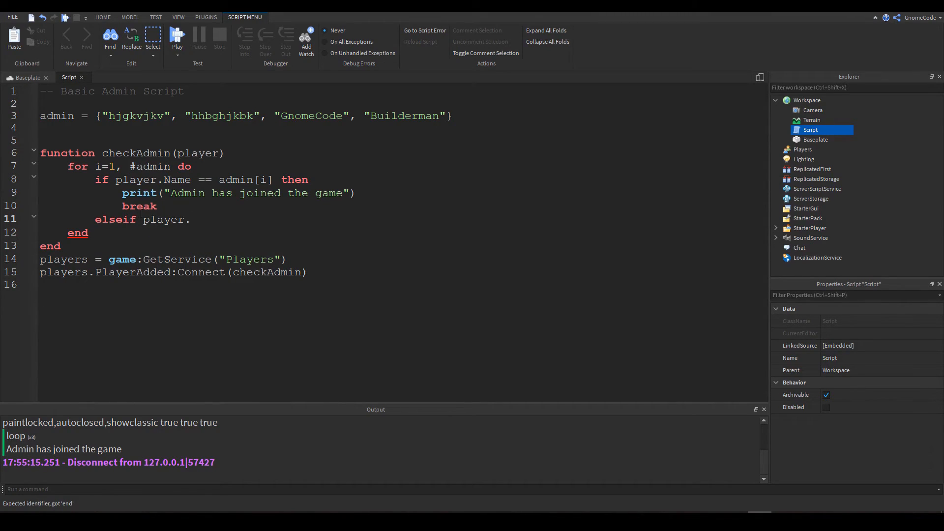
pyautogui.write('Name ==')
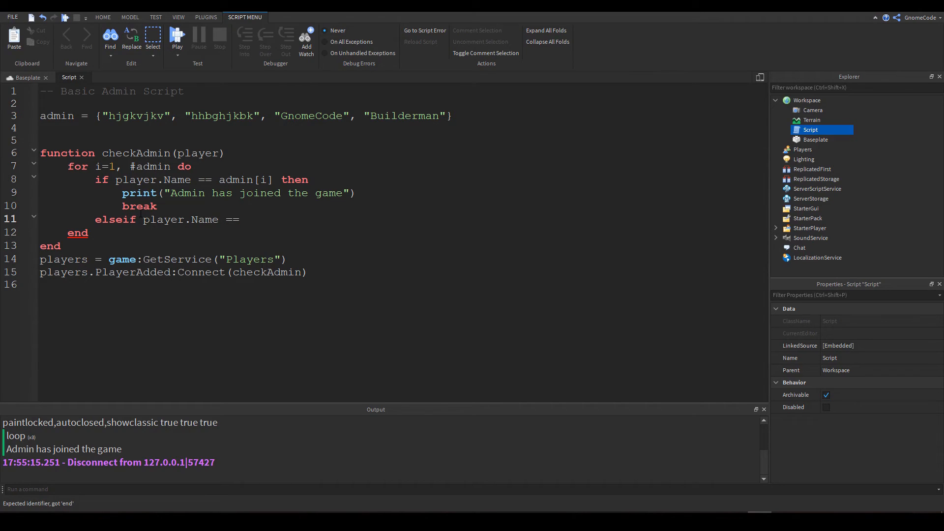
pyautogui.write('banned[')
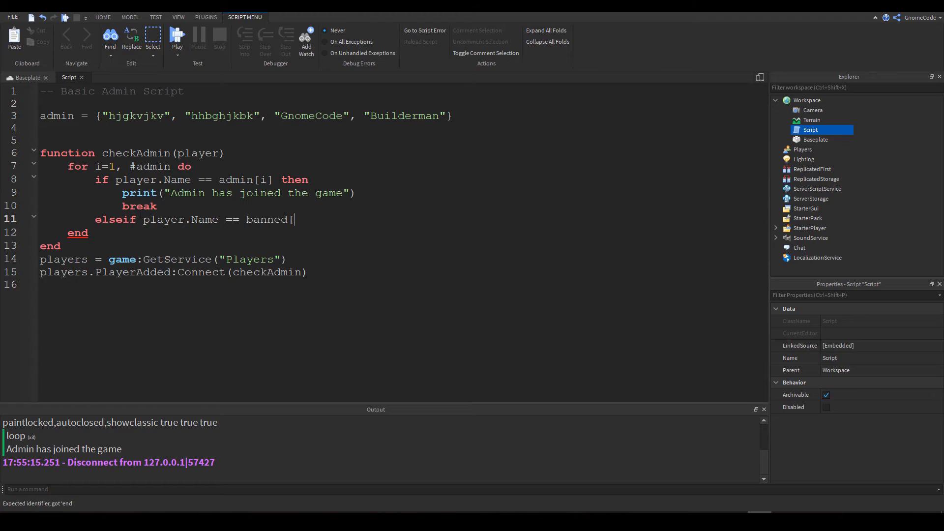
pyautogui.write('i] then')
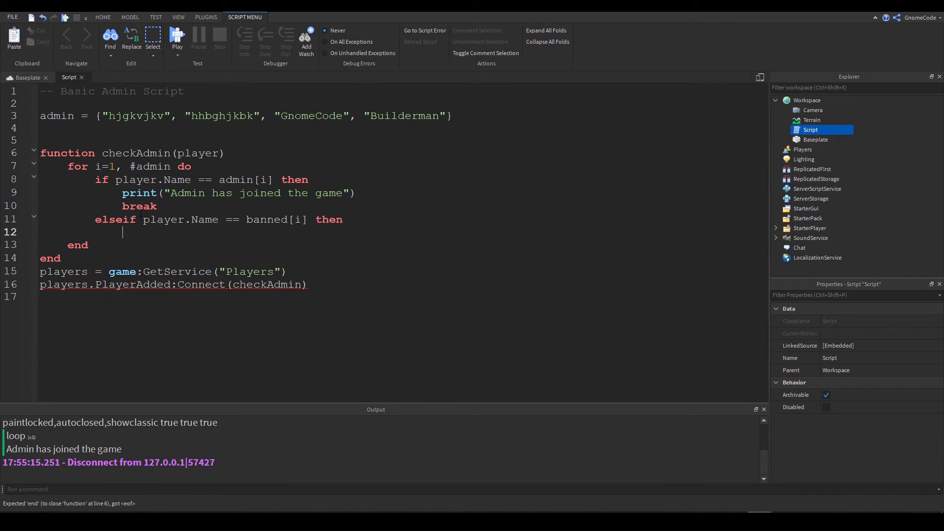
pyautogui.write('--do s')
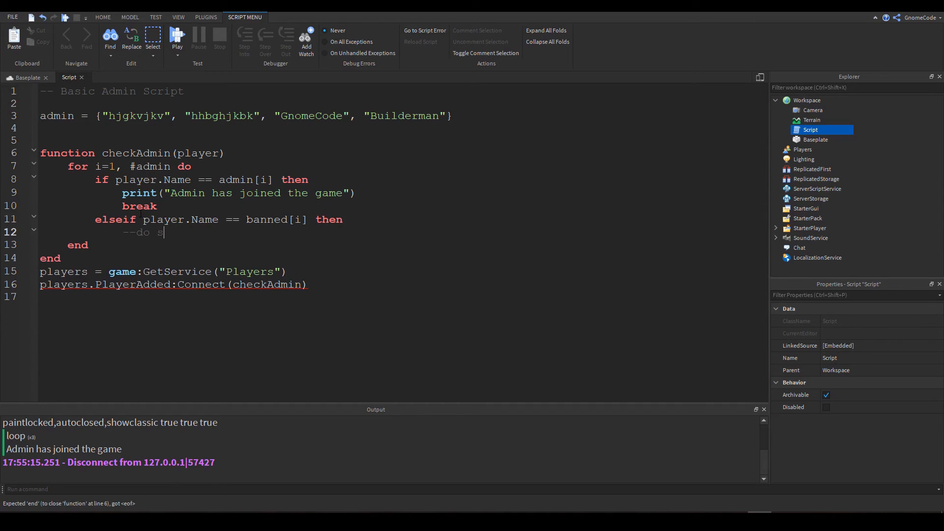
pyautogui.write('omething')
pyautogui.write('end')
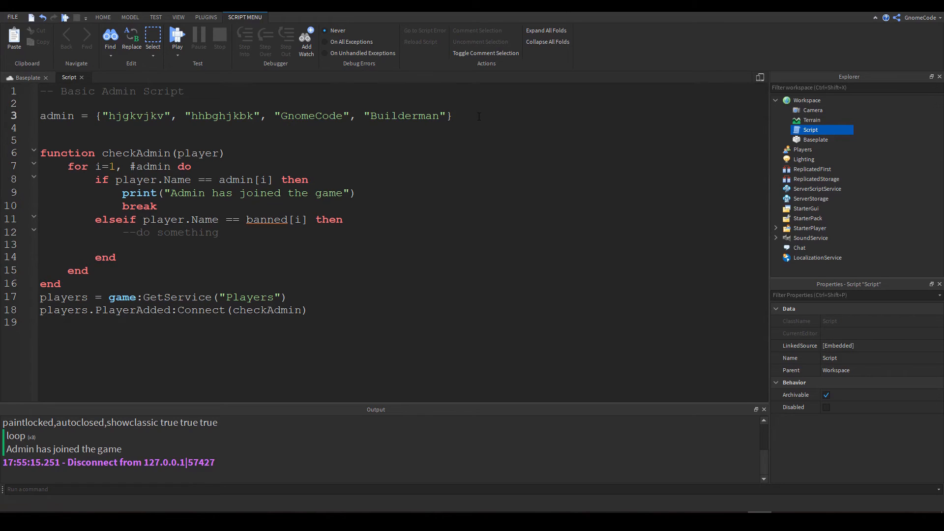
# - Define banned = {"GnomeCode"} below the admin table
pyautogui.write('banned =')
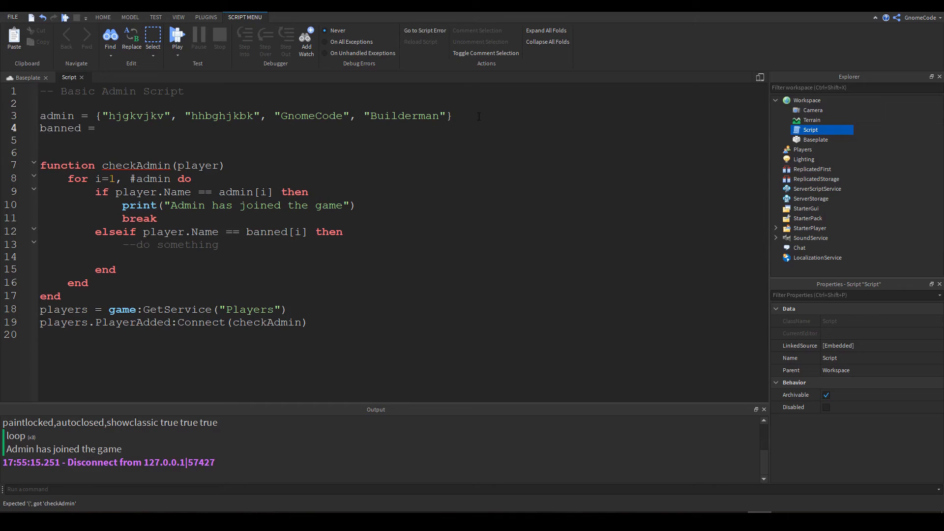
pyautogui.write('{')
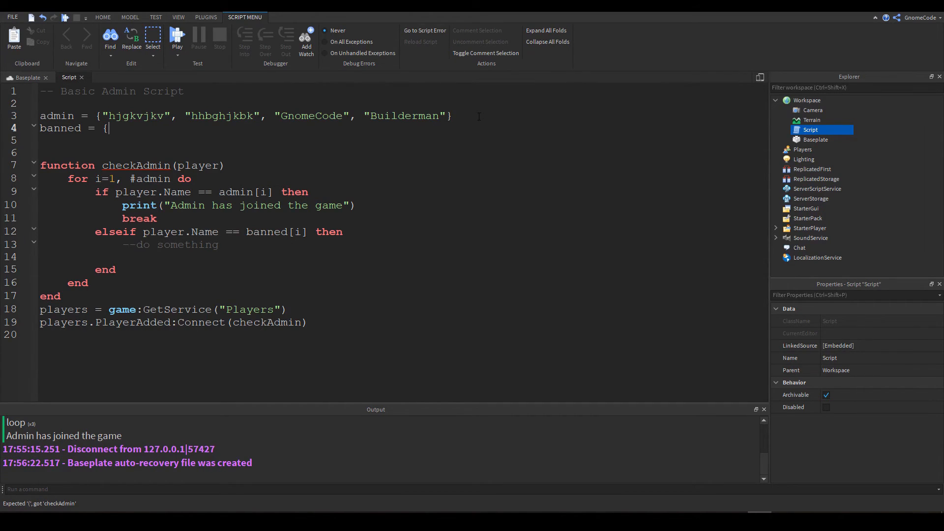
pyautogui.write('"Gno')
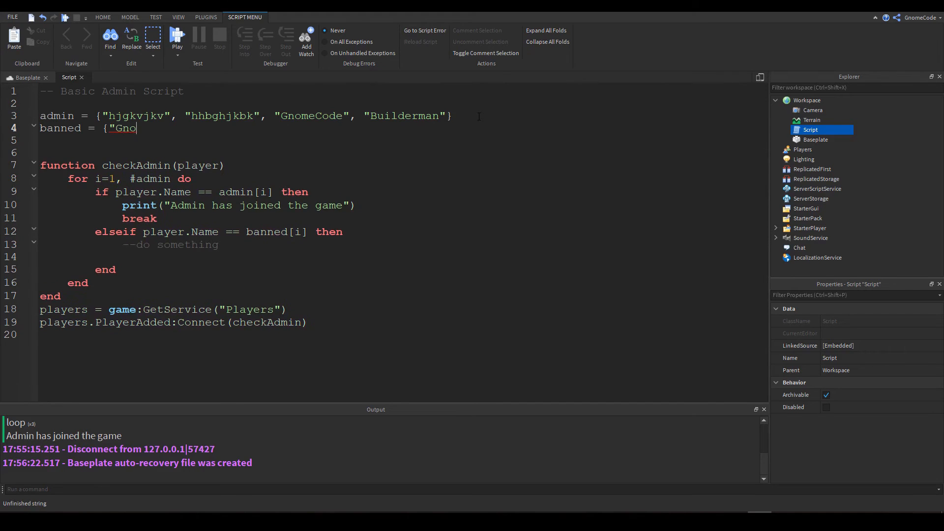
pyautogui.write('meCode')
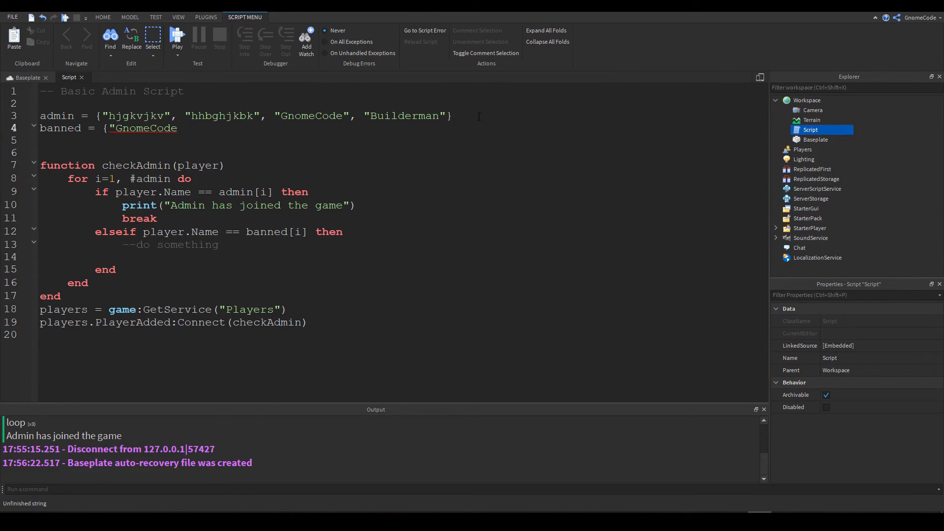
pyautogui.write('"}')
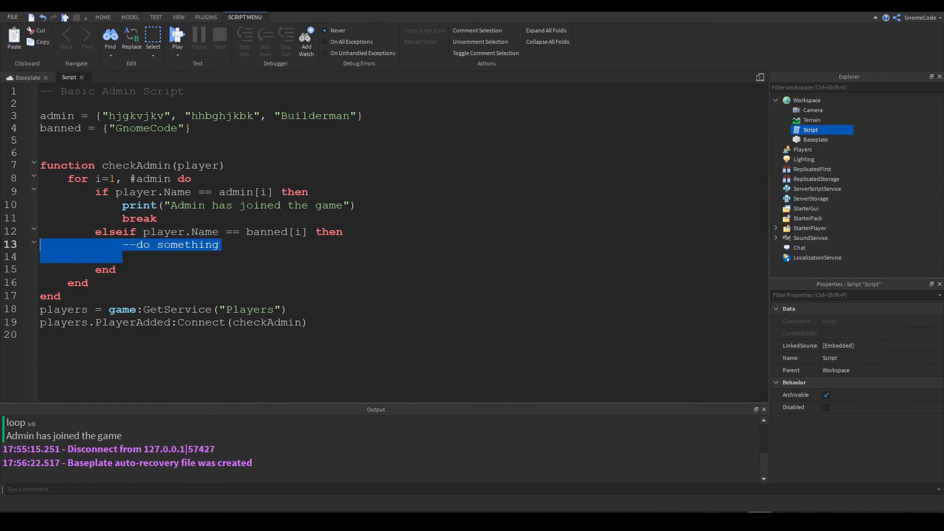
# - Replace the placeholder comment in the banned branch with player:Kick()
pyautogui.press('Delete')
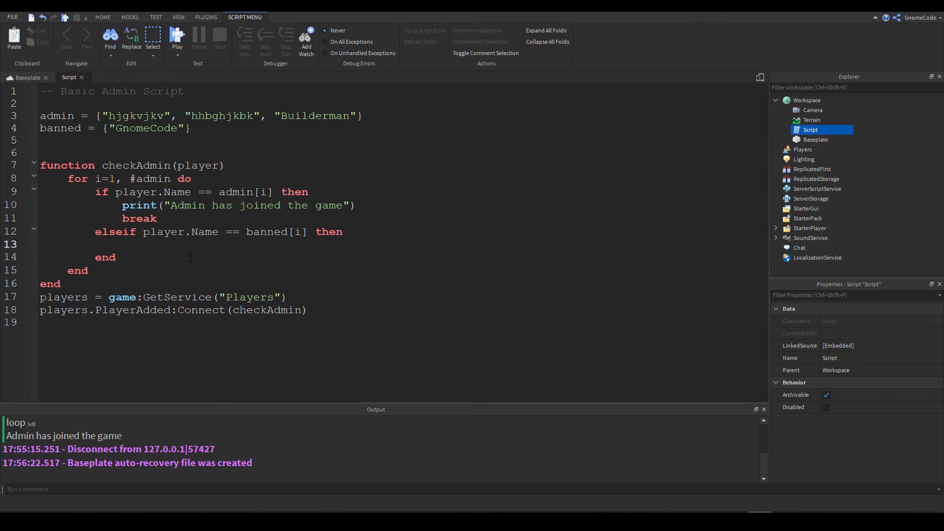
pyautogui.write('player')
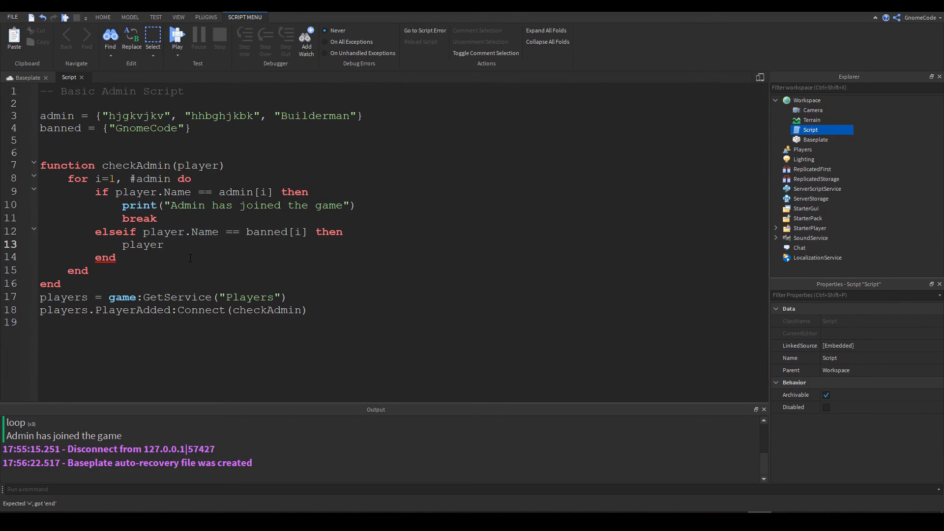
pyautogui.write(':Kic')
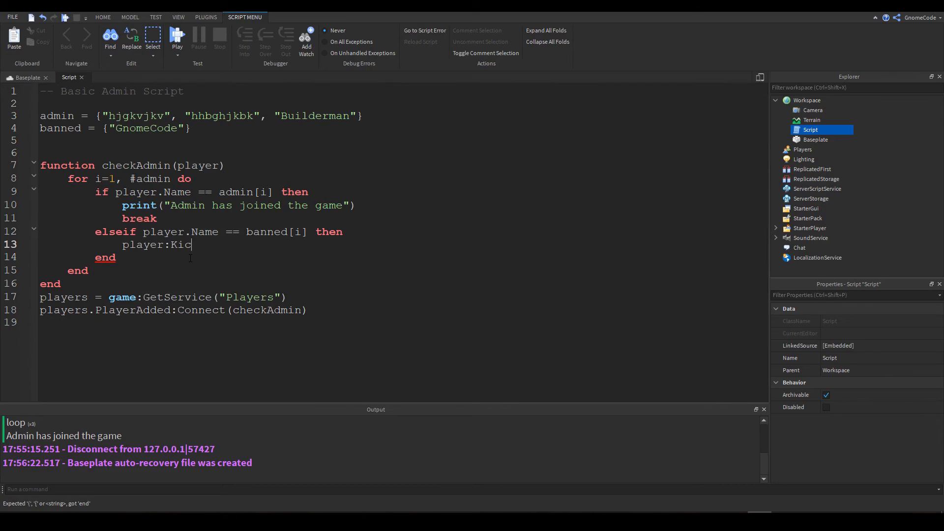
pyautogui.write('k')
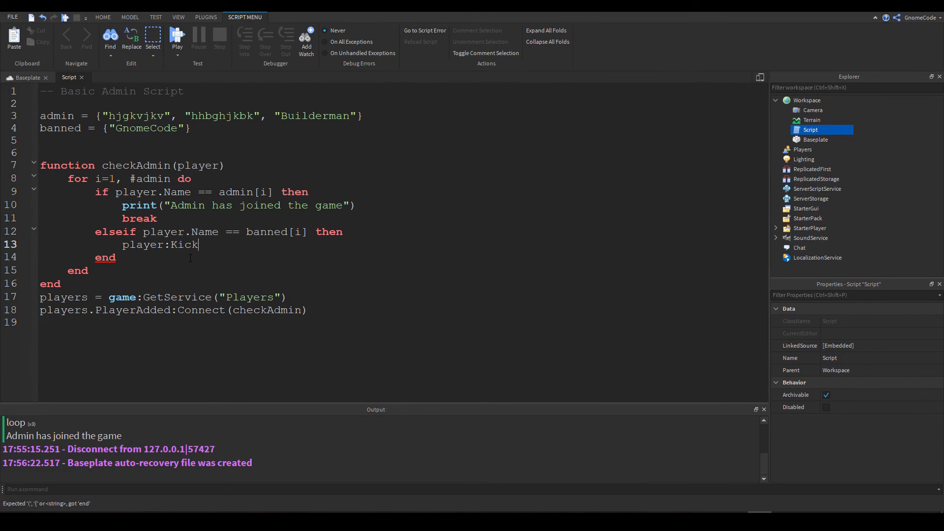
pyautogui.write('()')
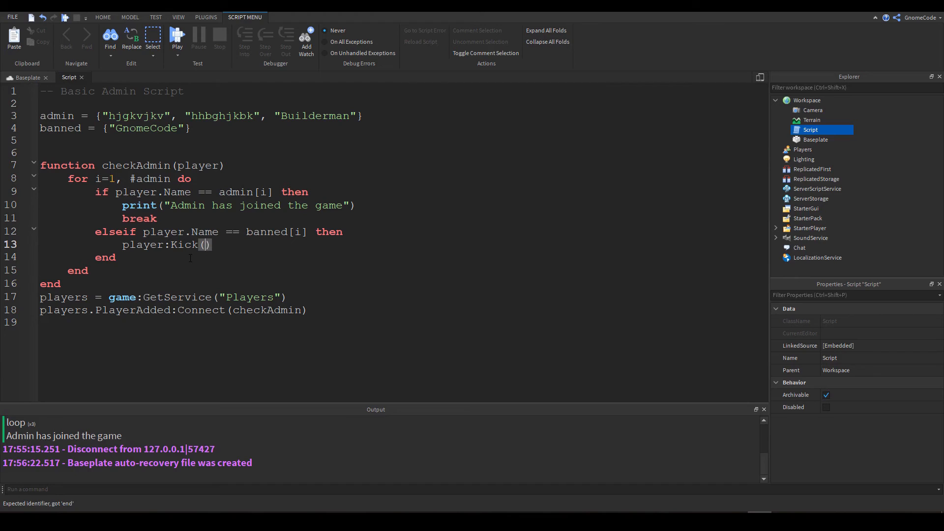
# - Play-test until the player is kicked, leave the Disconnected session, and return to the script
pyautogui.click(177, 39)
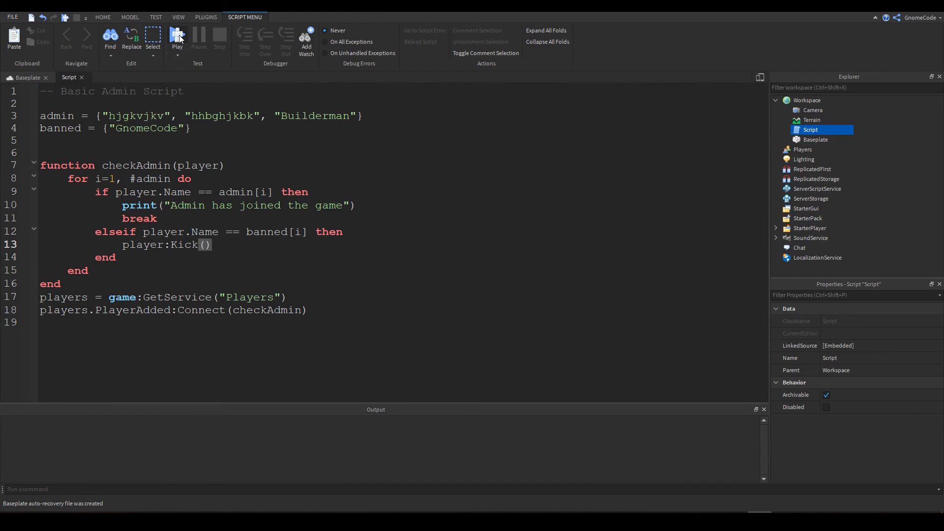
pyautogui.click(177, 35)
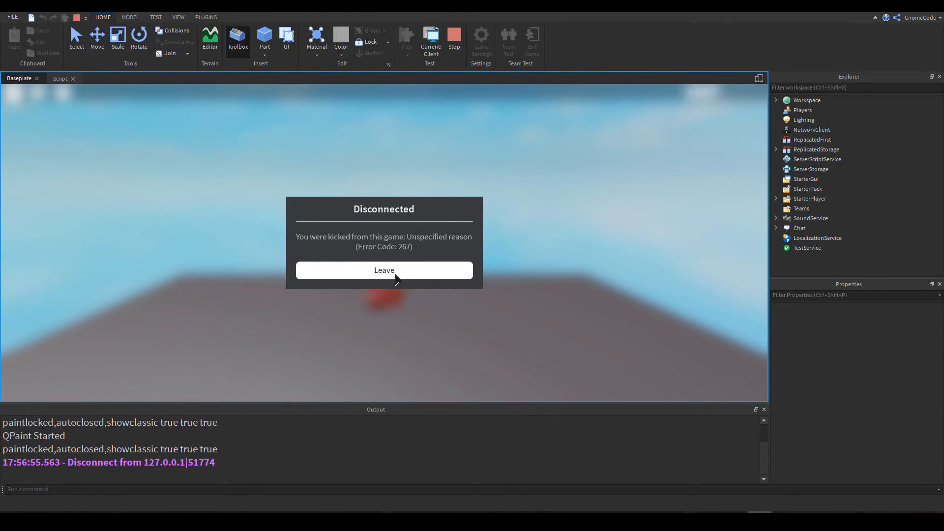
pyautogui.click(384, 270)
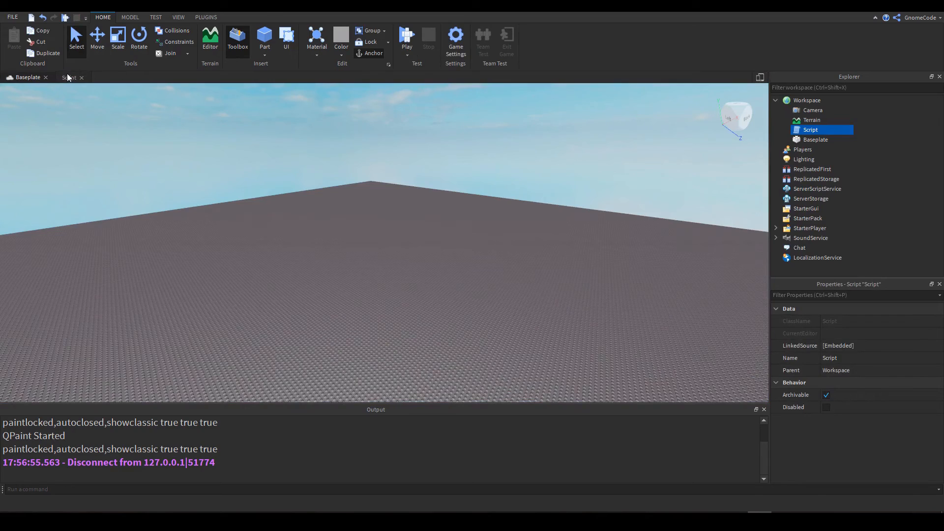
pyautogui.click(69, 77)
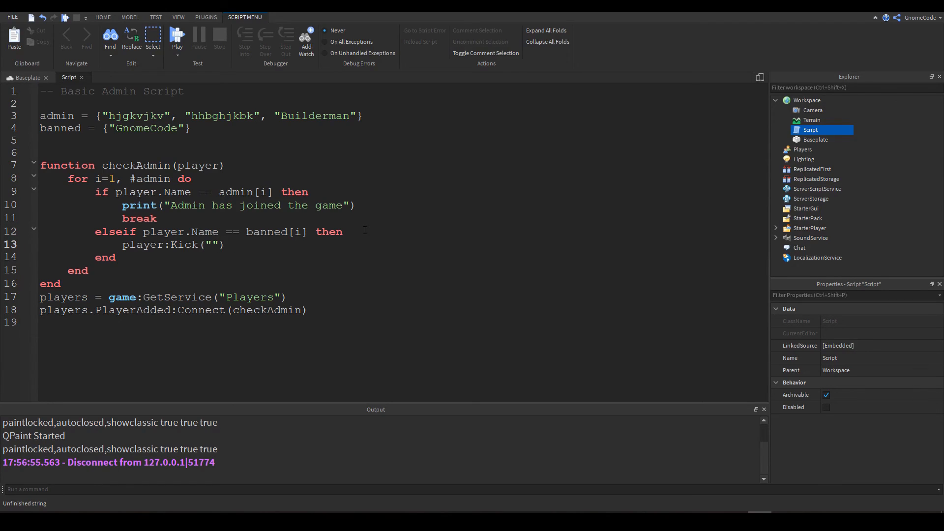
# - Write 'Gnomecode isn't allowed in this game' as the Kick message, then playtest the game
pyautogui.click(211, 244)
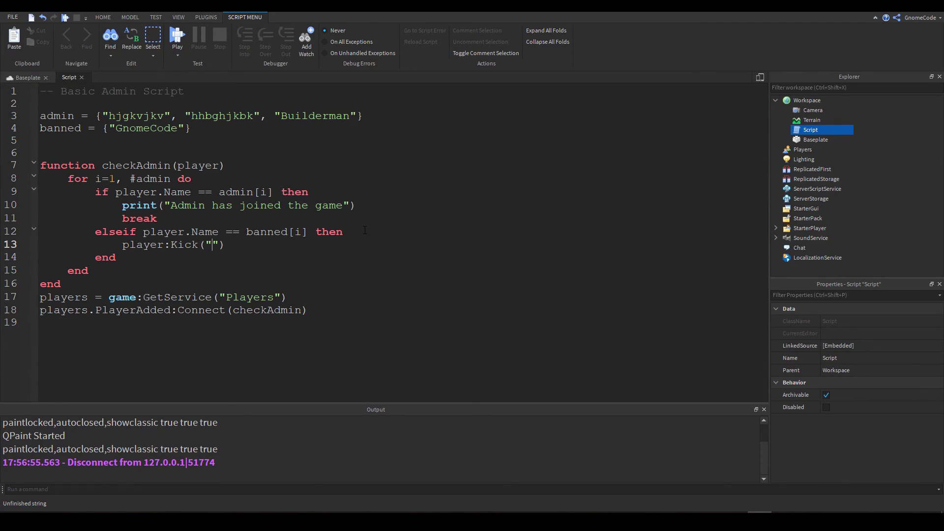
pyautogui.write('G')
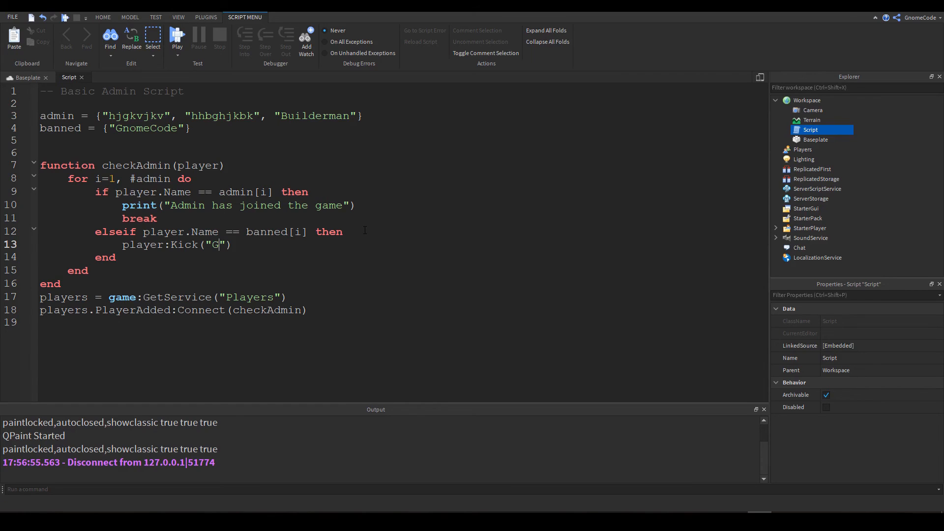
pyautogui.write('nomecode i')
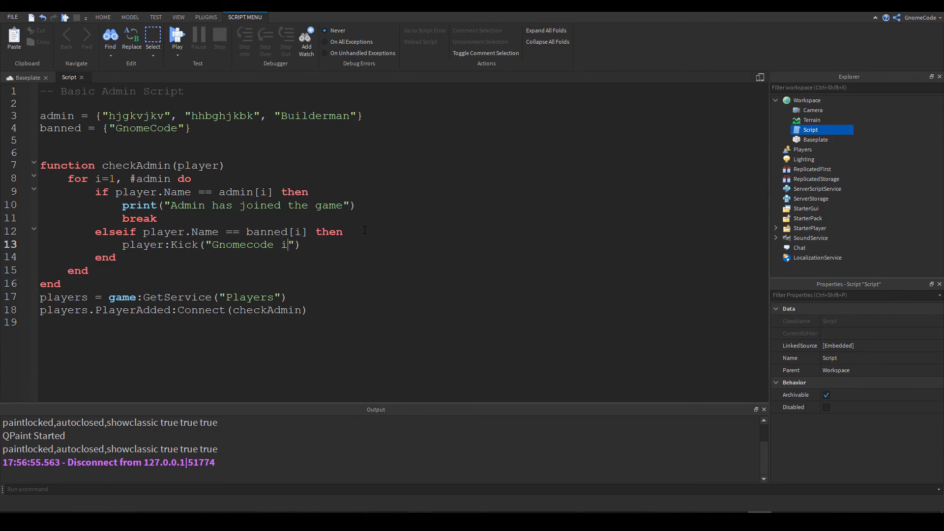
pyautogui.write("sn't al")
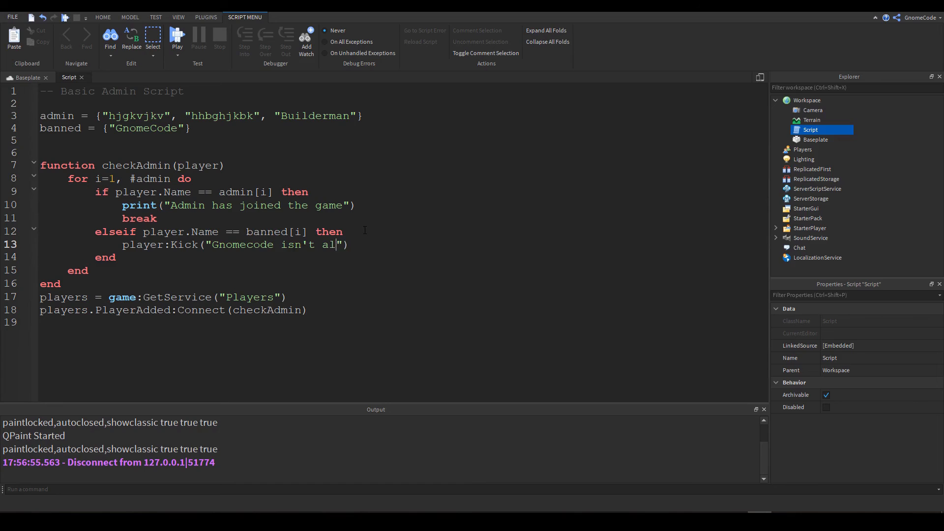
pyautogui.write('lowed in this g')
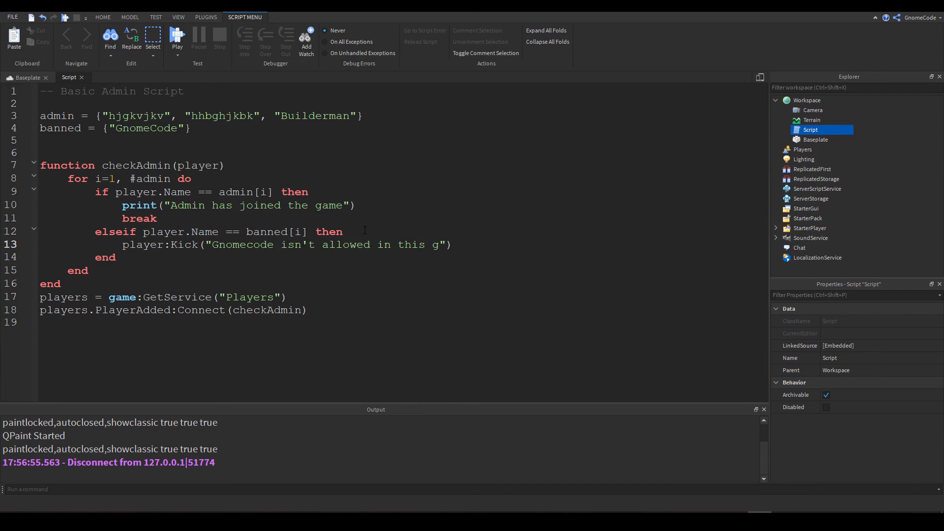
pyautogui.write('ame')
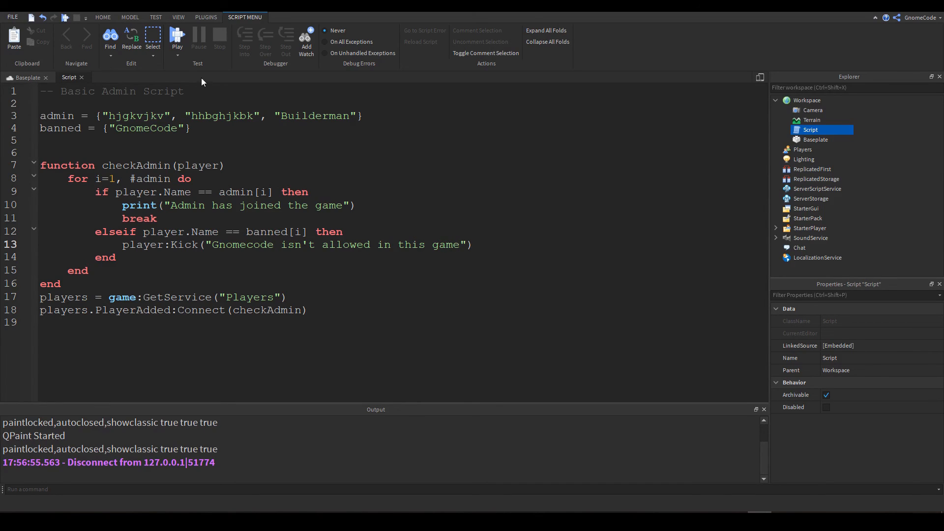
pyautogui.click(177, 36)
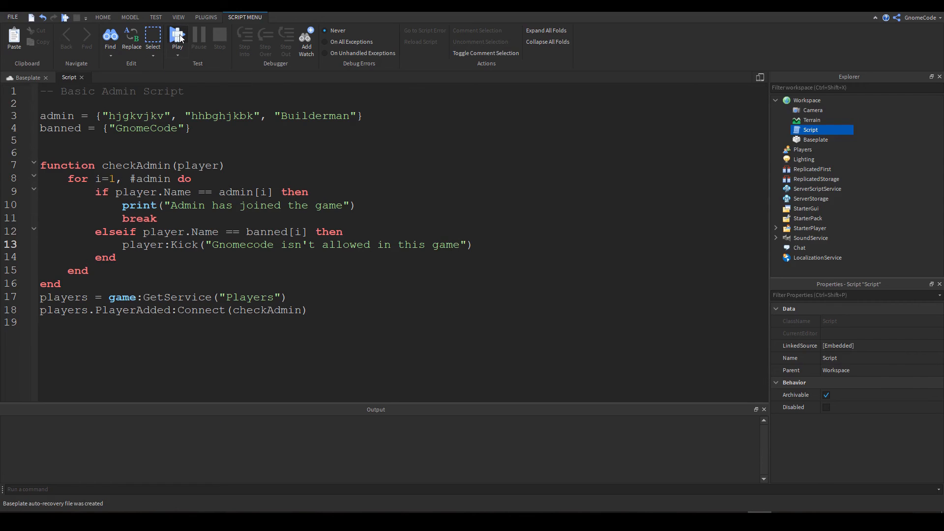
pyautogui.click(177, 37)
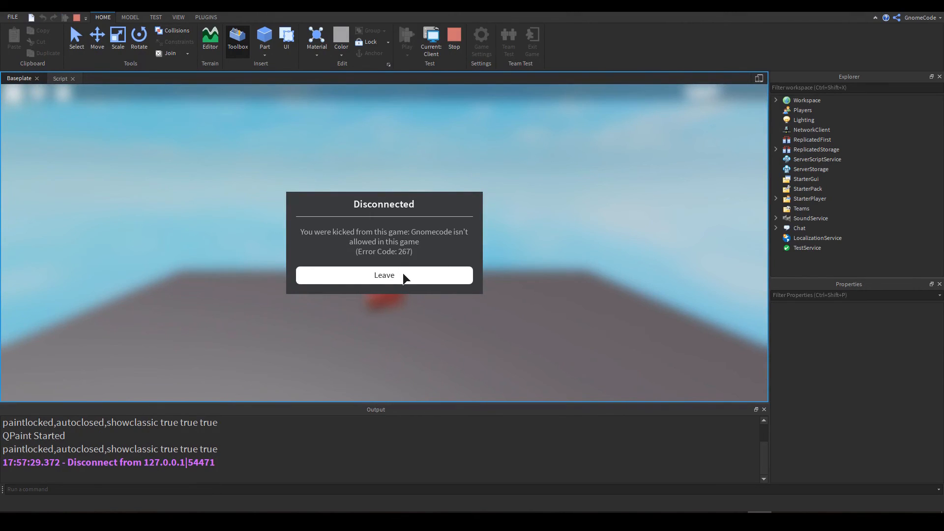
pyautogui.click(68, 77)
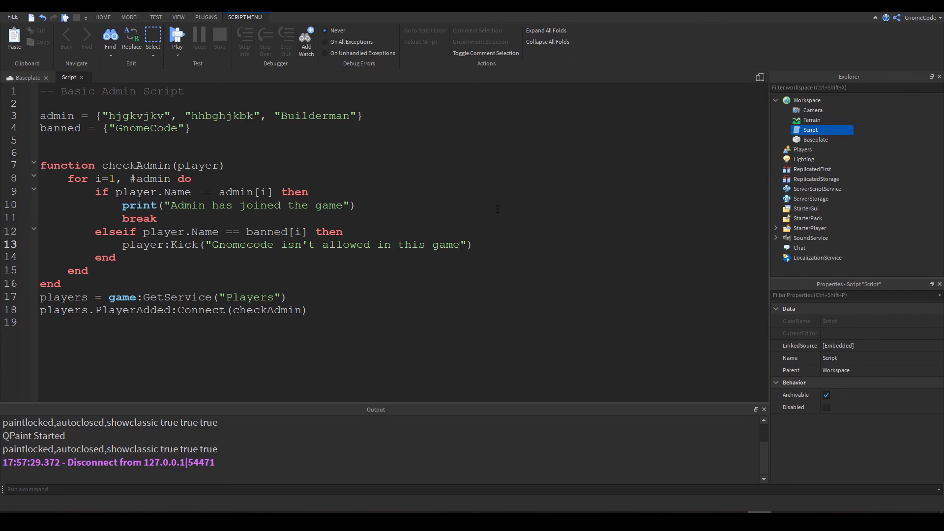
pyautogui.moveTo(225, 153)
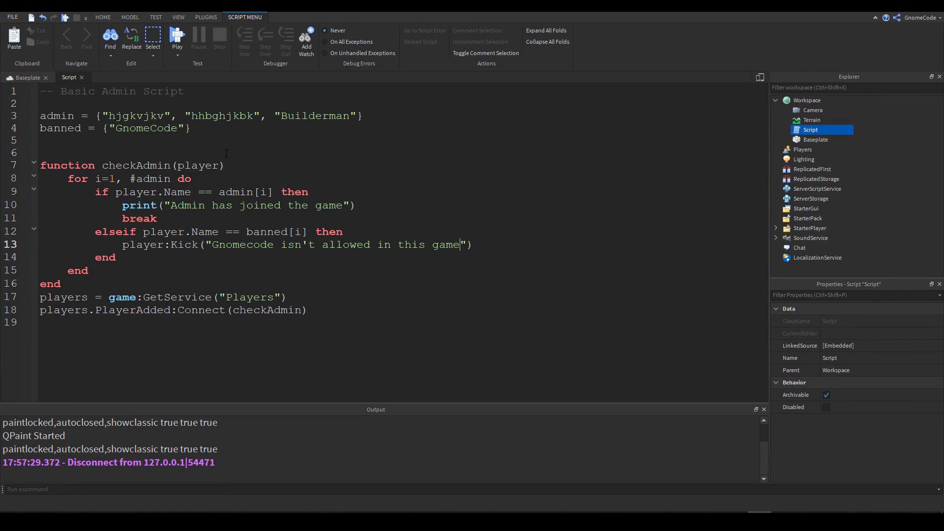